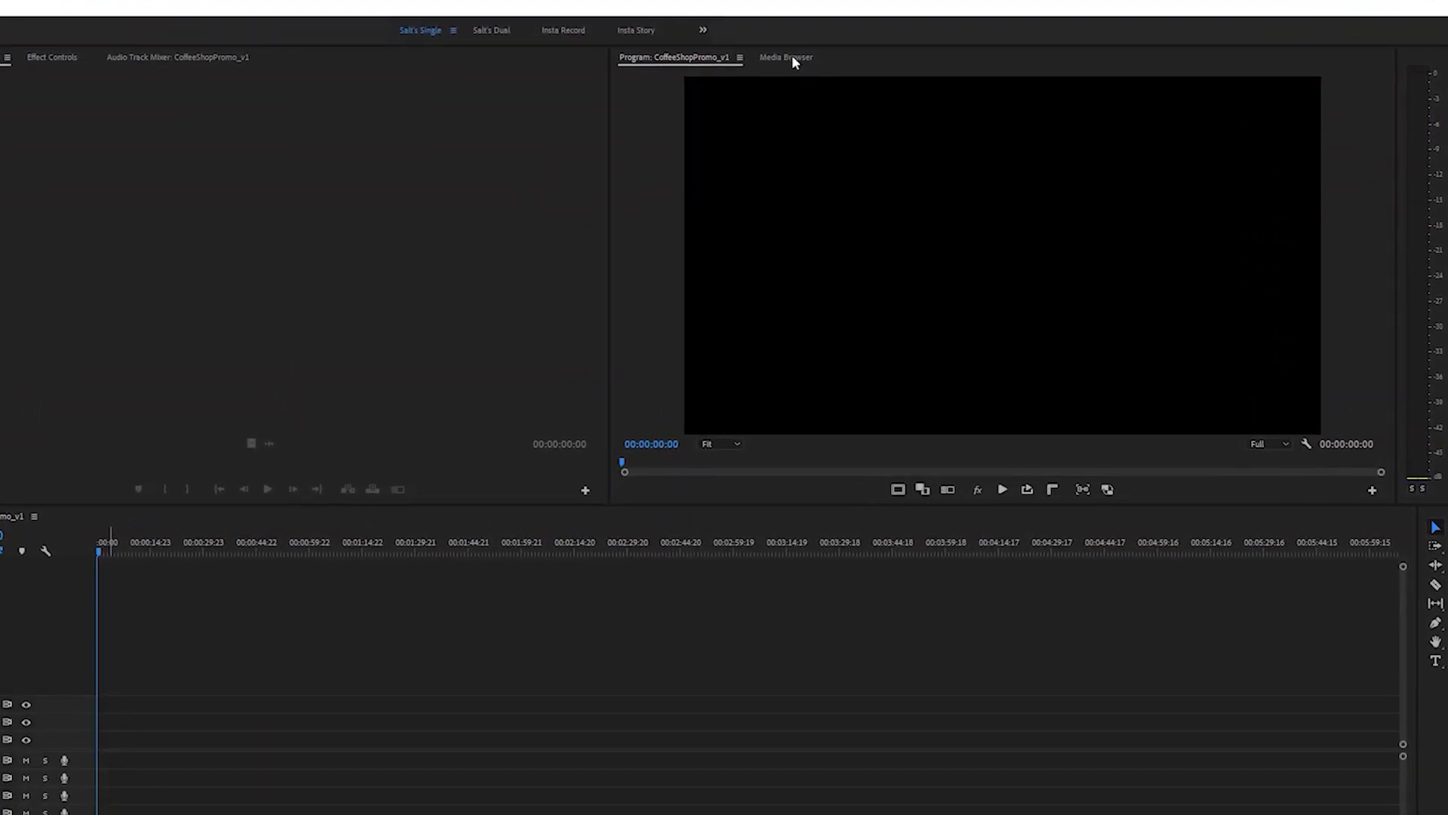
# - Browse the media drive into 01_PROJECTS and its FOOTAGE folder of coffee barista clips
pyautogui.click(786, 56)
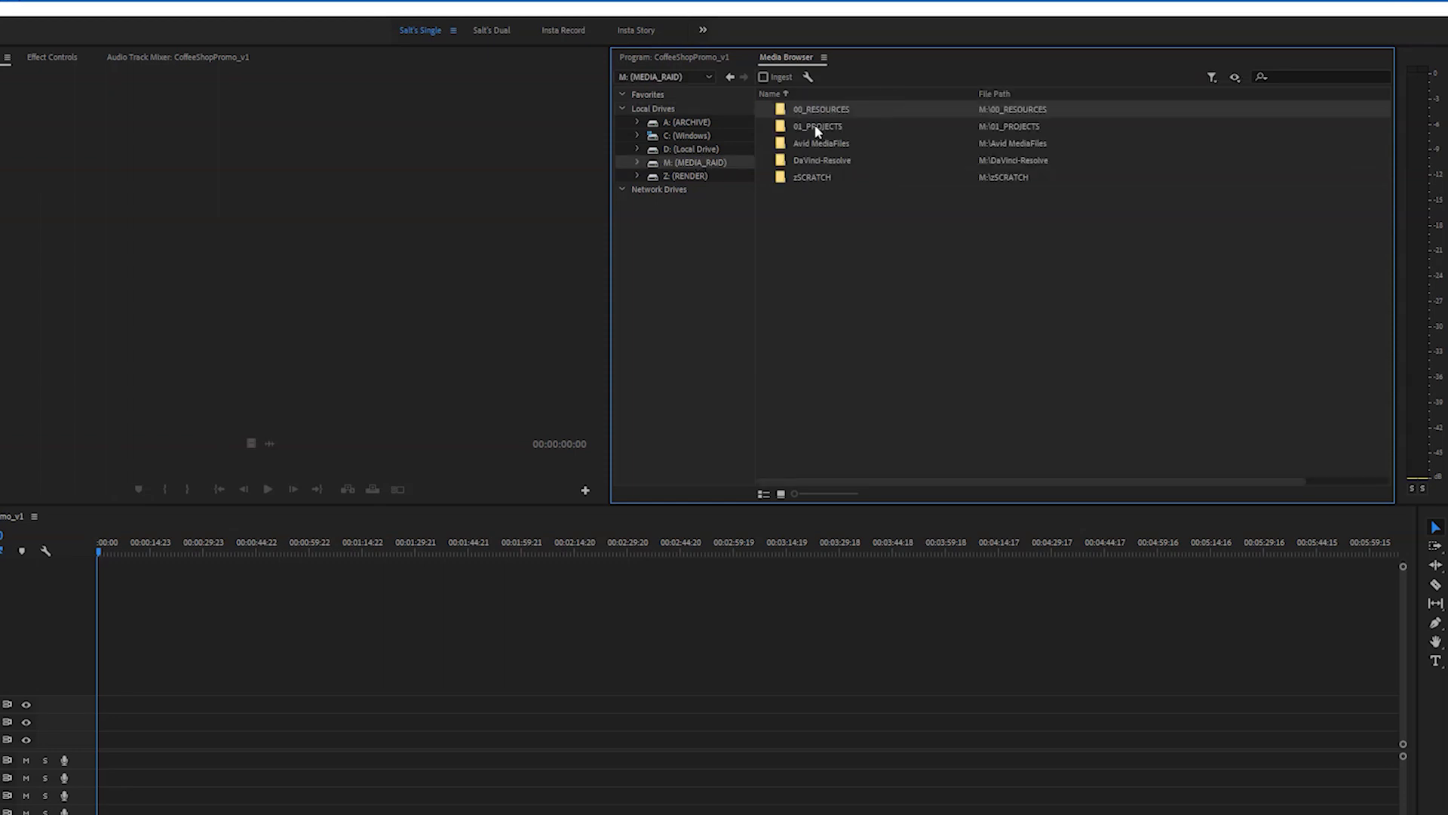
pyautogui.doubleClick(816, 126)
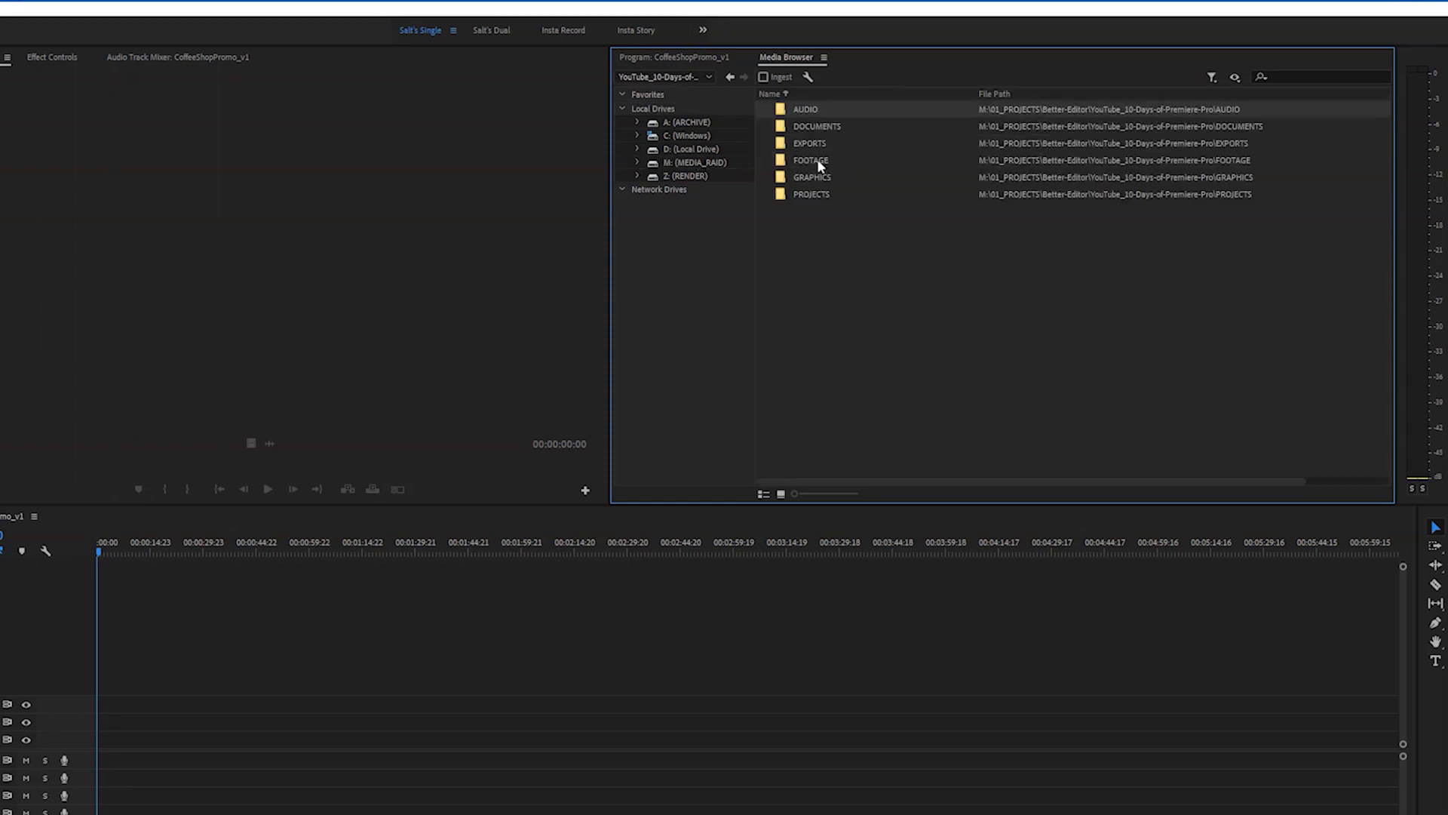
pyautogui.doubleClick(808, 160)
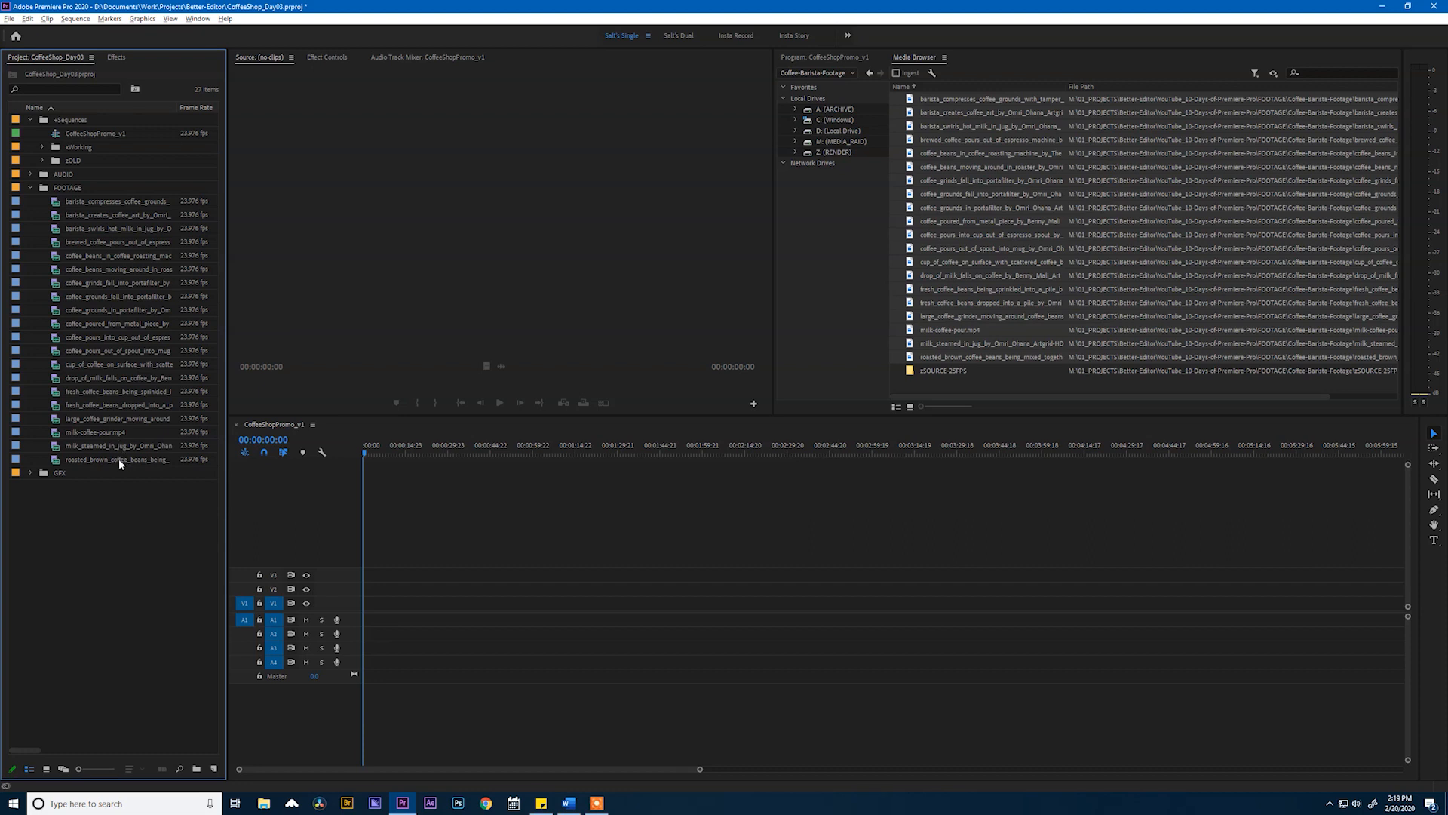
pyautogui.moveTo(127, 475)
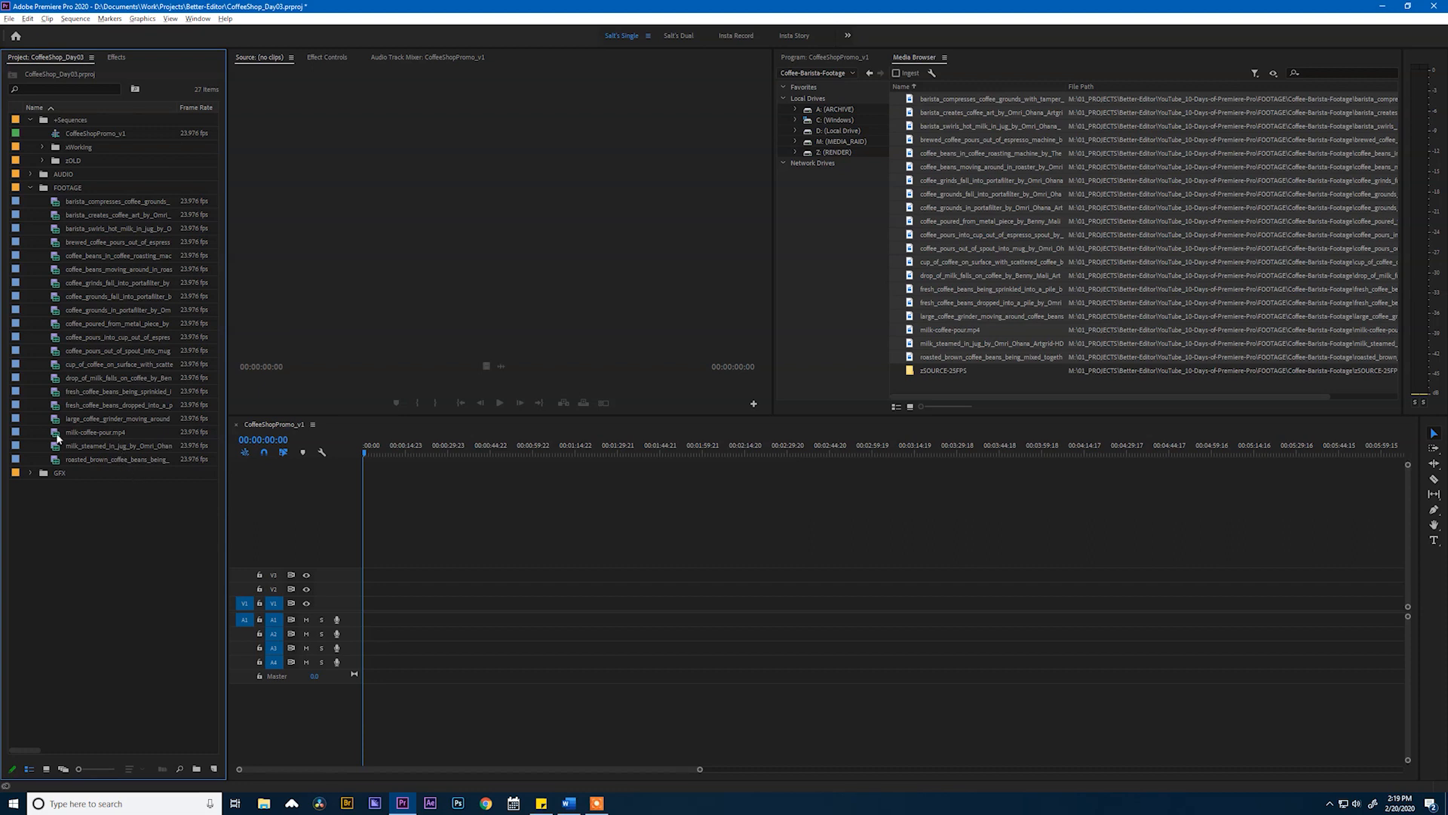
pyautogui.moveTo(92, 433)
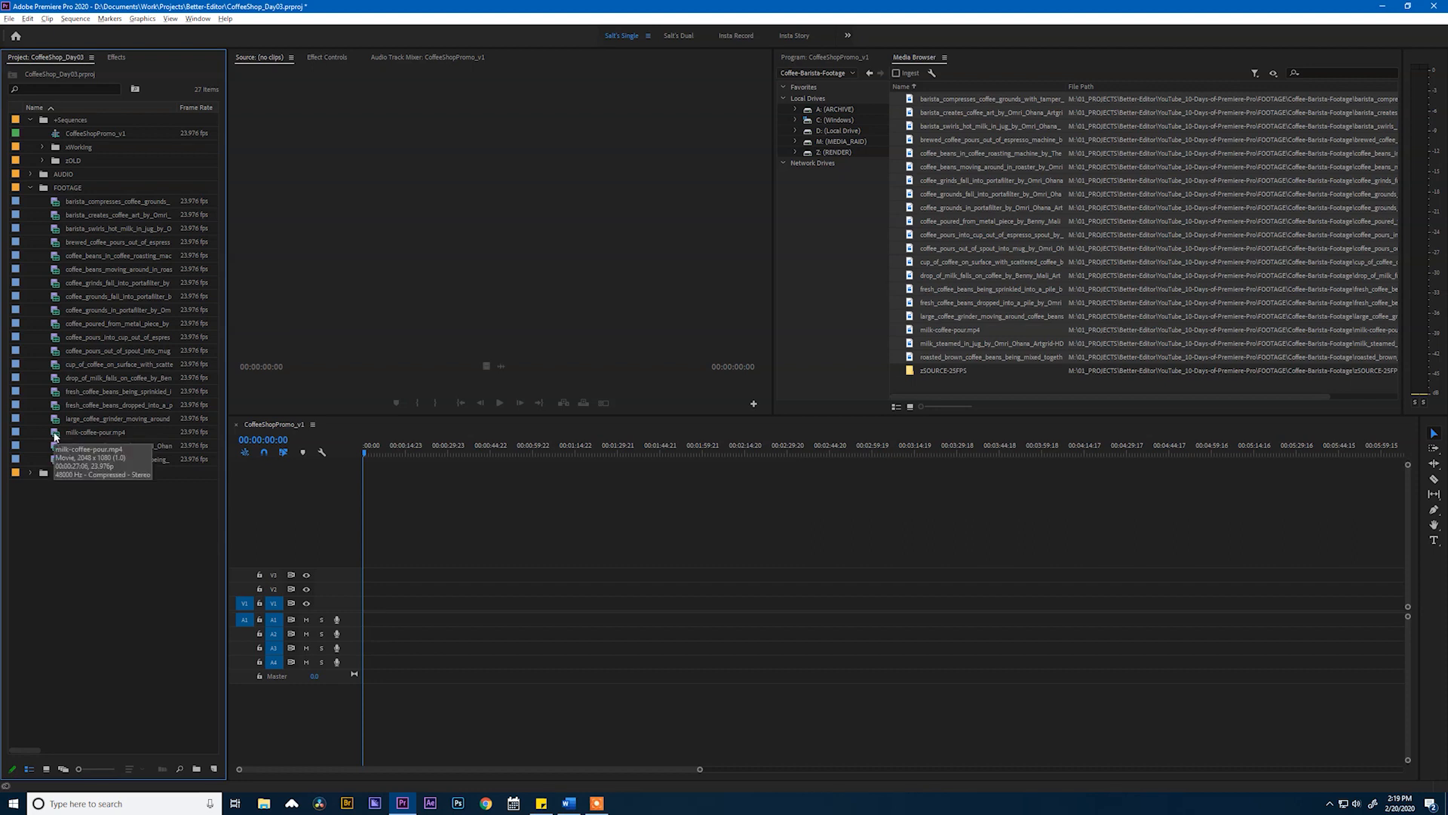
# - Preview milk-coffee-pour.mp4 and skim through it to locate the latte-art portion
pyautogui.doubleClick(95, 433)
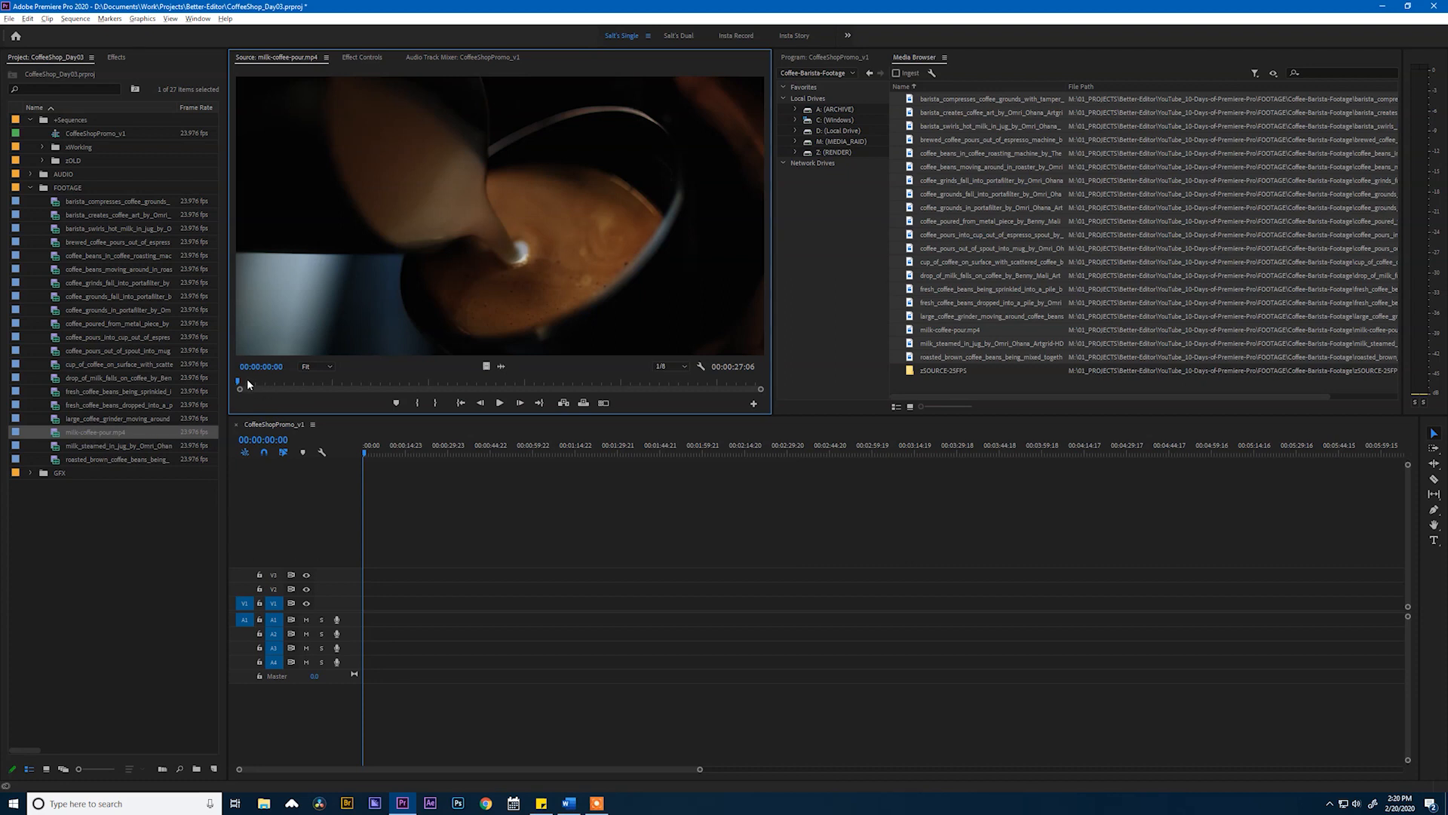
pyautogui.moveTo(240, 380); pyautogui.dragTo(324, 380)
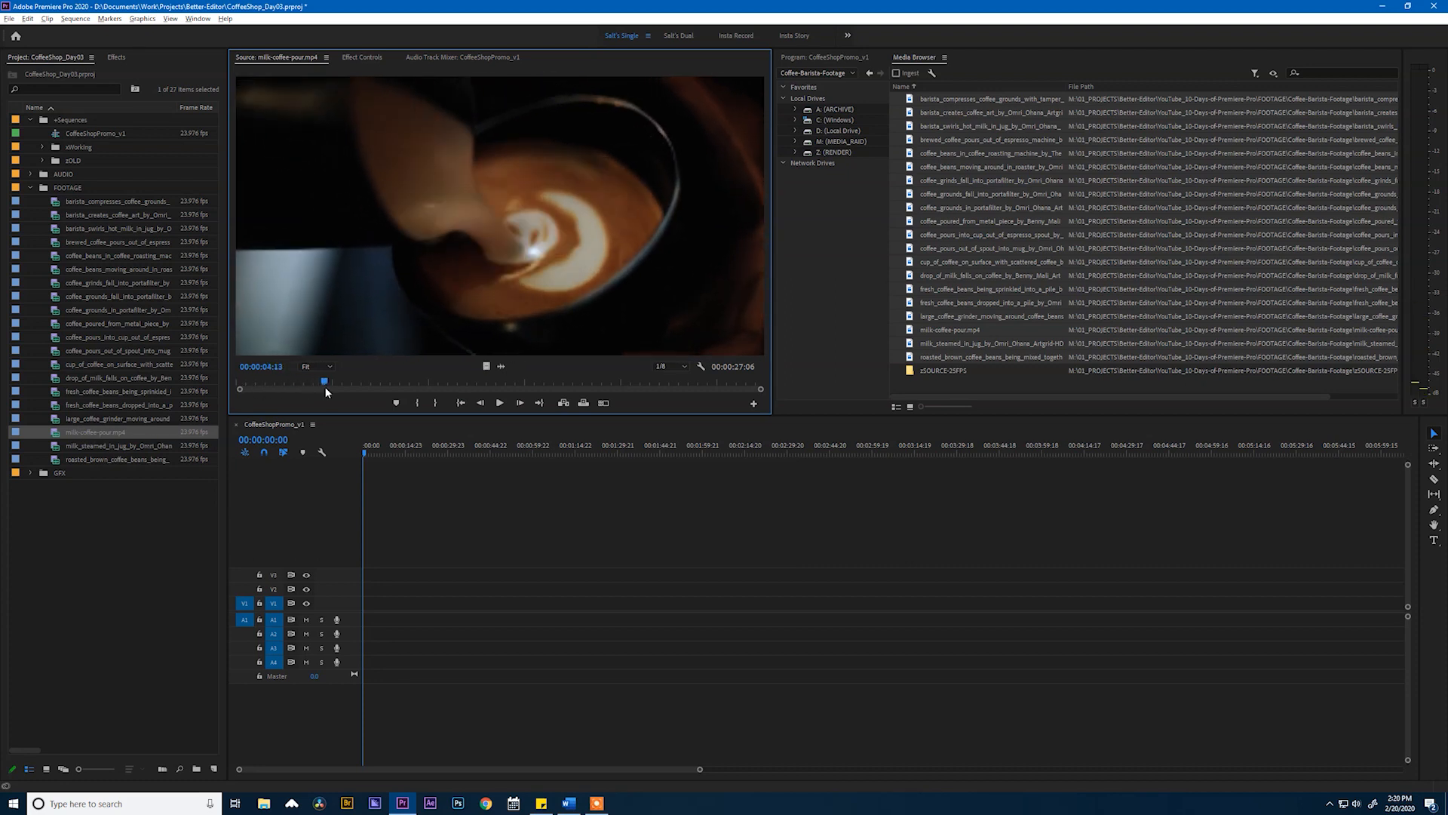
pyautogui.moveTo(323, 382); pyautogui.dragTo(407, 381)
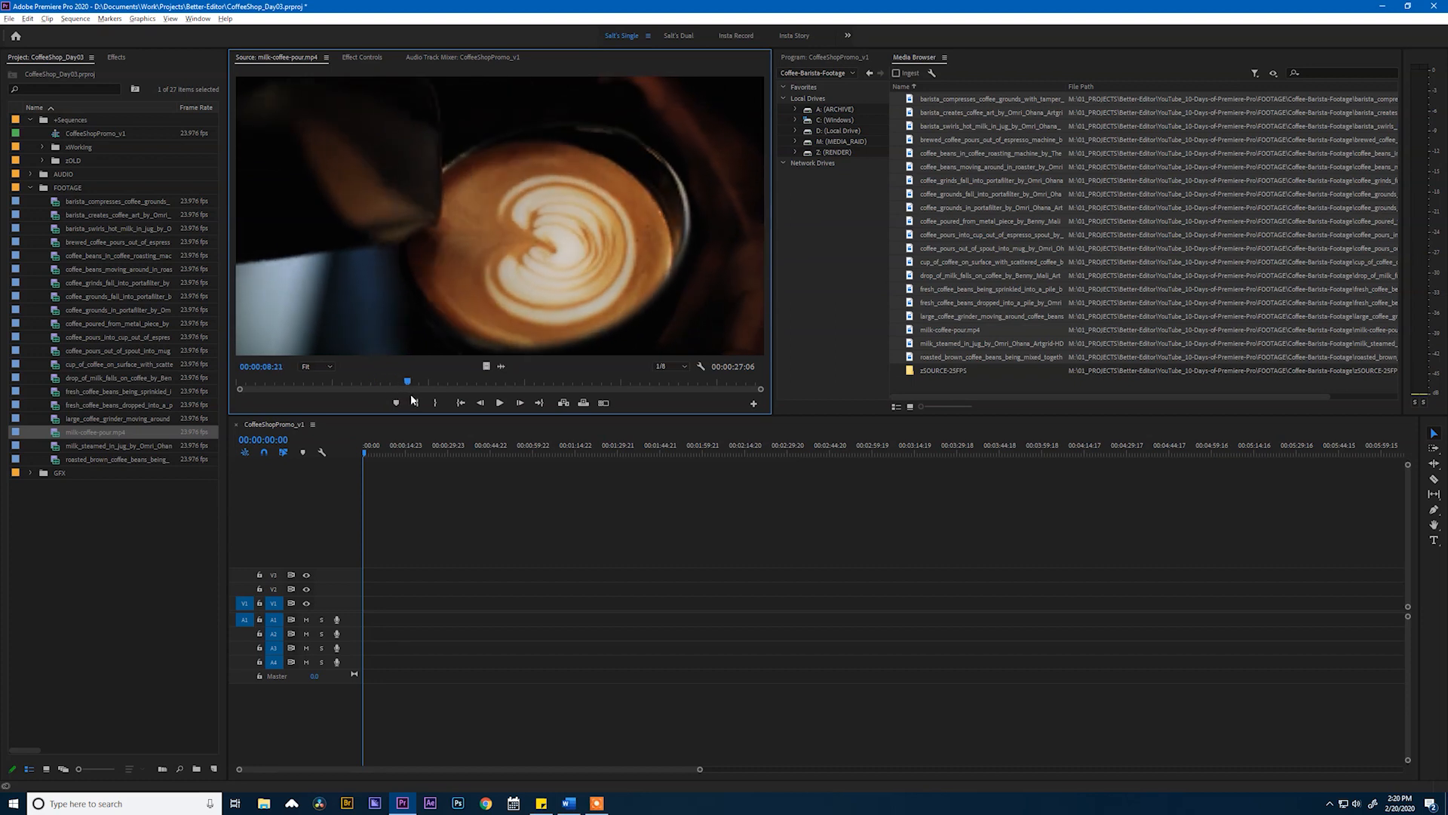
pyautogui.click(499, 402)
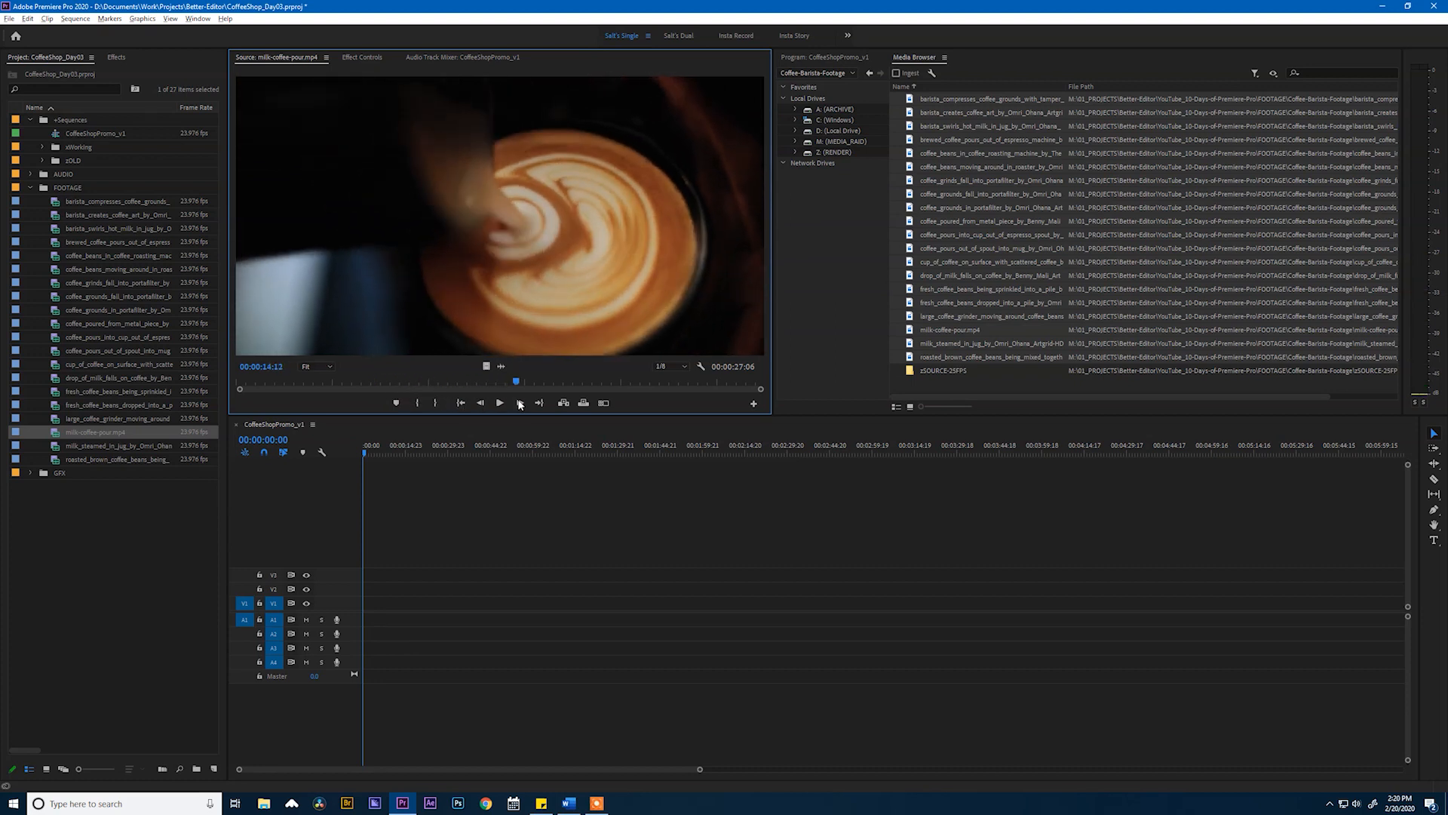
pyautogui.click(499, 401)
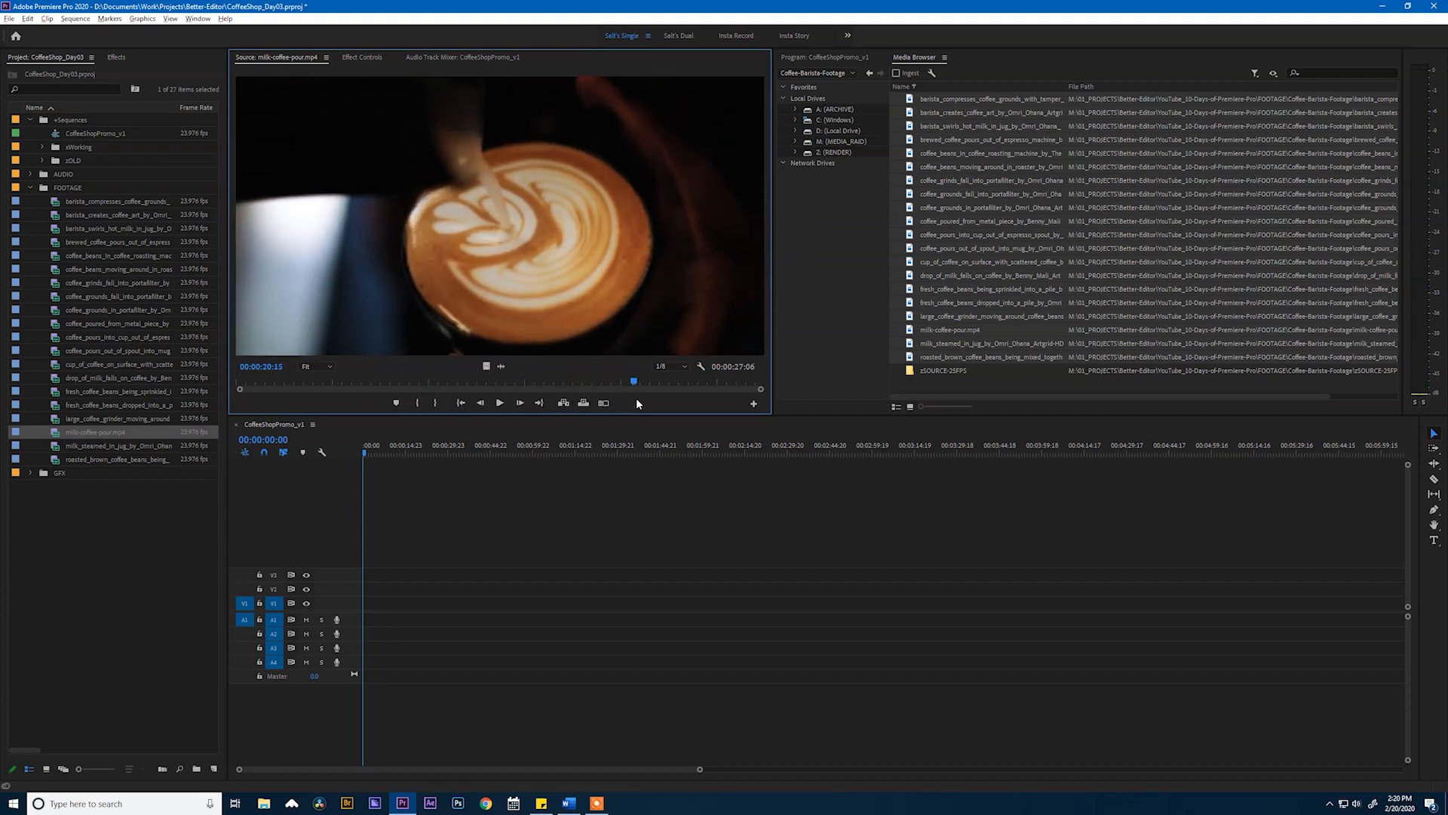
pyautogui.moveTo(632, 382); pyautogui.dragTo(688, 381)
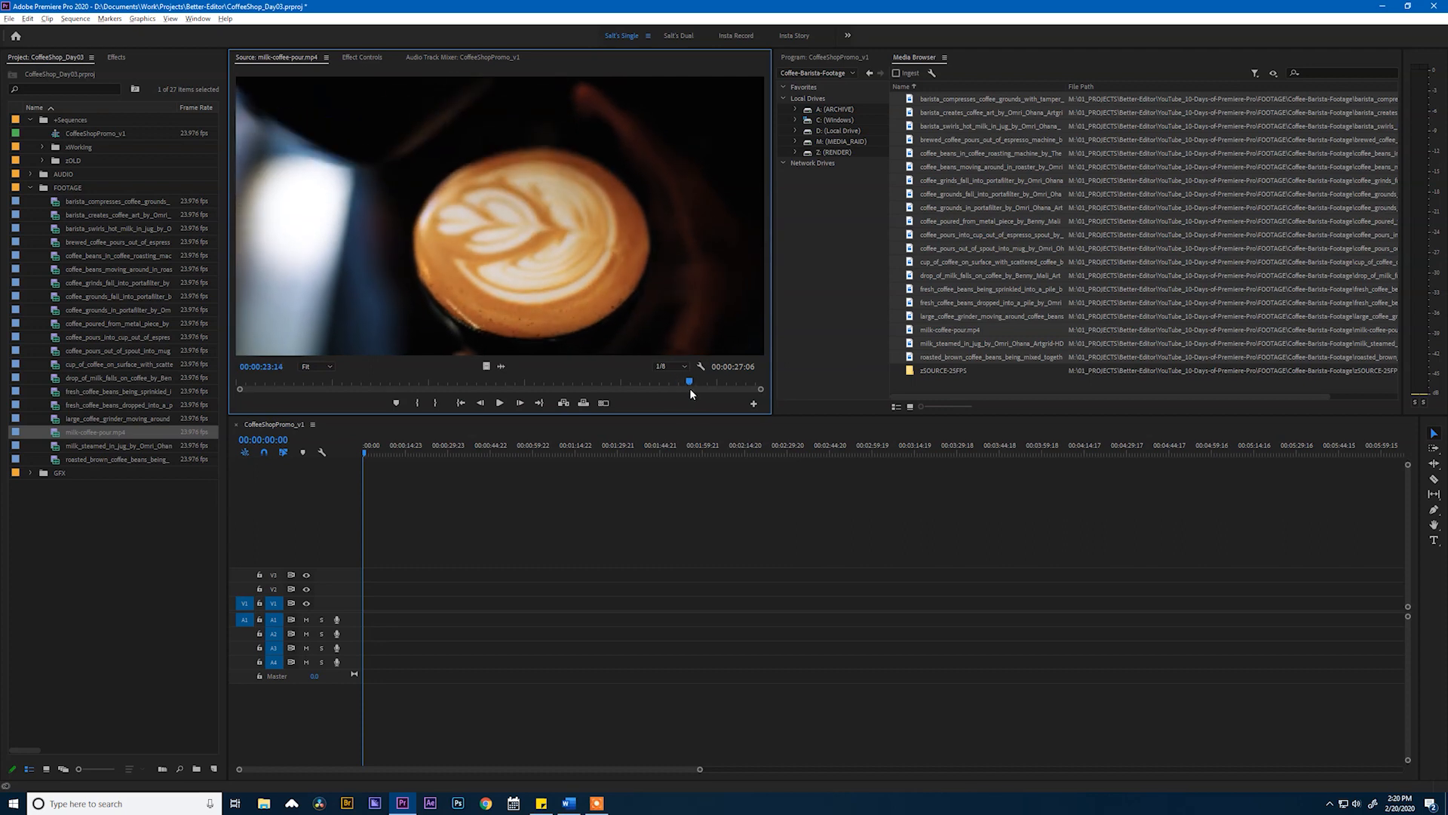
pyautogui.moveTo(688, 382); pyautogui.dragTo(596, 382)
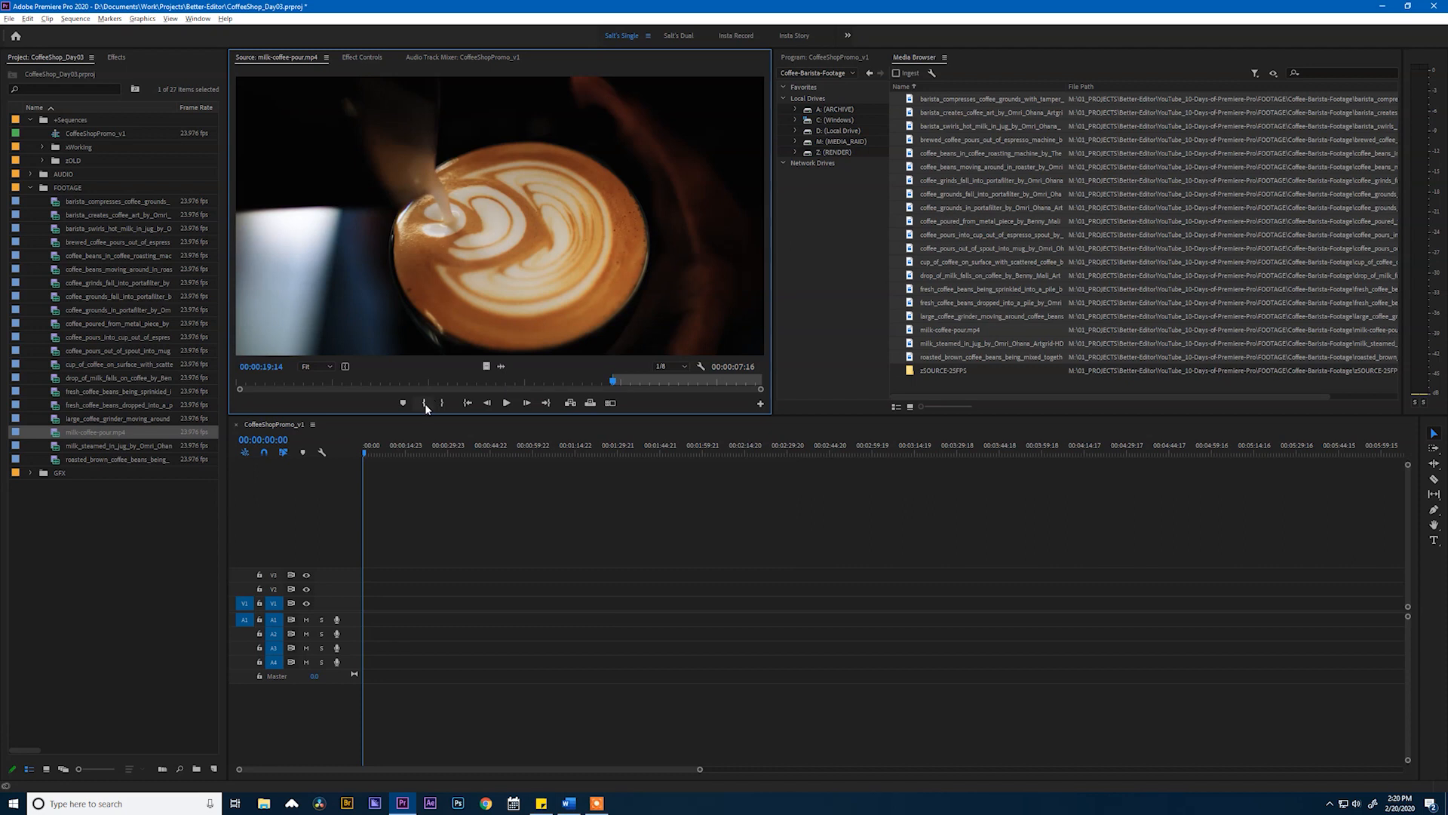
pyautogui.moveTo(425, 402)
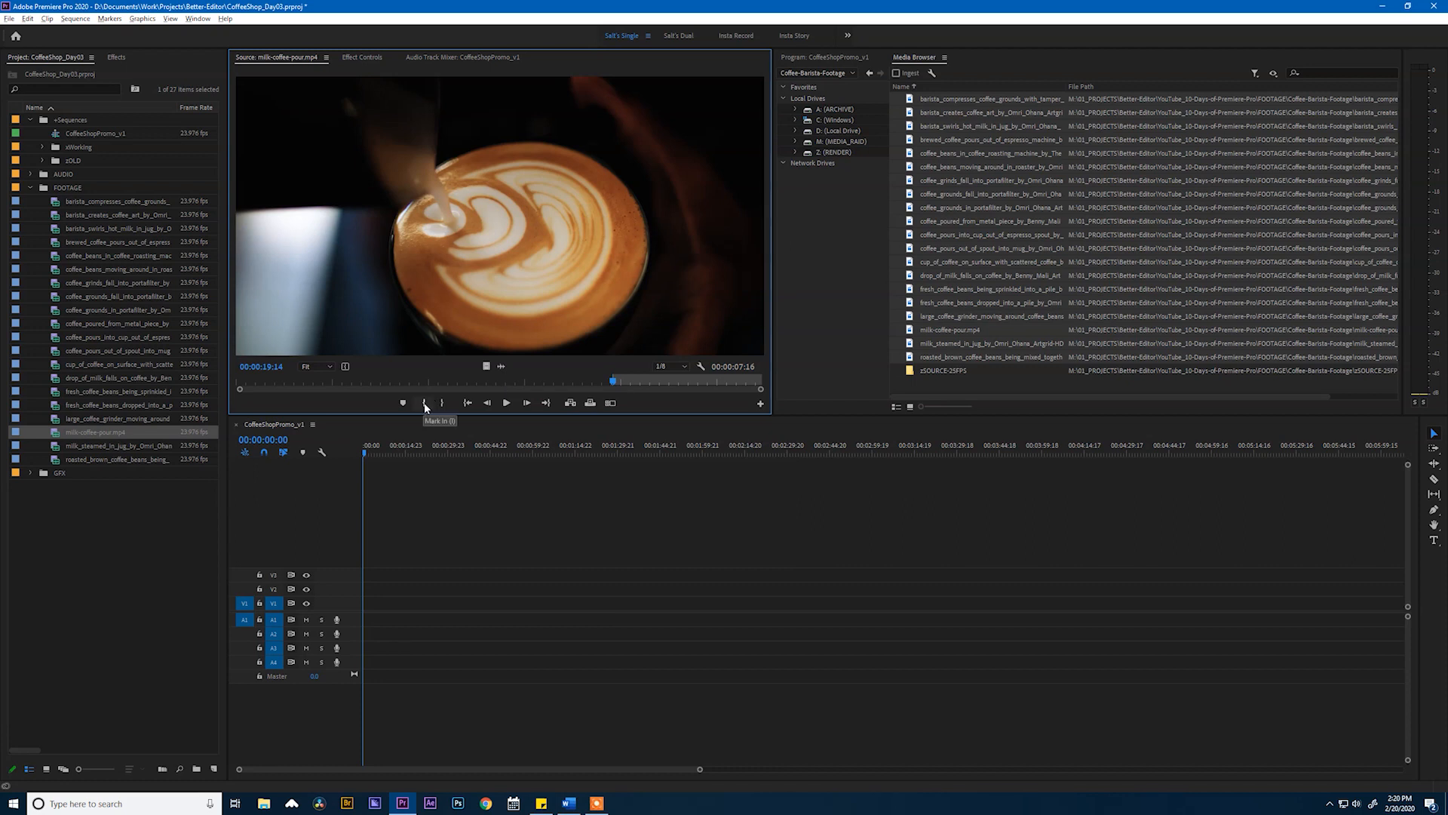
pyautogui.moveTo(614, 387)
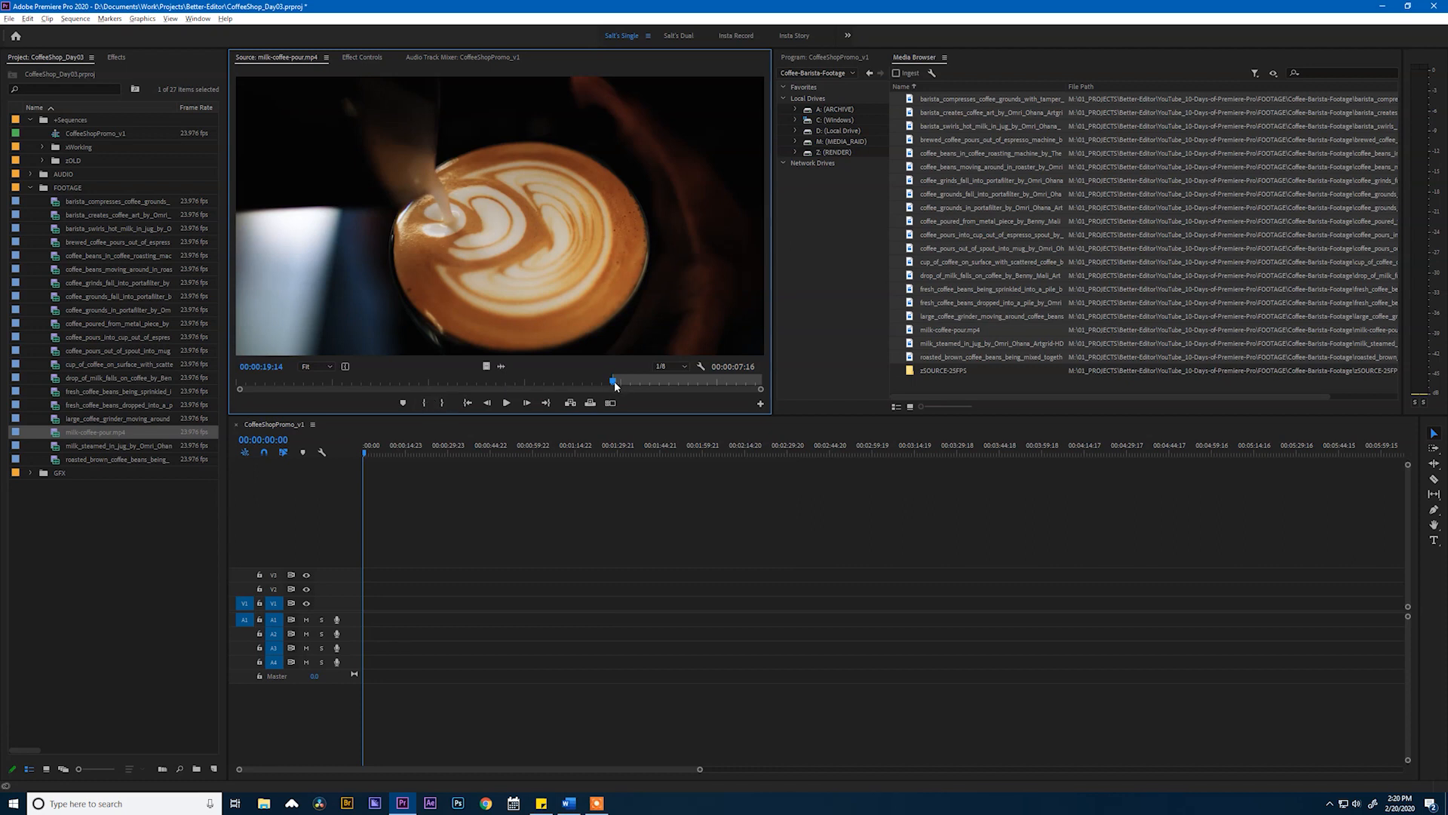
# - Settle the start and end frames of a 00:00:04:22 latte-art range
pyautogui.moveTo(614, 380); pyautogui.dragTo(675, 380)
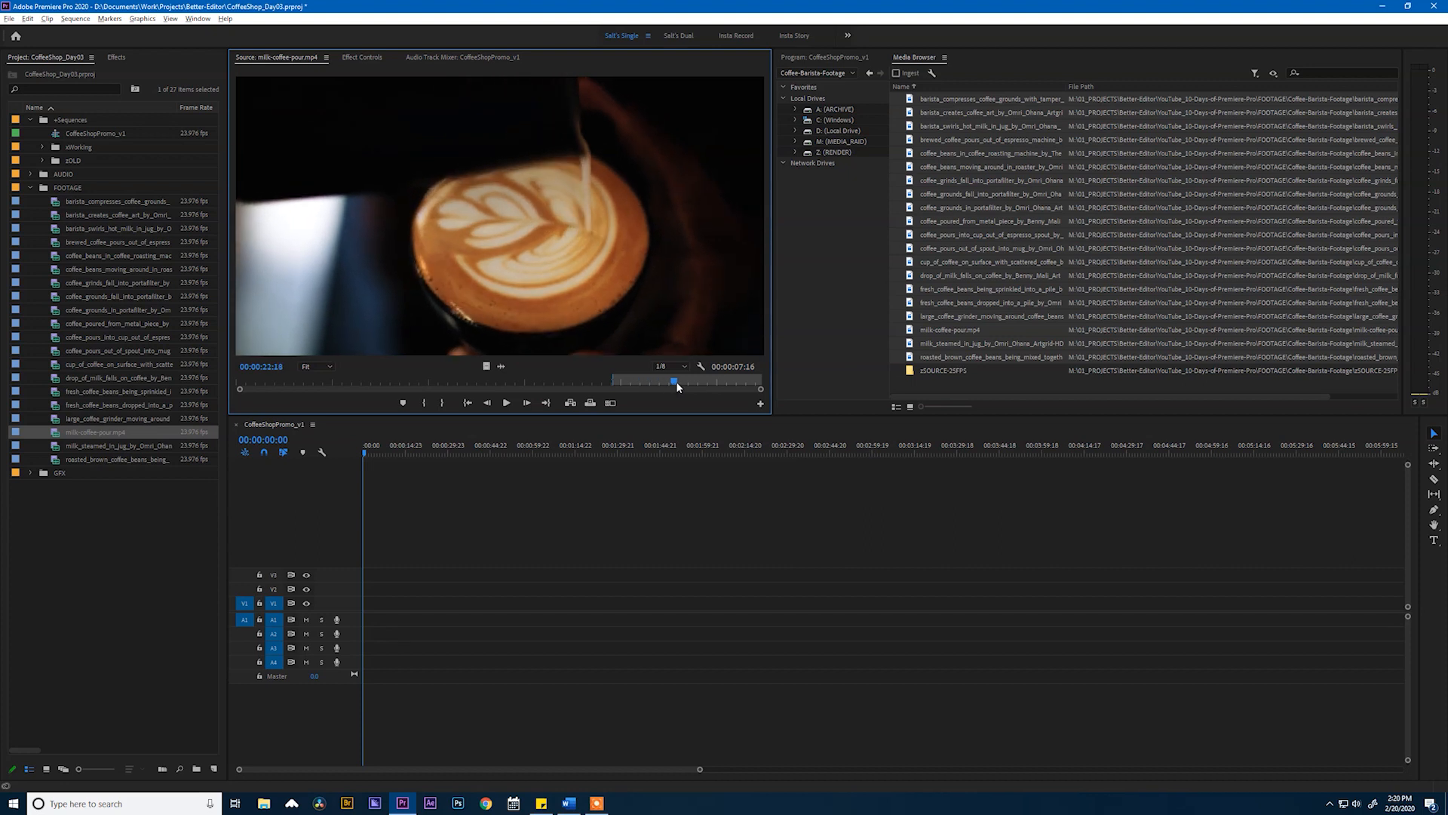
pyautogui.moveTo(673, 381); pyautogui.dragTo(699, 381)
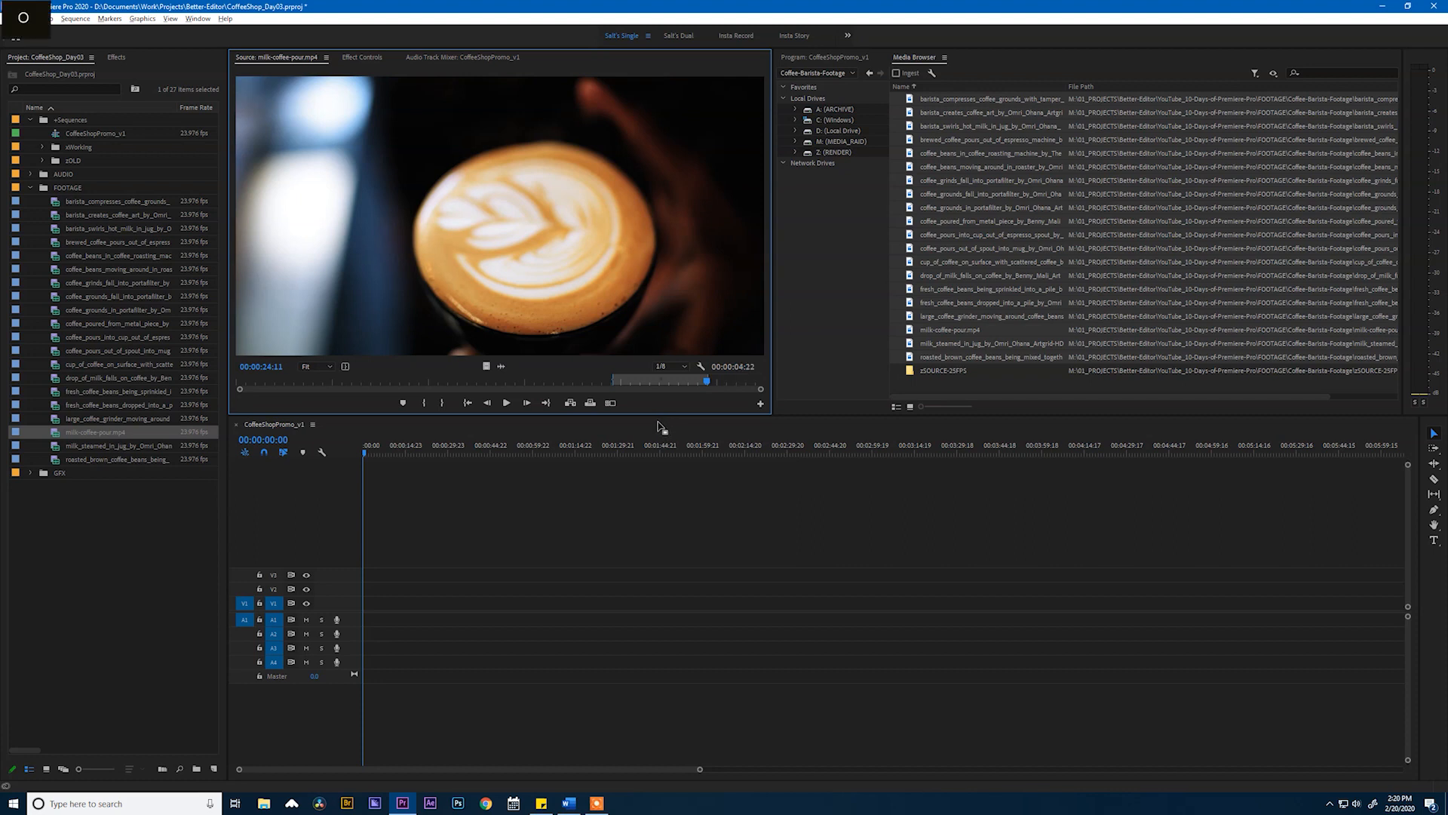
pyautogui.moveTo(444, 401)
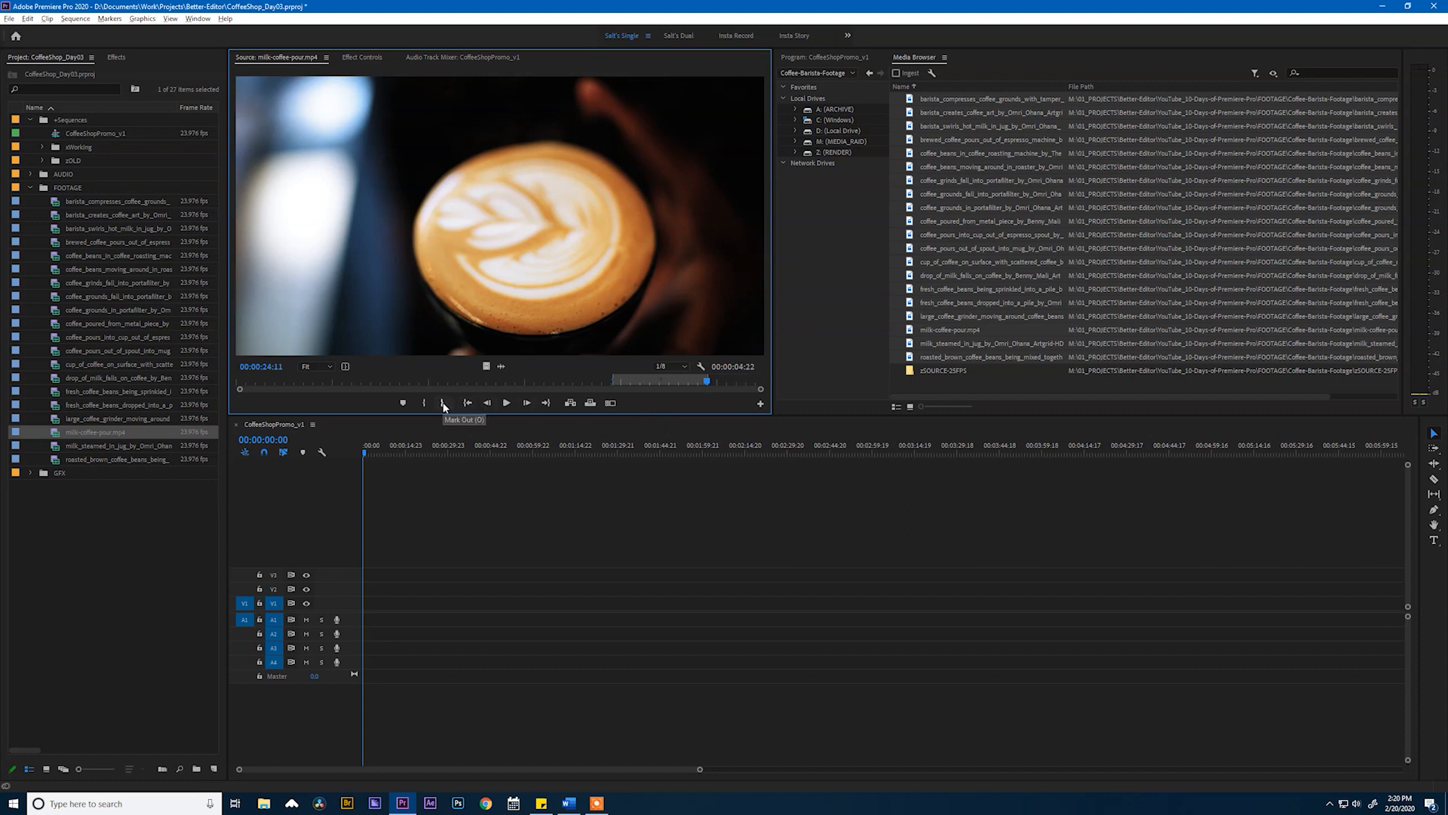
pyautogui.moveTo(438, 414)
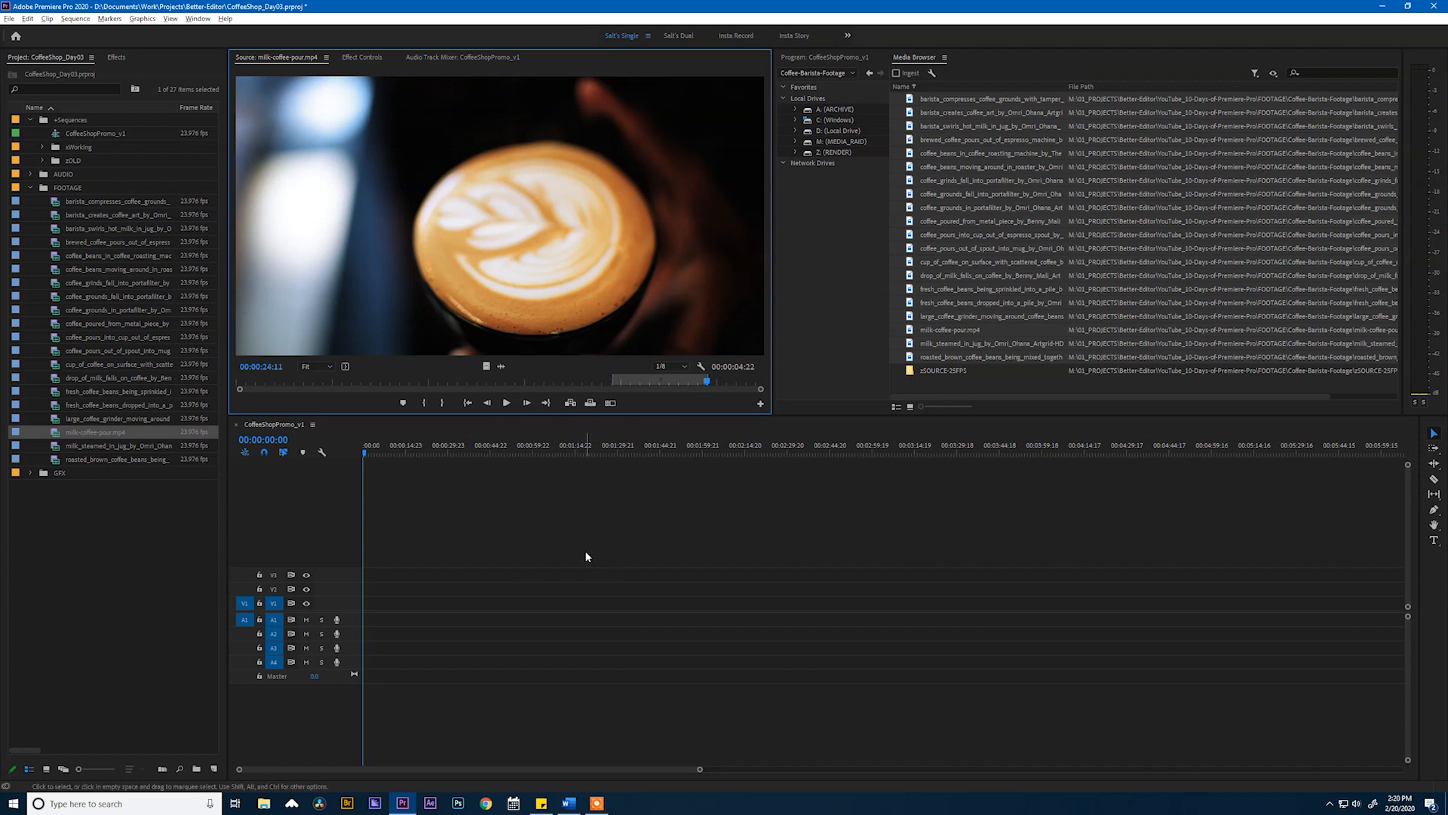
pyautogui.moveTo(579, 558)
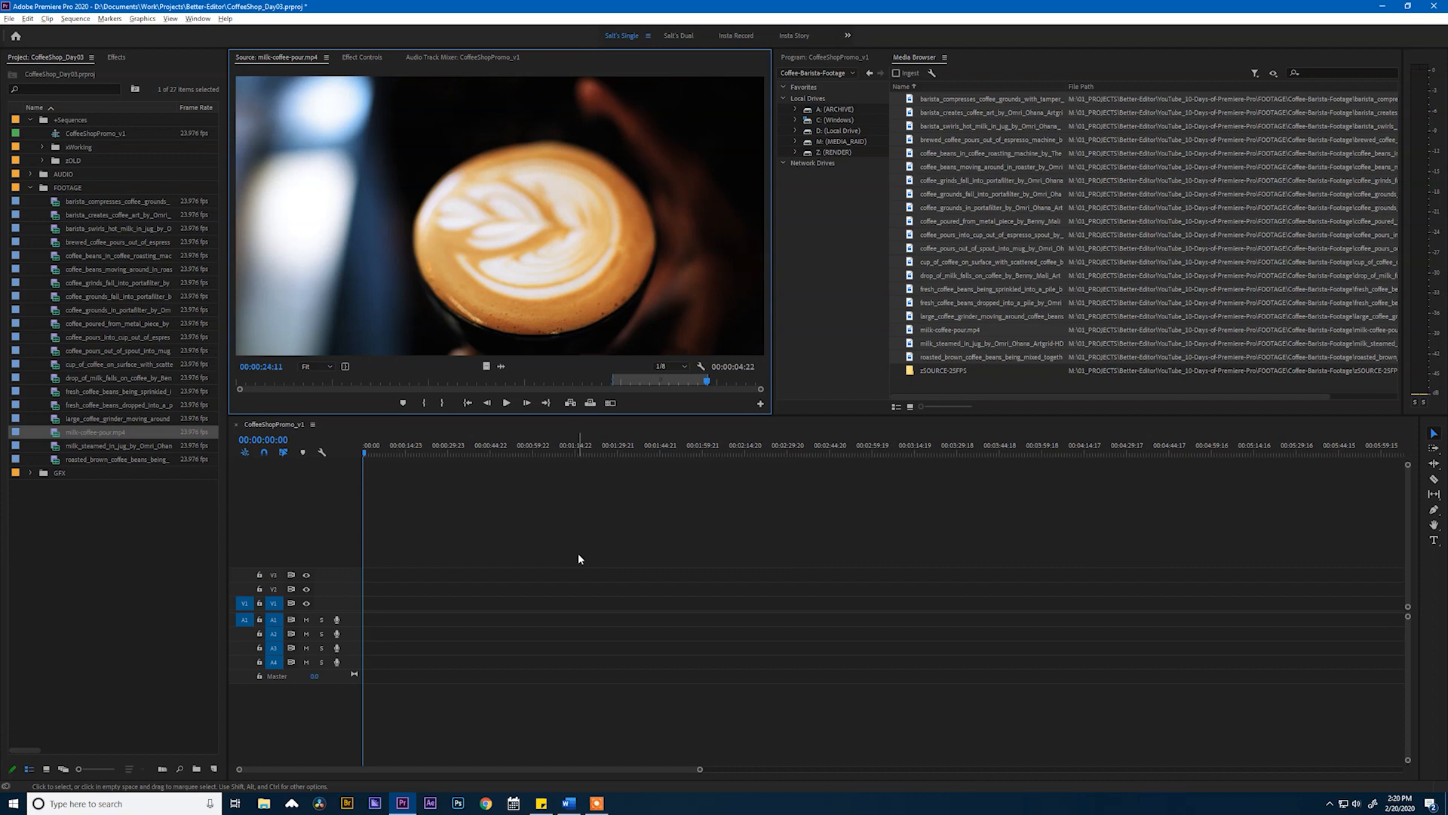
pyautogui.moveTo(487, 365)
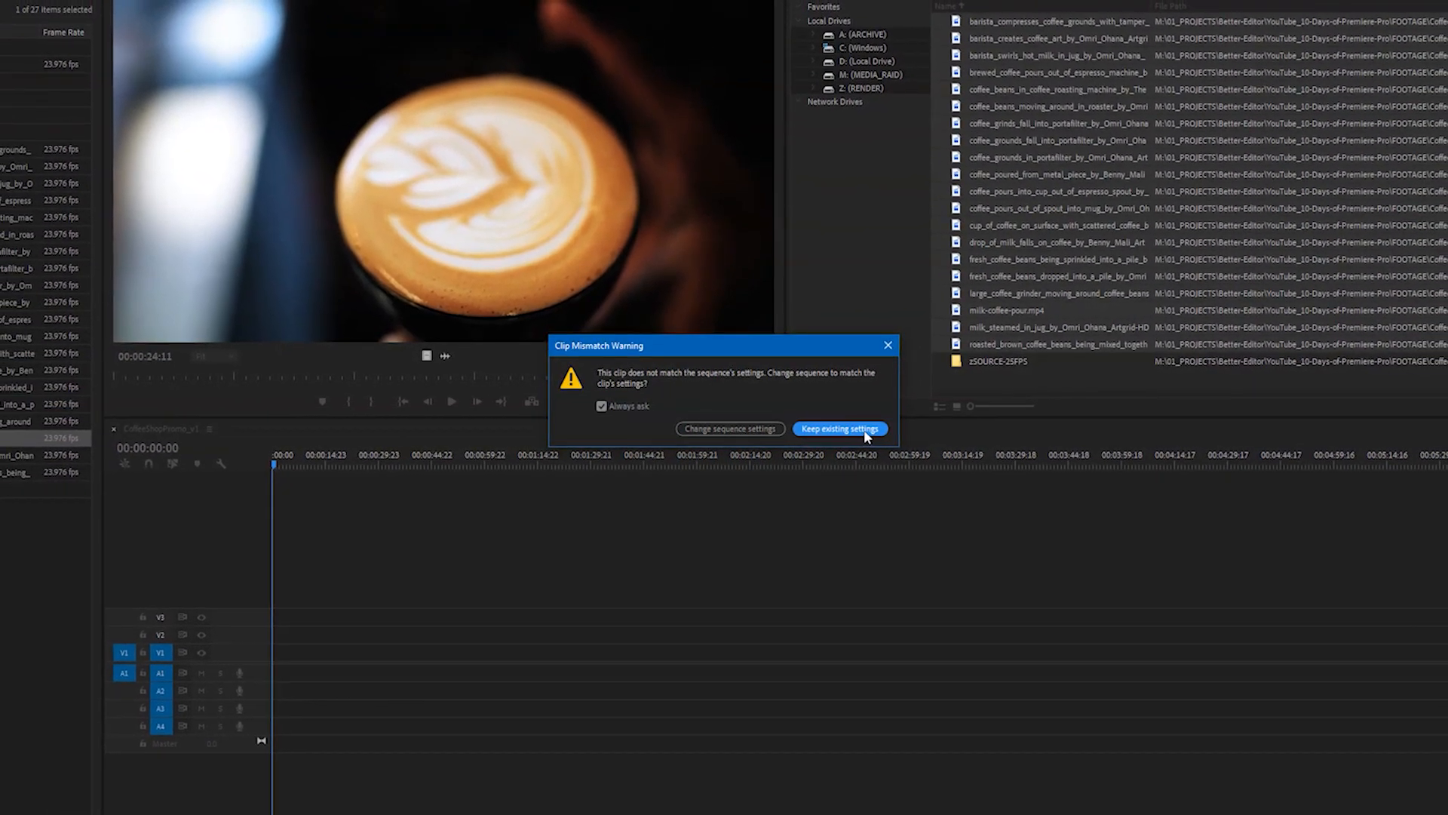
# - Keep the sequence's existing settings when the Clip Mismatch Warning appears
pyautogui.click(837, 428)
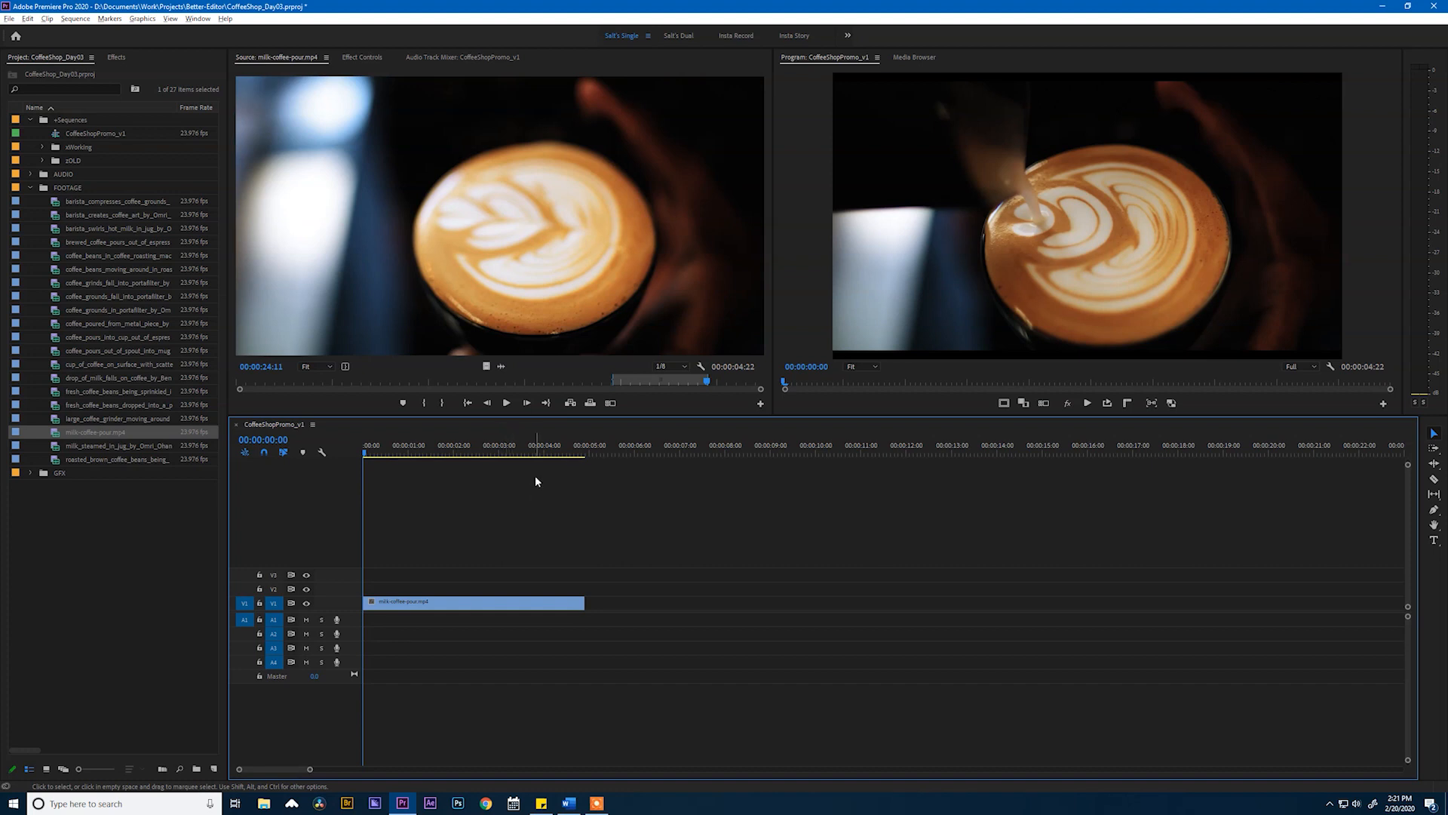
# - Move the sequence playhead past the first clip and re-skim the marked source portion
pyautogui.click(625, 452)
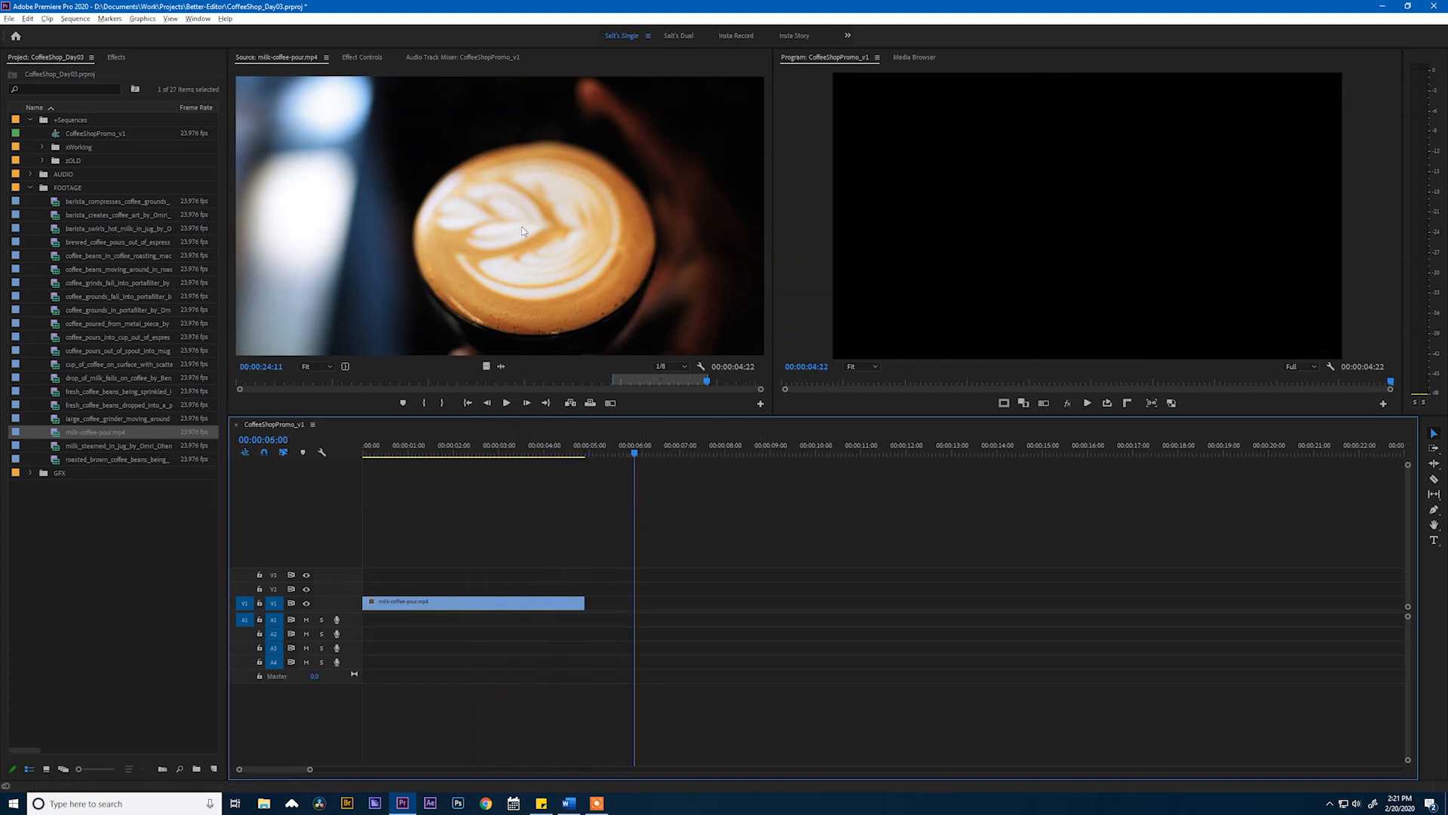
pyautogui.moveTo(586, 385)
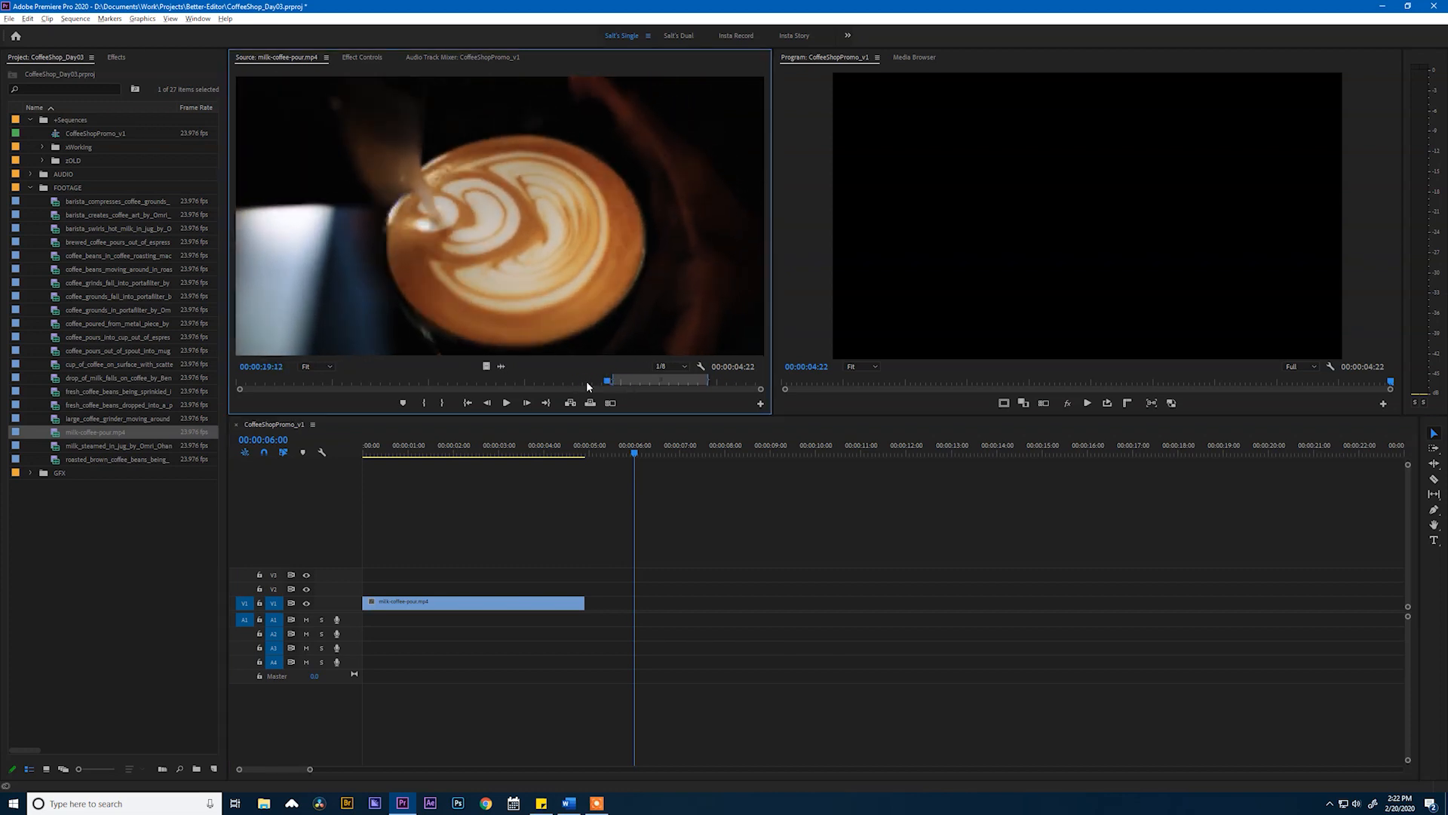
pyautogui.moveTo(608, 381); pyautogui.dragTo(692, 380)
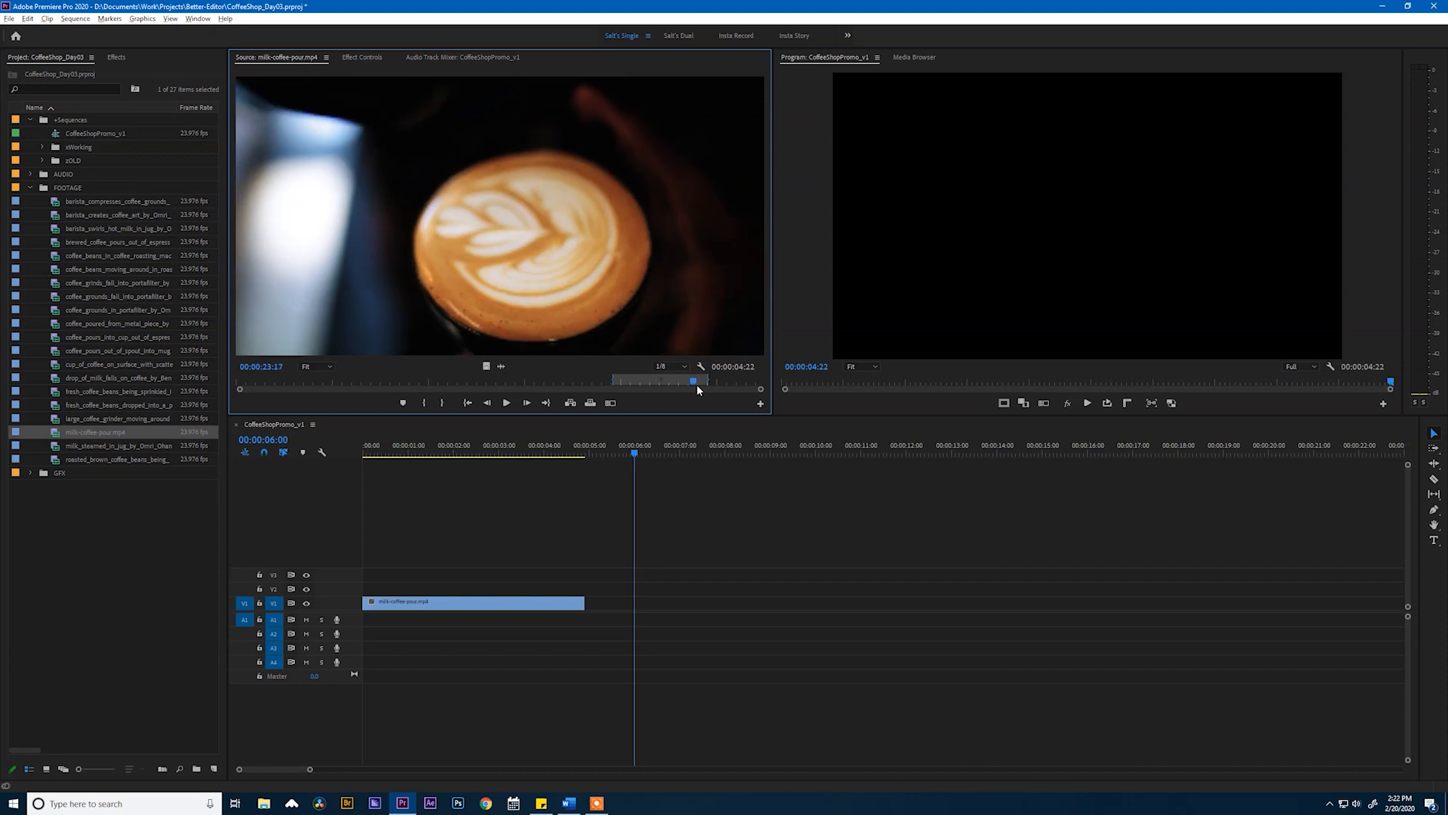
pyautogui.moveTo(694, 380); pyautogui.dragTo(664, 381)
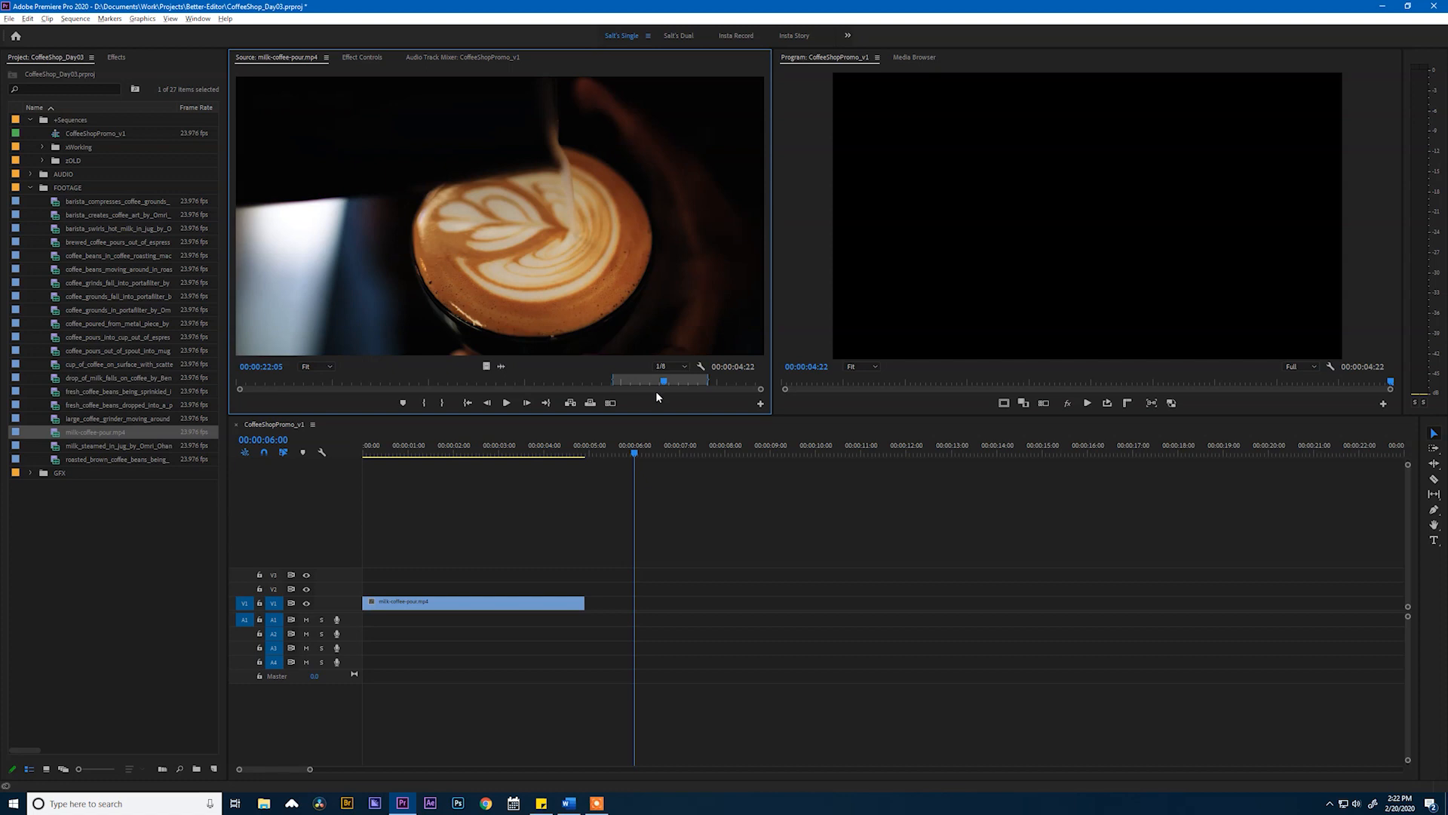
pyautogui.moveTo(657, 399)
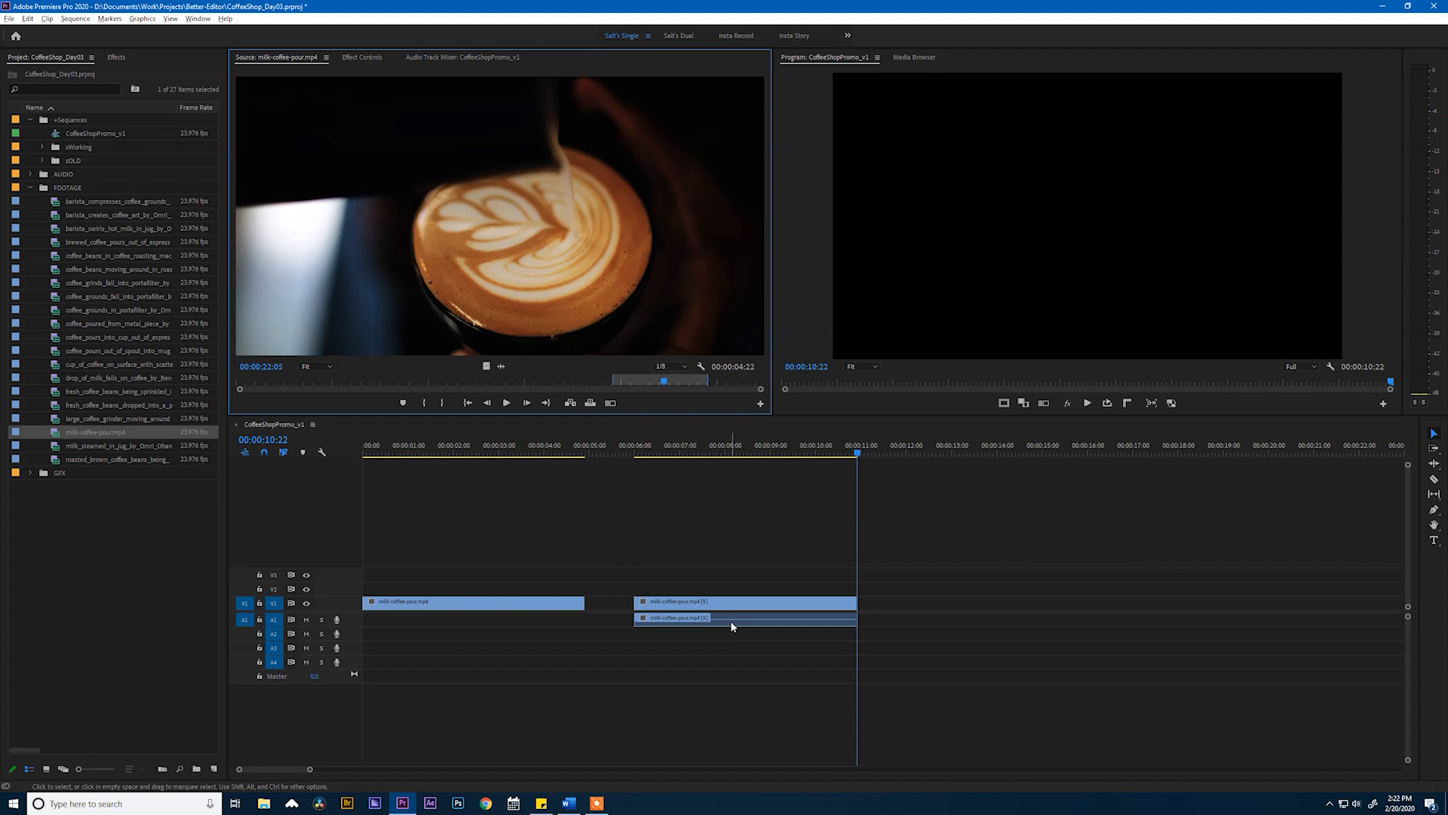
pyautogui.moveTo(496, 368)
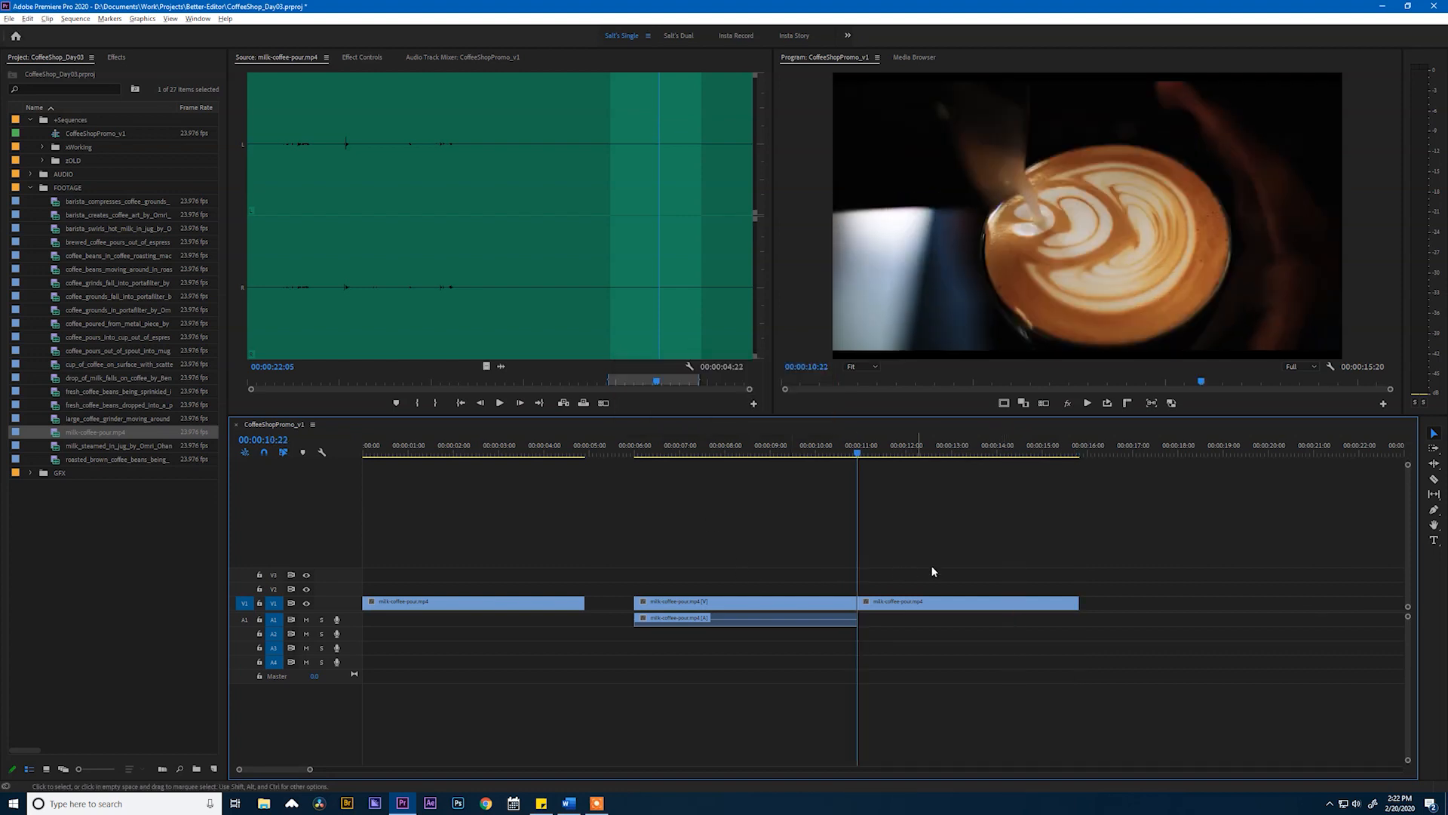
# - Select the last clip and mark a short two-second range of milk-pour source footage
pyautogui.click(967, 602)
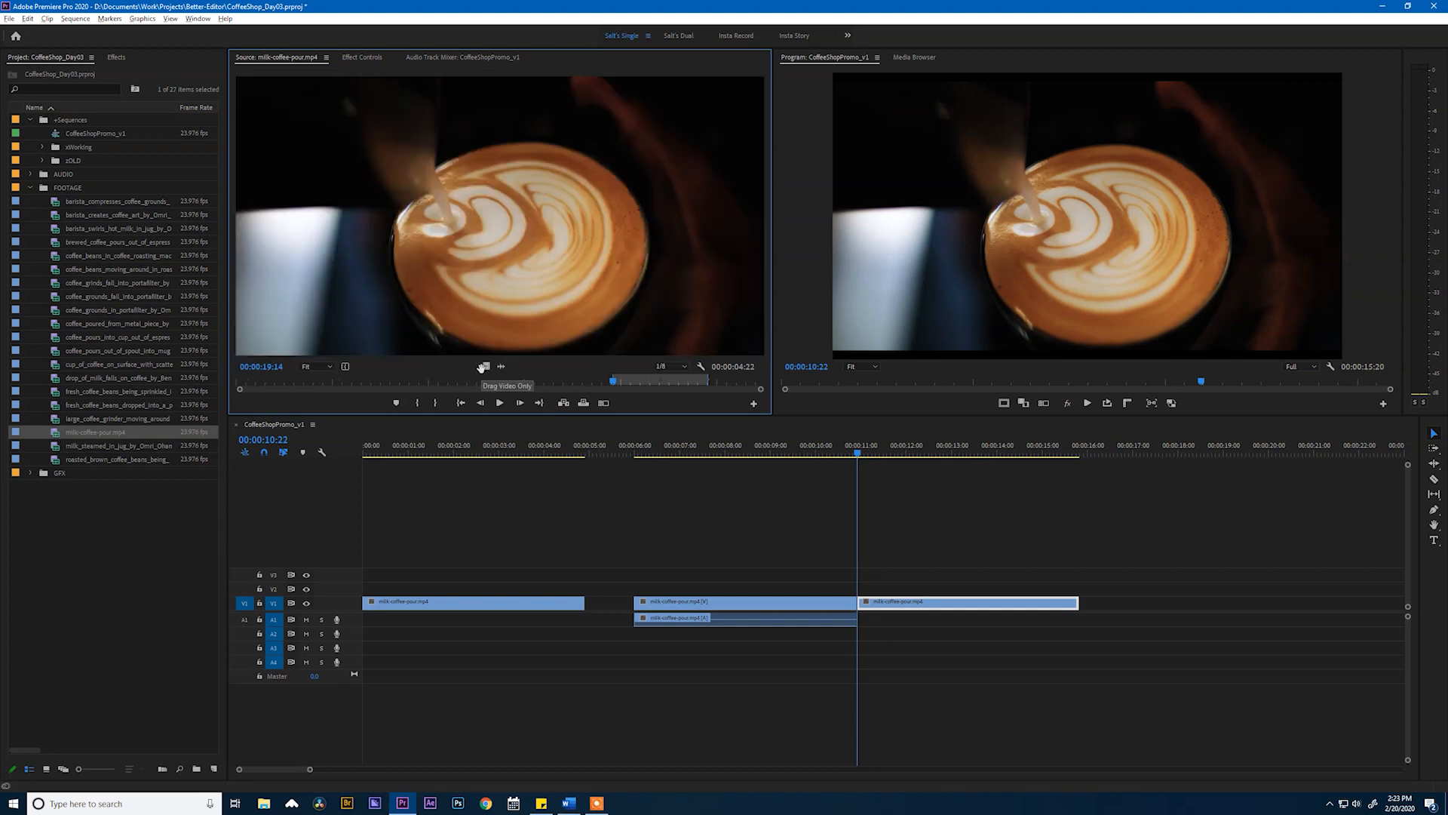
pyautogui.moveTo(453, 385)
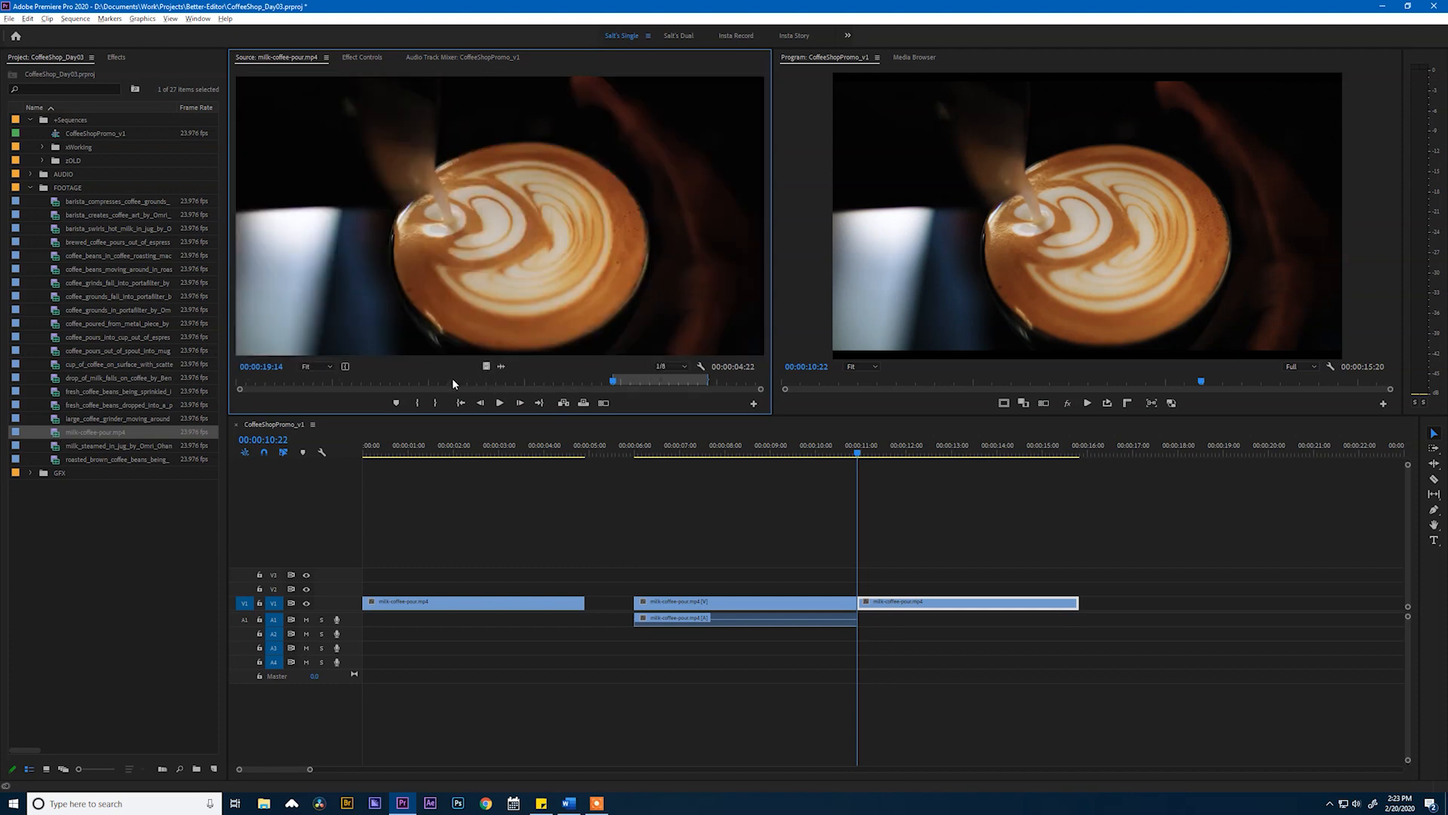
pyautogui.moveTo(614, 380); pyautogui.dragTo(422, 380)
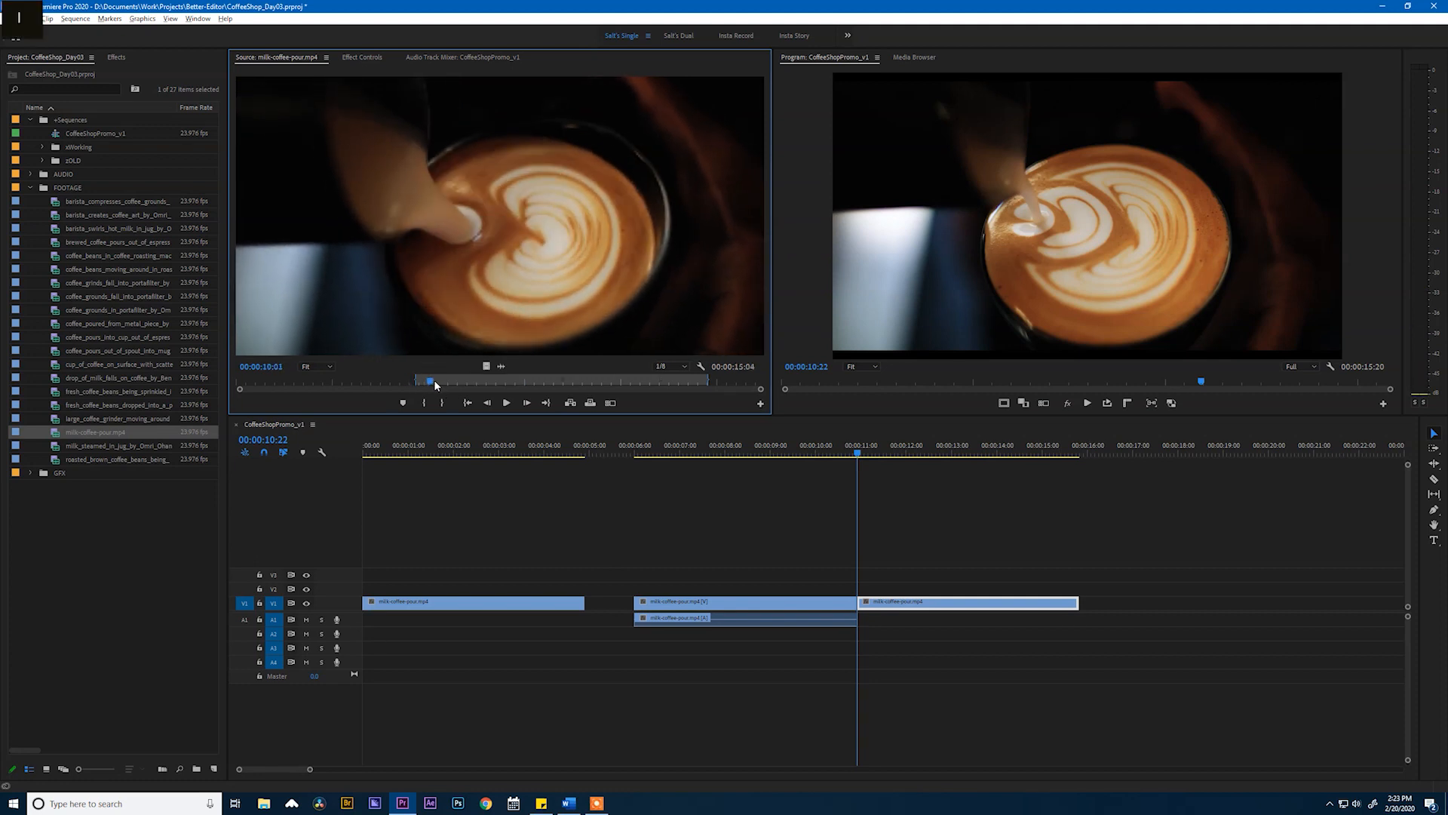
pyautogui.moveTo(430, 380); pyautogui.dragTo(462, 380)
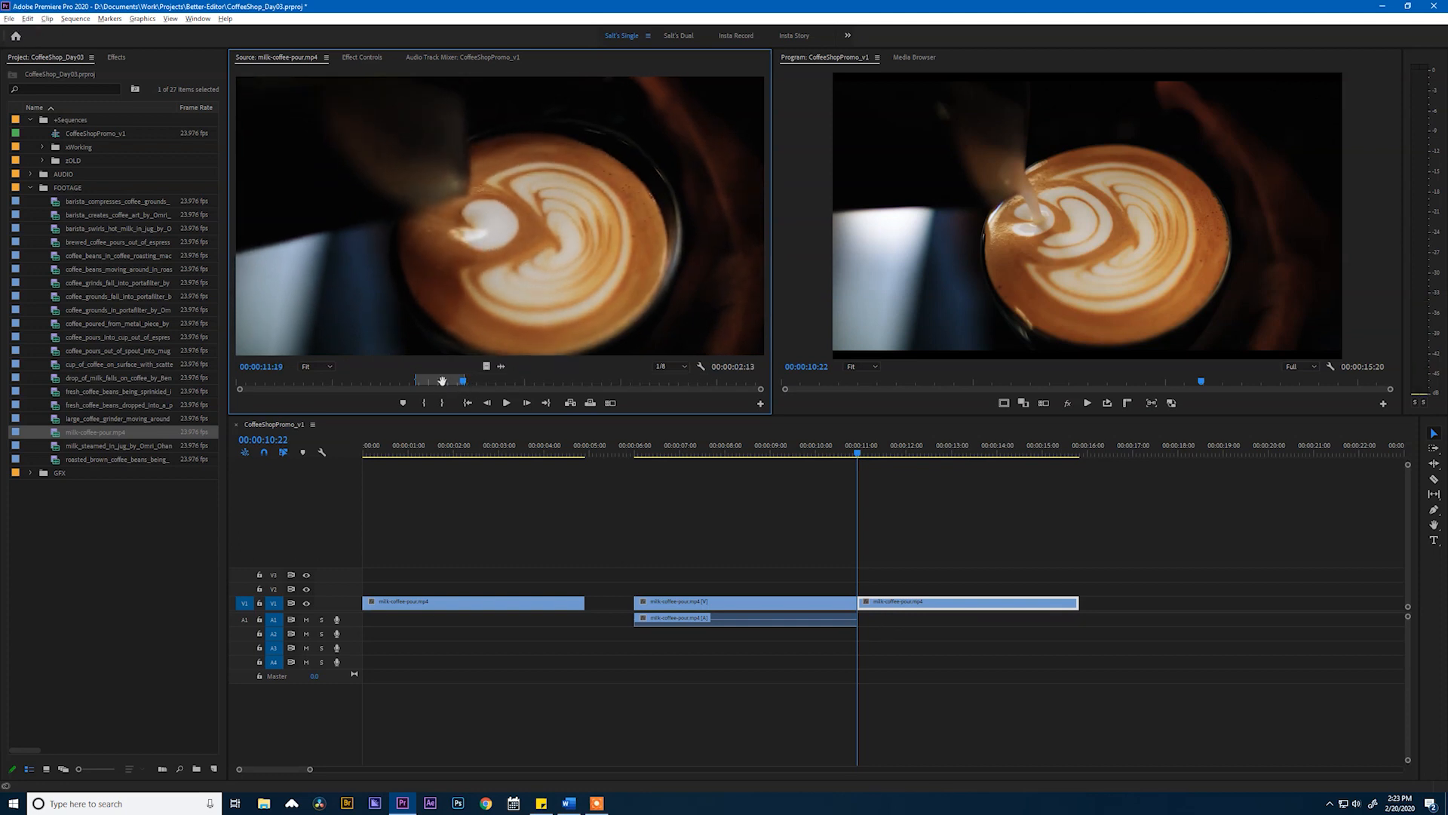
pyautogui.moveTo(465, 380); pyautogui.dragTo(444, 380)
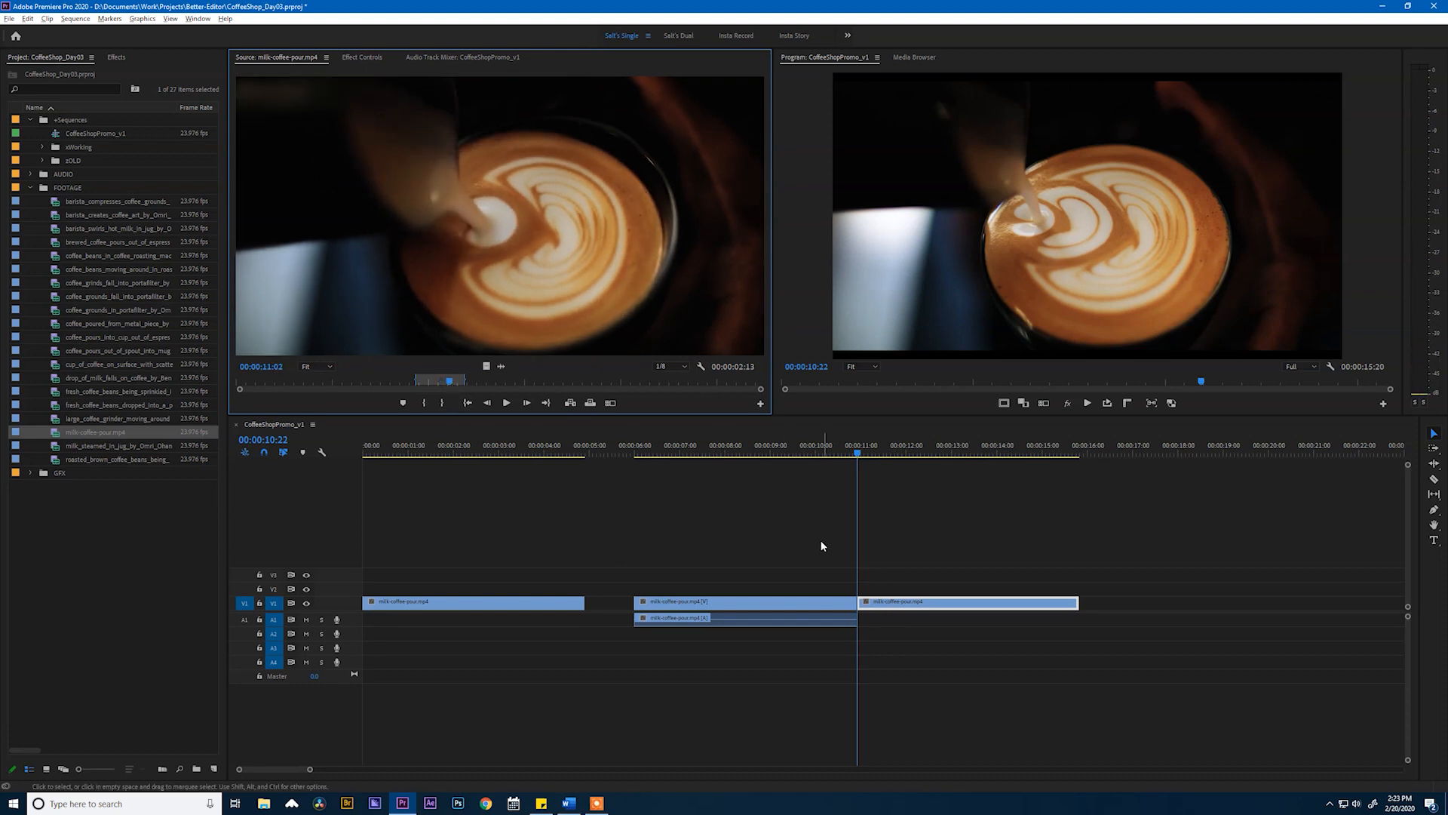
# - Position the sequence playhead at about 13 seconds for the overwrite
pyautogui.click(891, 452)
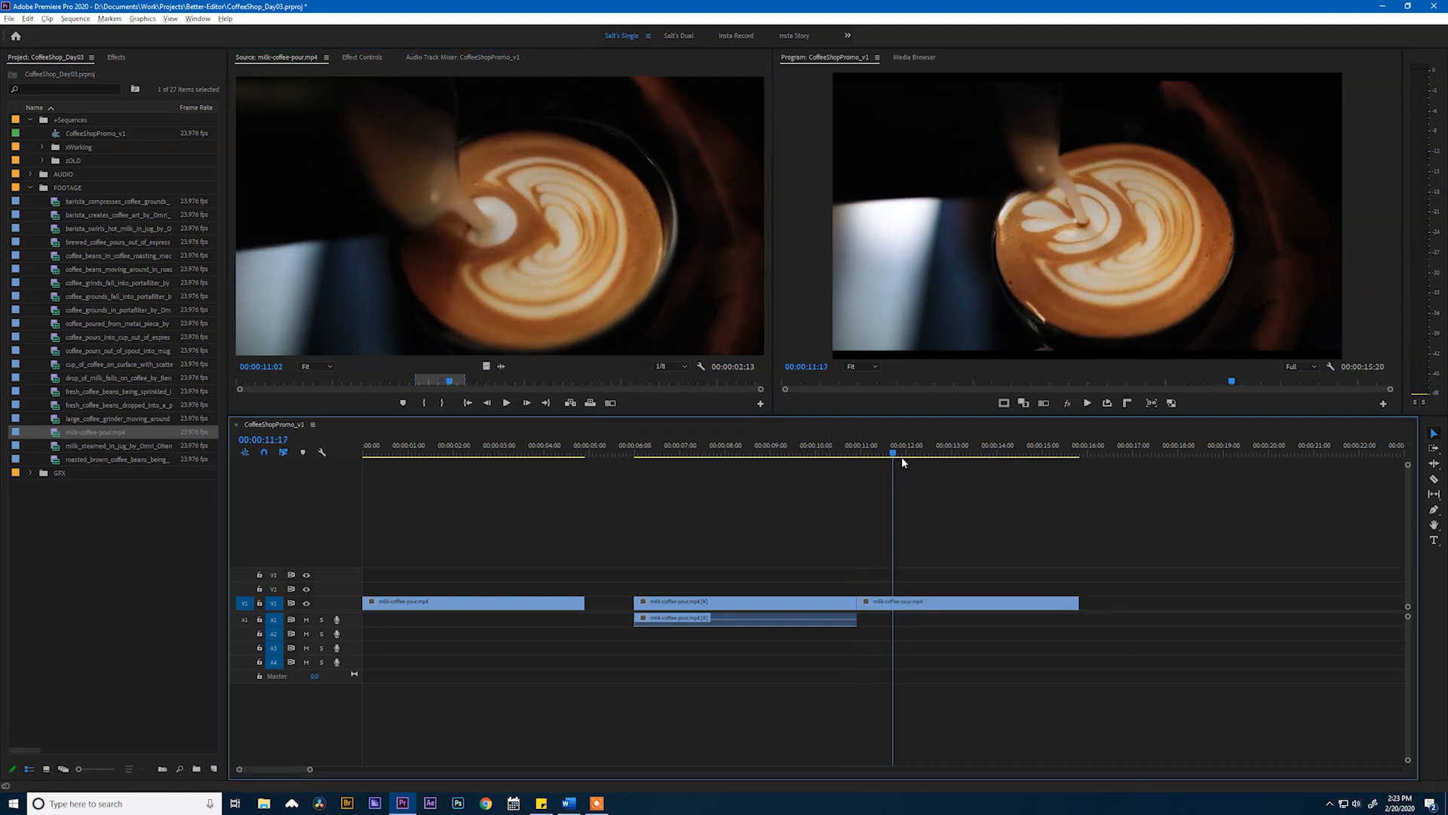
pyautogui.click(959, 451)
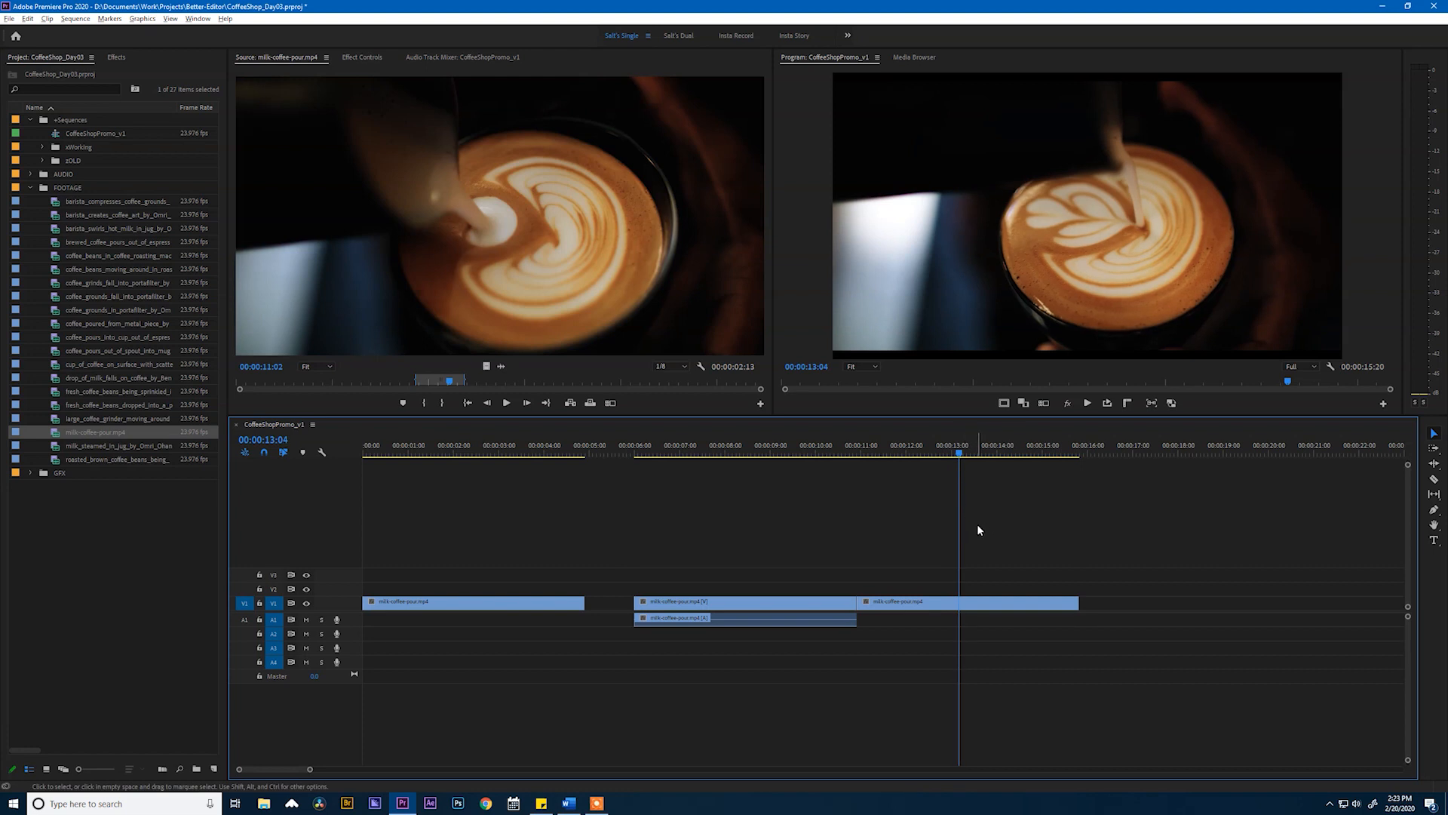
pyautogui.moveTo(988, 533)
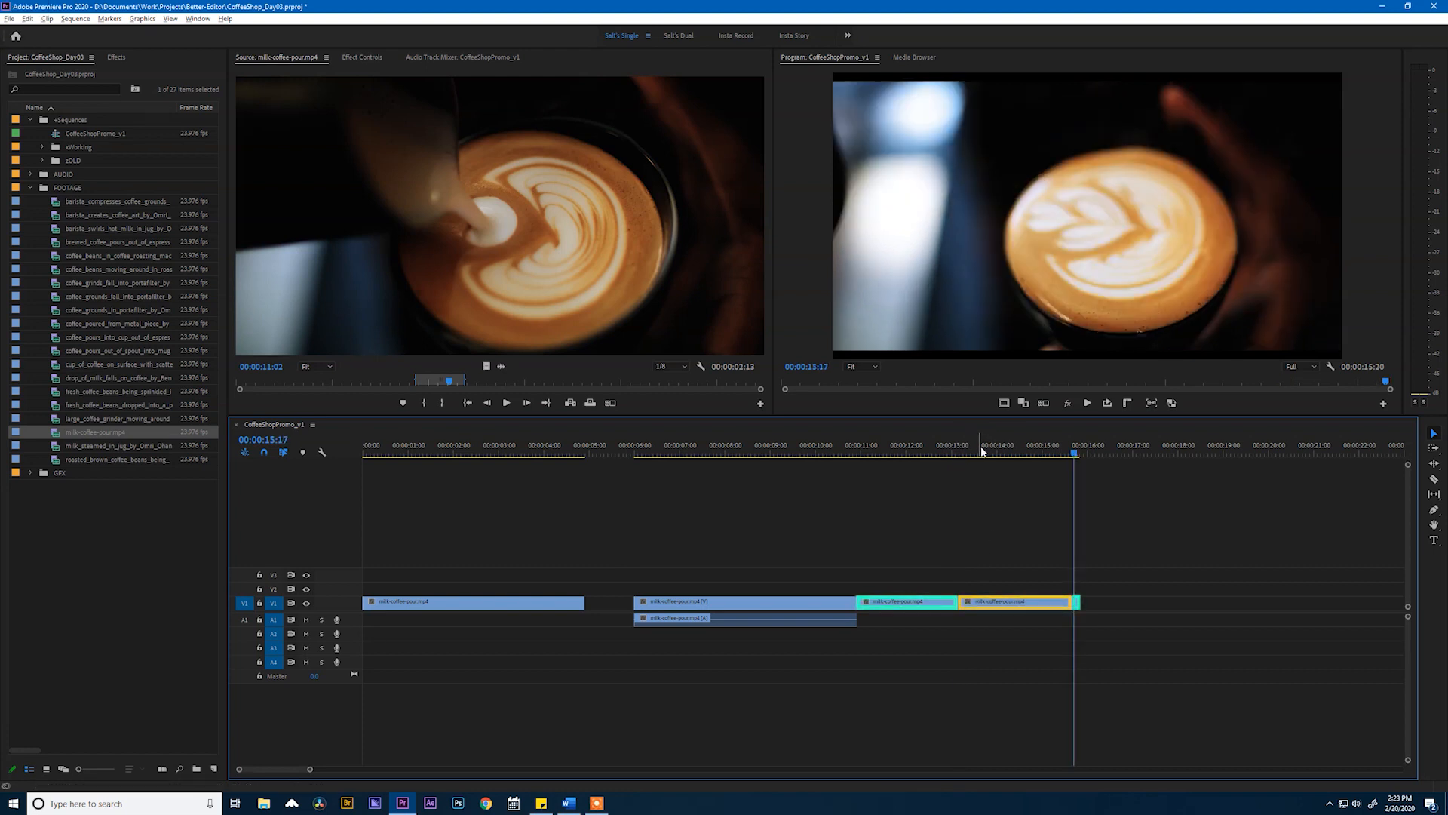
pyautogui.click(939, 452)
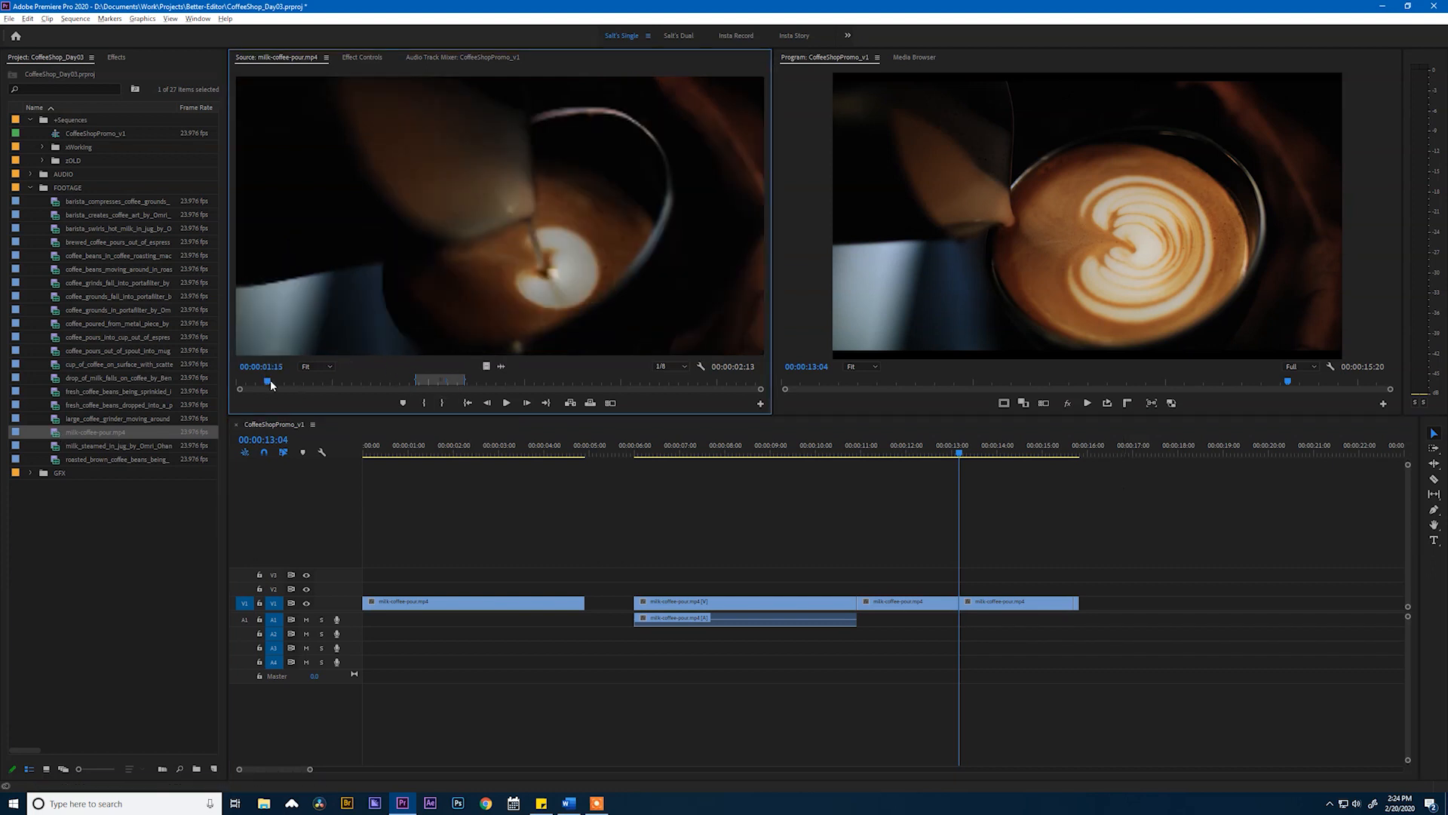
# - Mark a 5:03 source range and place the sequence playhead near 7 seconds
pyautogui.moveTo(269, 382); pyautogui.dragTo(310, 382)
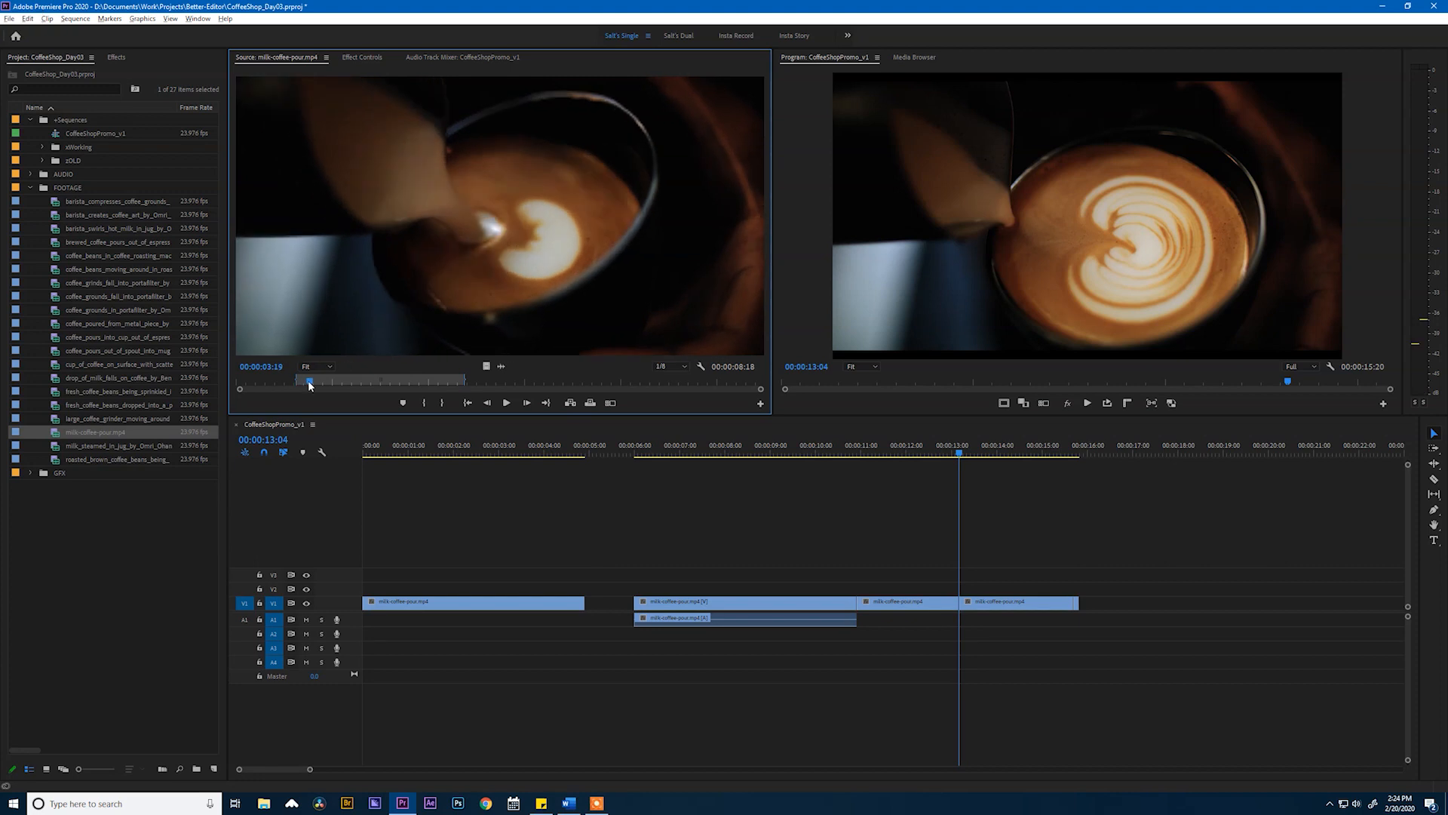
pyautogui.moveTo(307, 381); pyautogui.dragTo(392, 382)
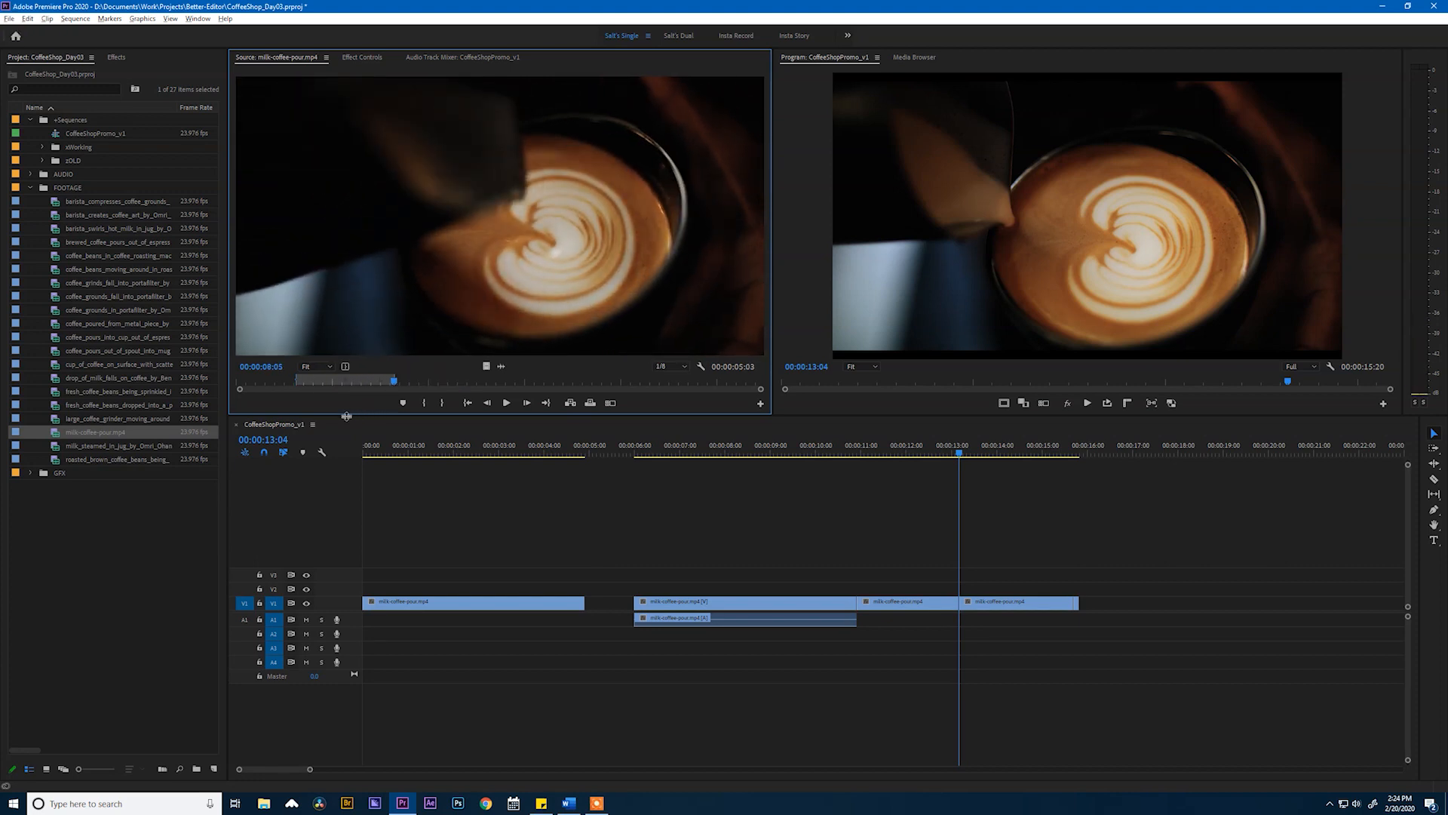
pyautogui.click(688, 454)
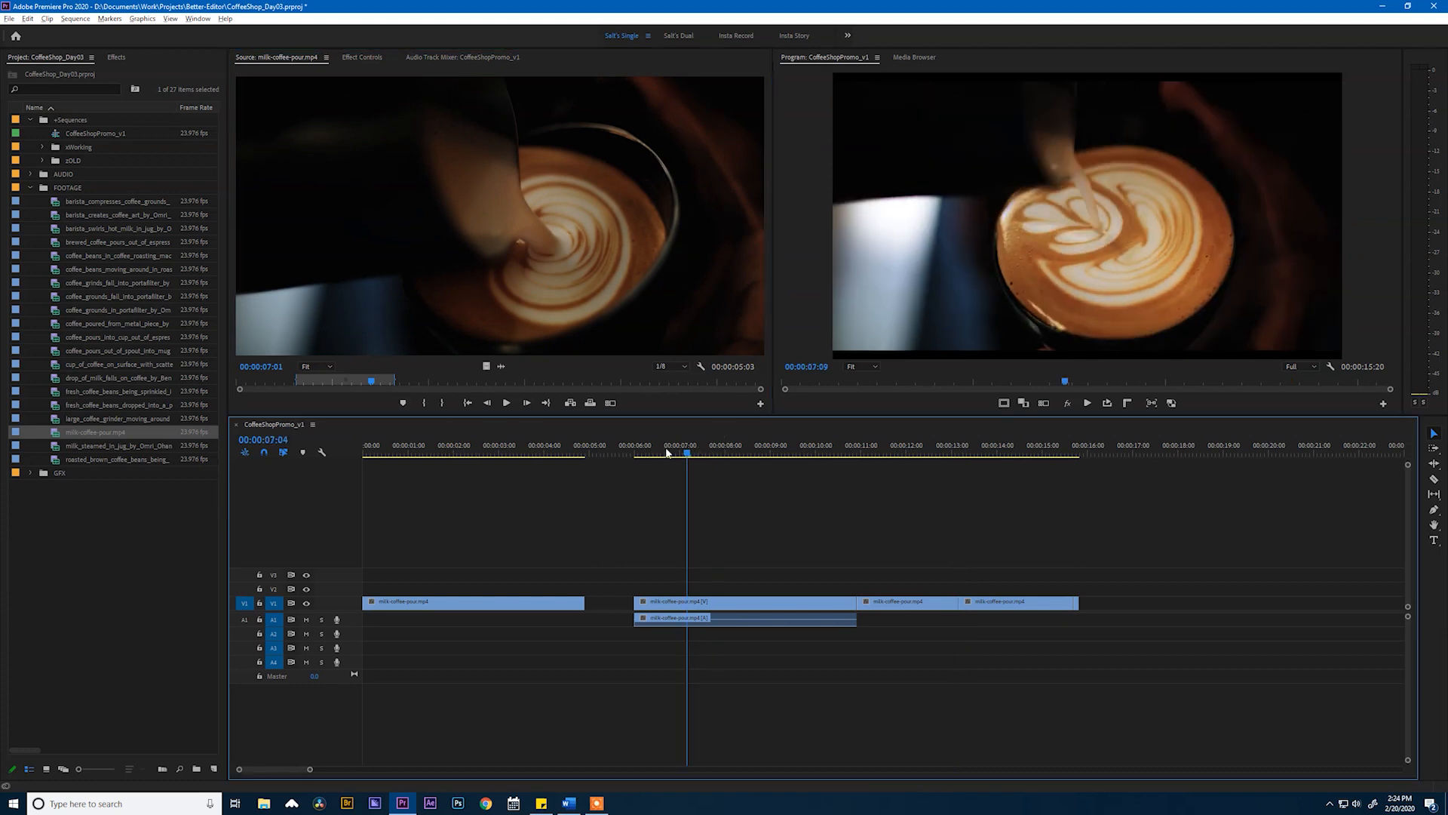
# - Set the playhead at 2 seconds for the insert, then change source patching for an audio-only insert at 7 seconds
pyautogui.click(453, 452)
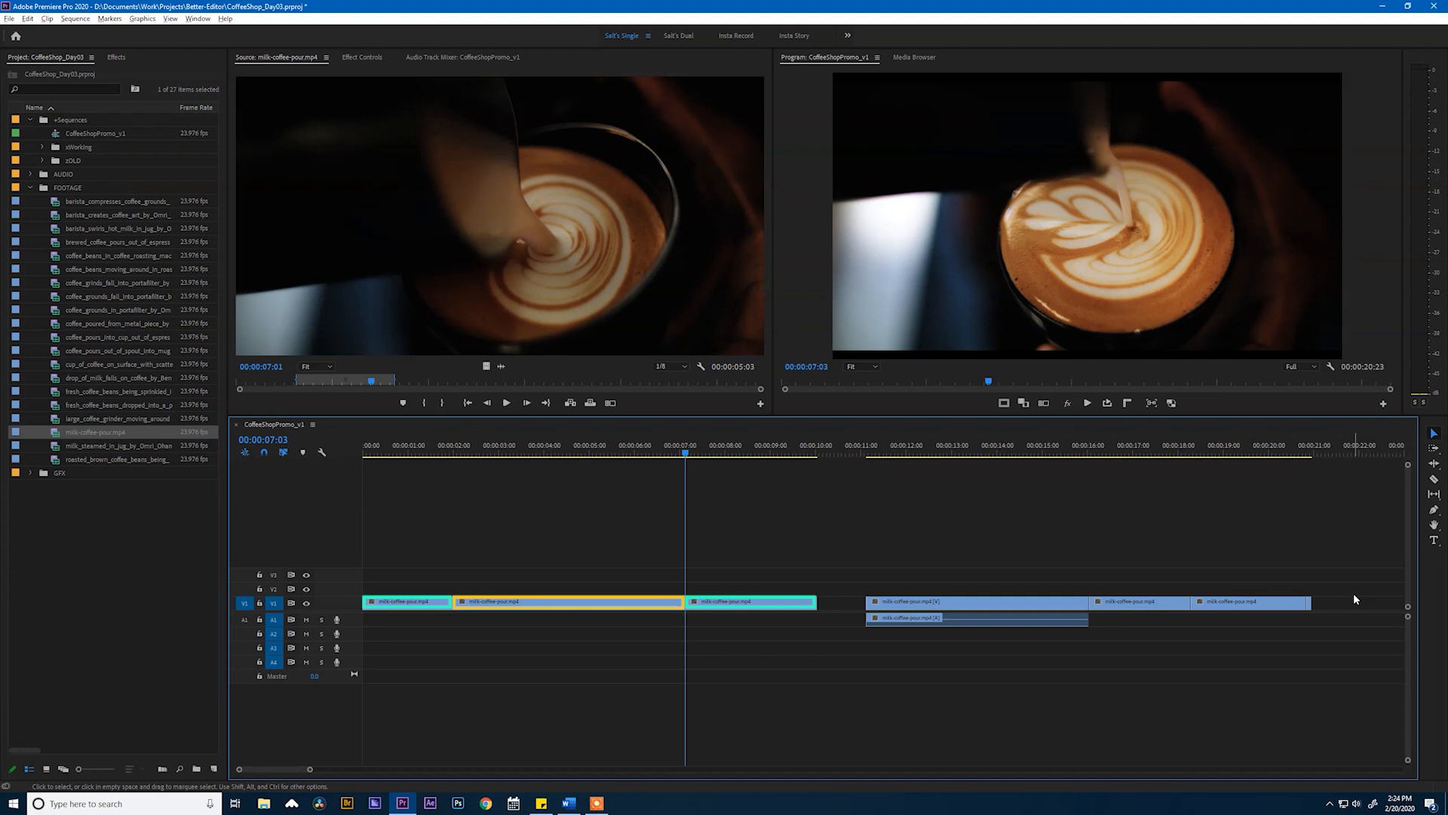
pyautogui.click(371, 453)
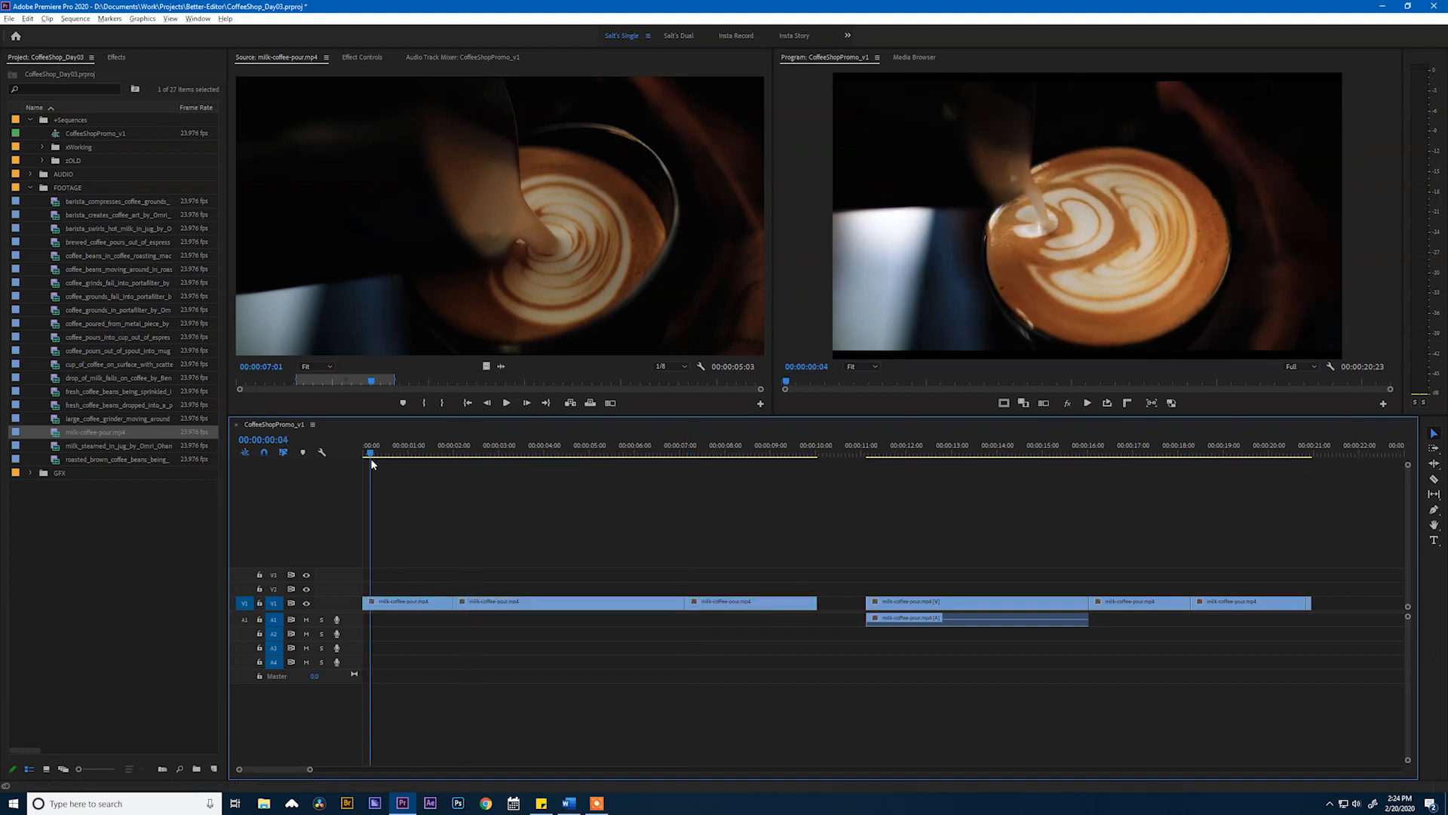
pyautogui.click(471, 453)
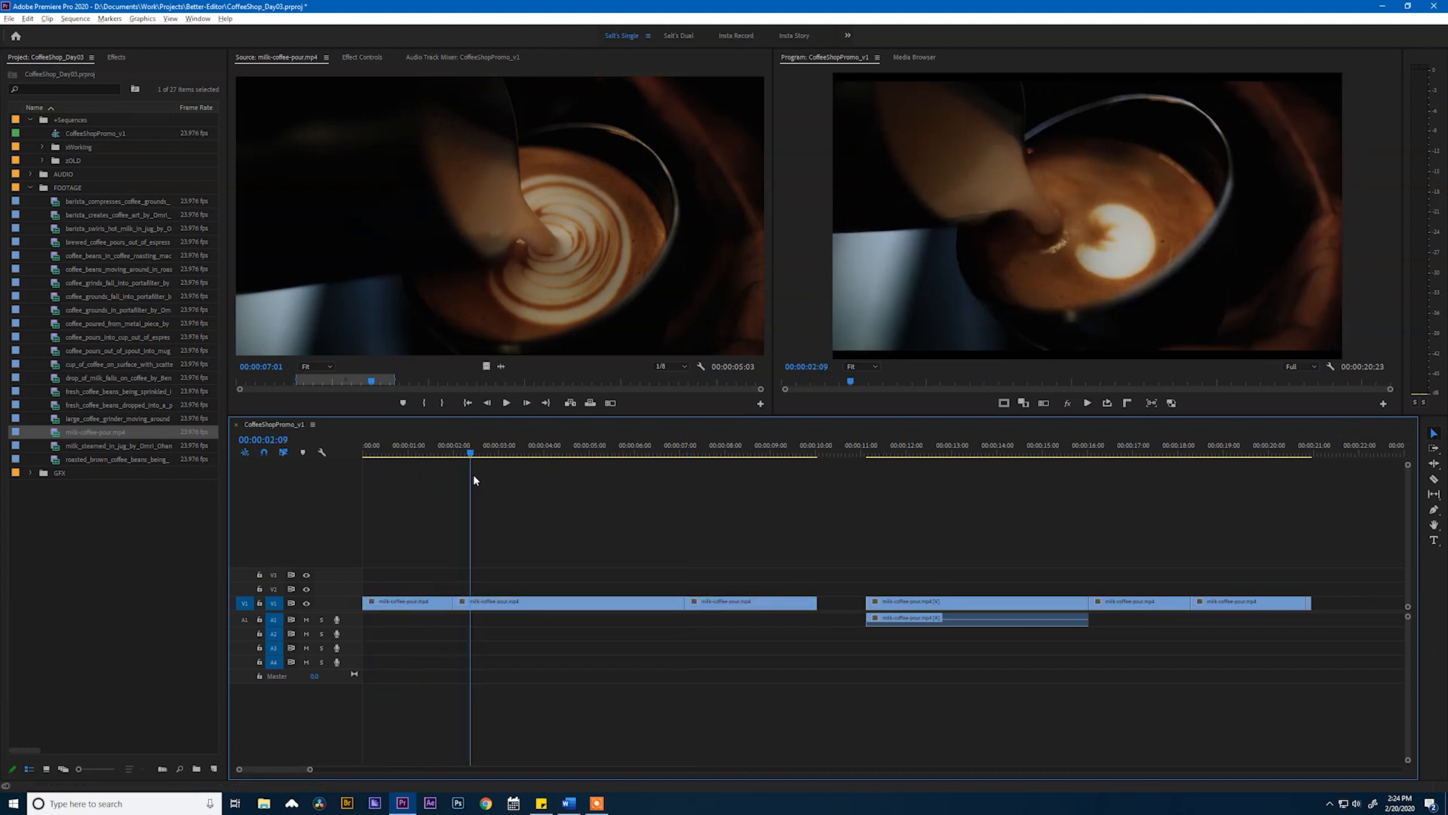
pyautogui.click(680, 452)
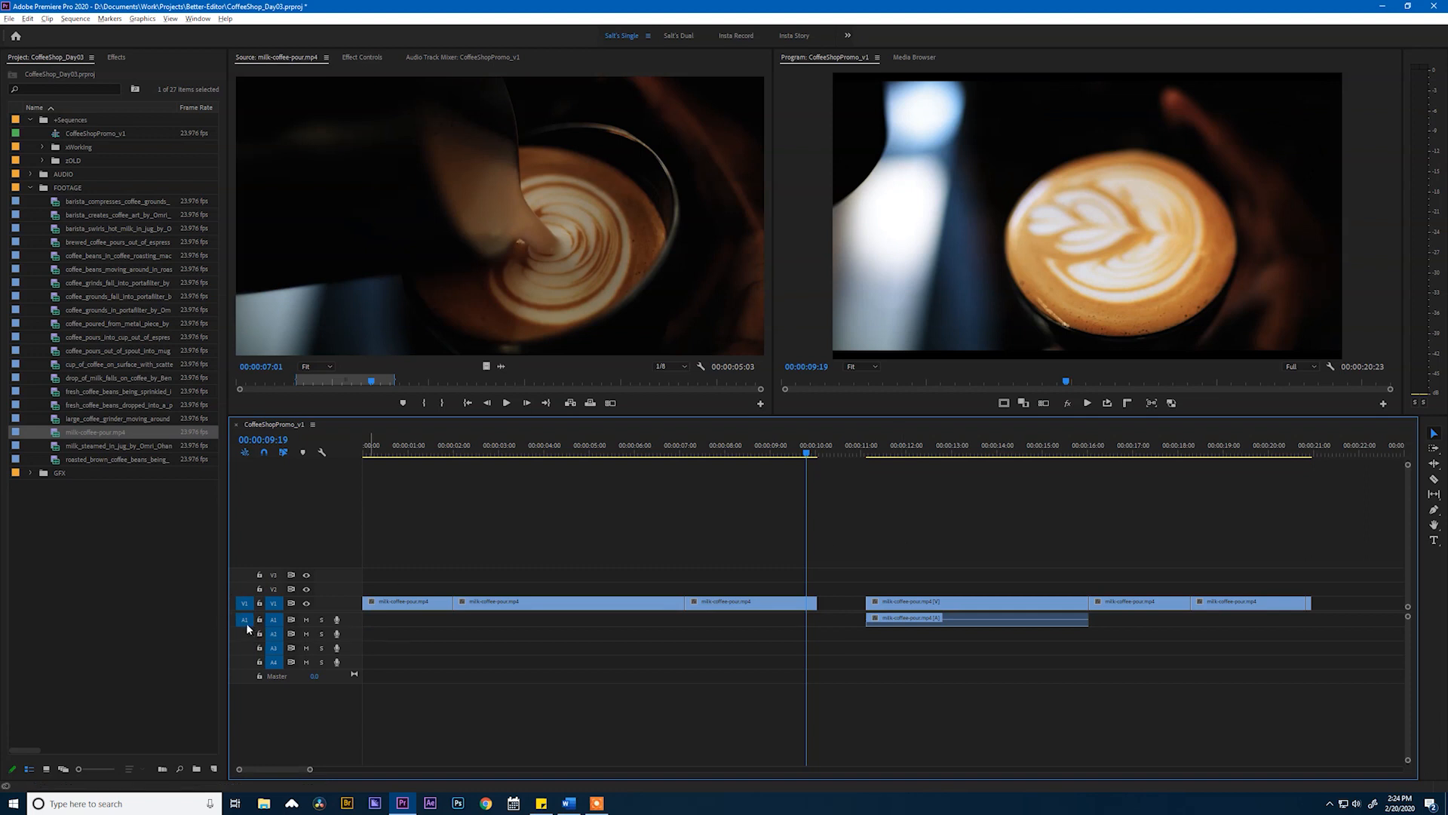
pyautogui.click(453, 445)
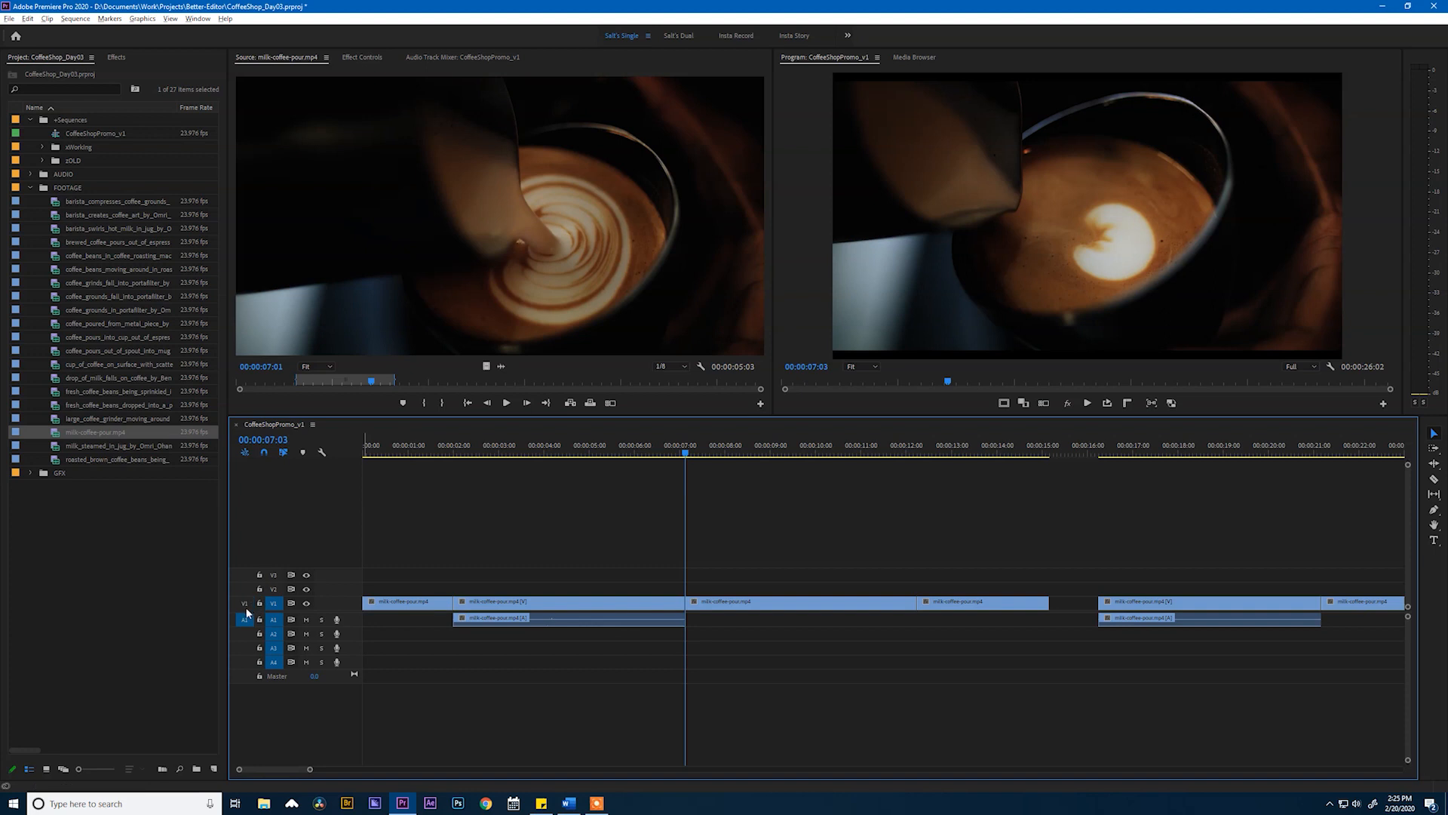
pyautogui.moveTo(250, 617)
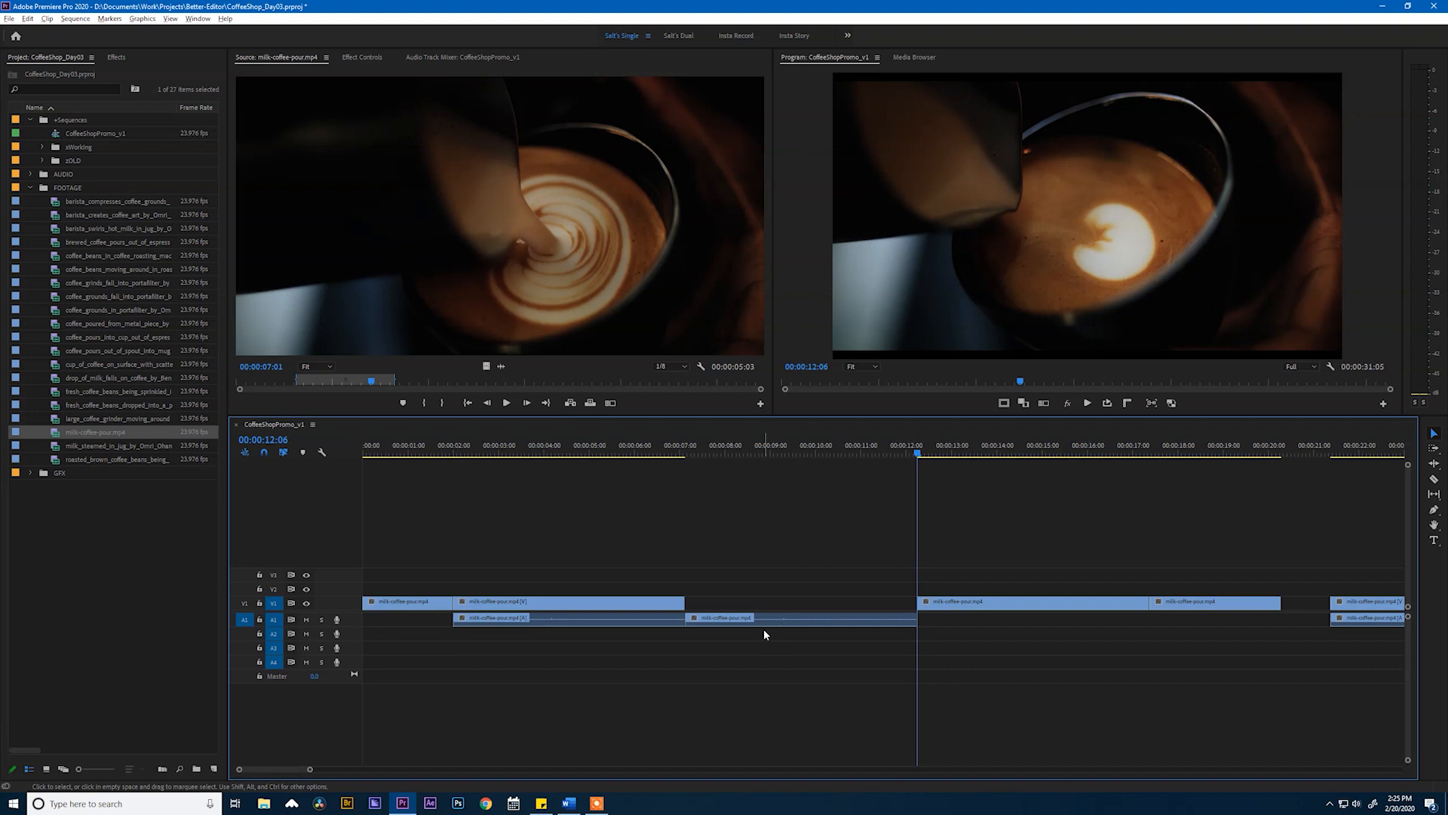
pyautogui.moveTo(797, 529)
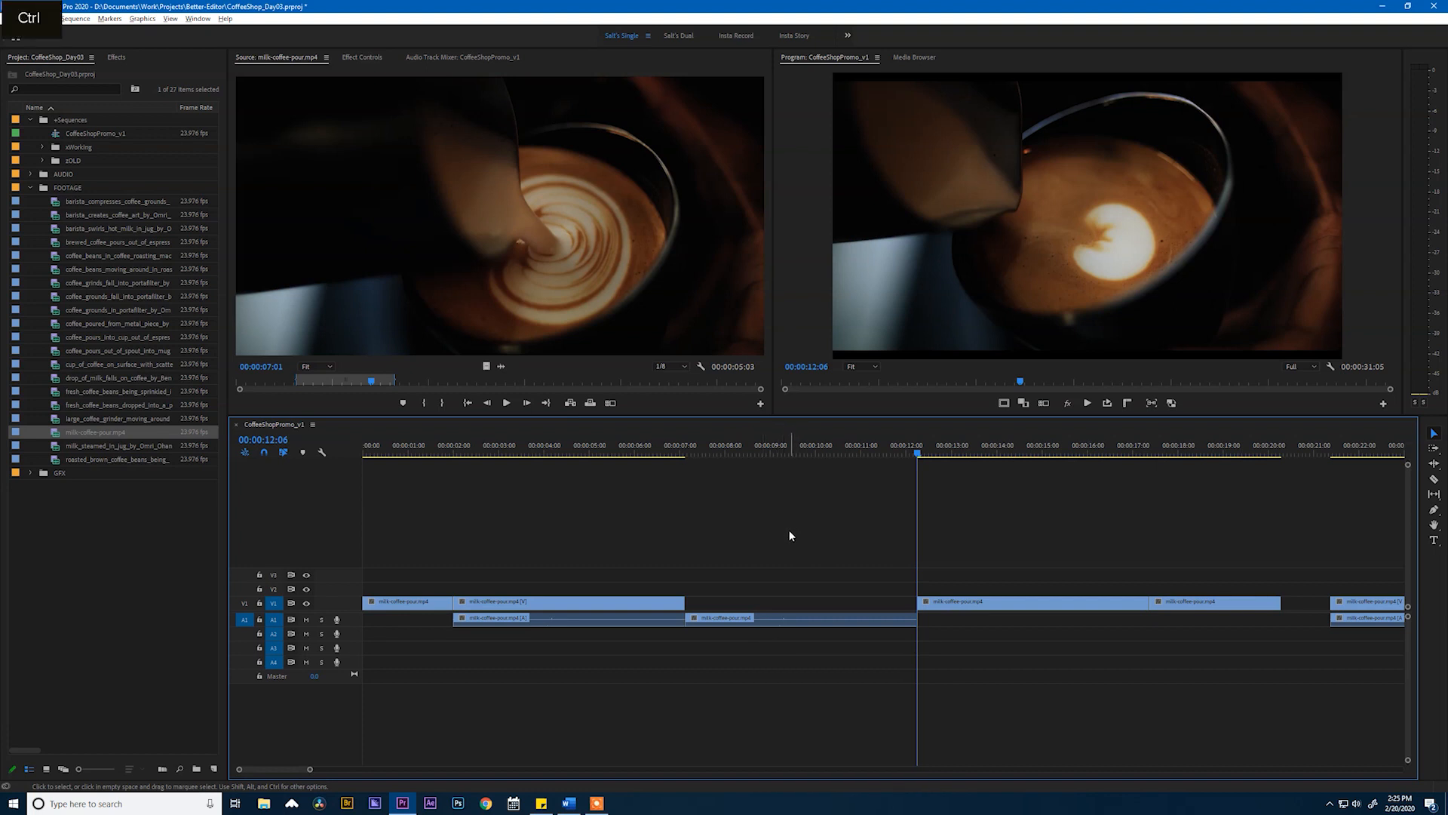
# - Select all sequence clips, then keep existing settings when re-adding milk-coffee-pour.mp4
pyautogui.press('ctrl+a')
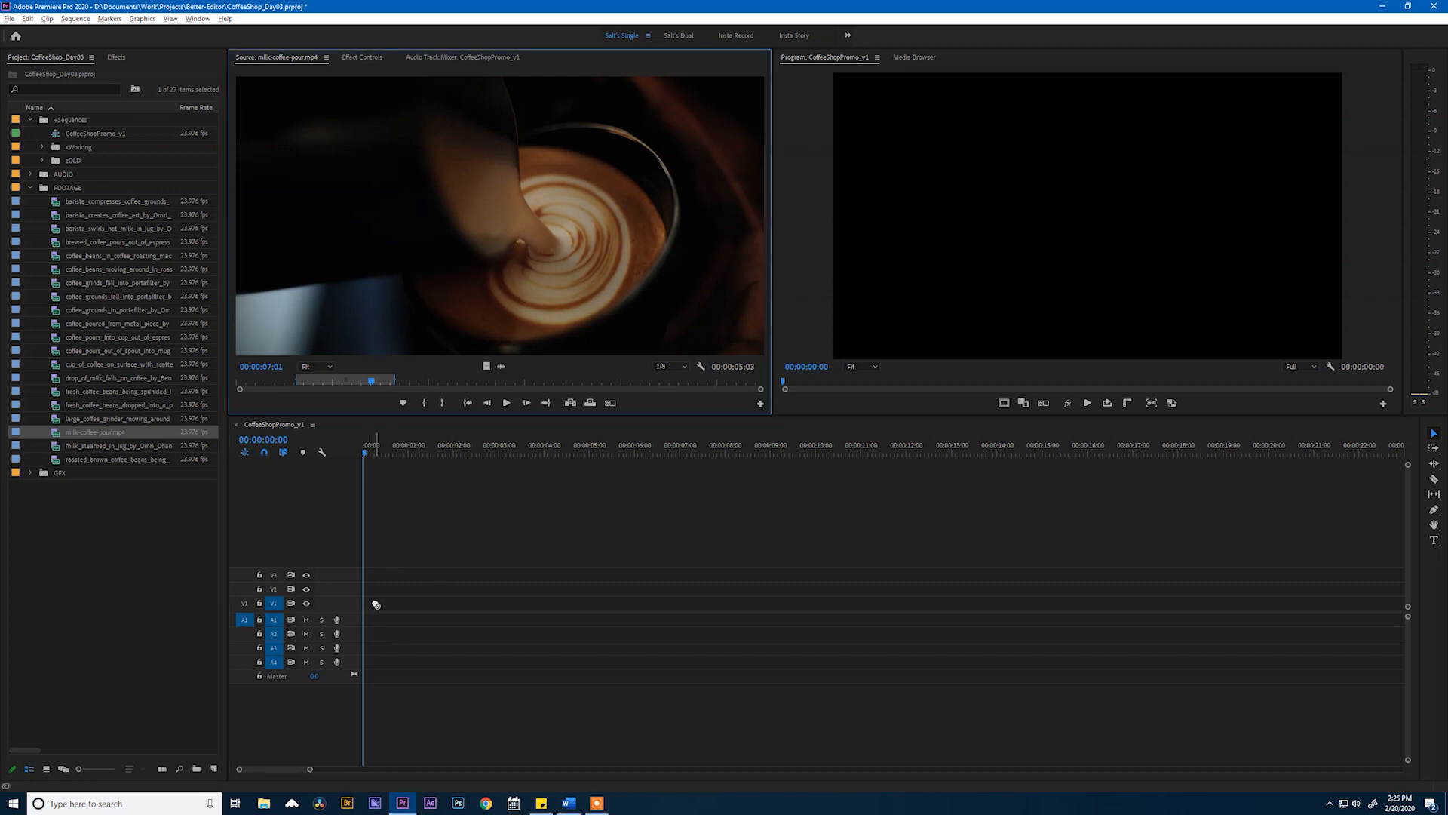
pyautogui.moveTo(486, 365)
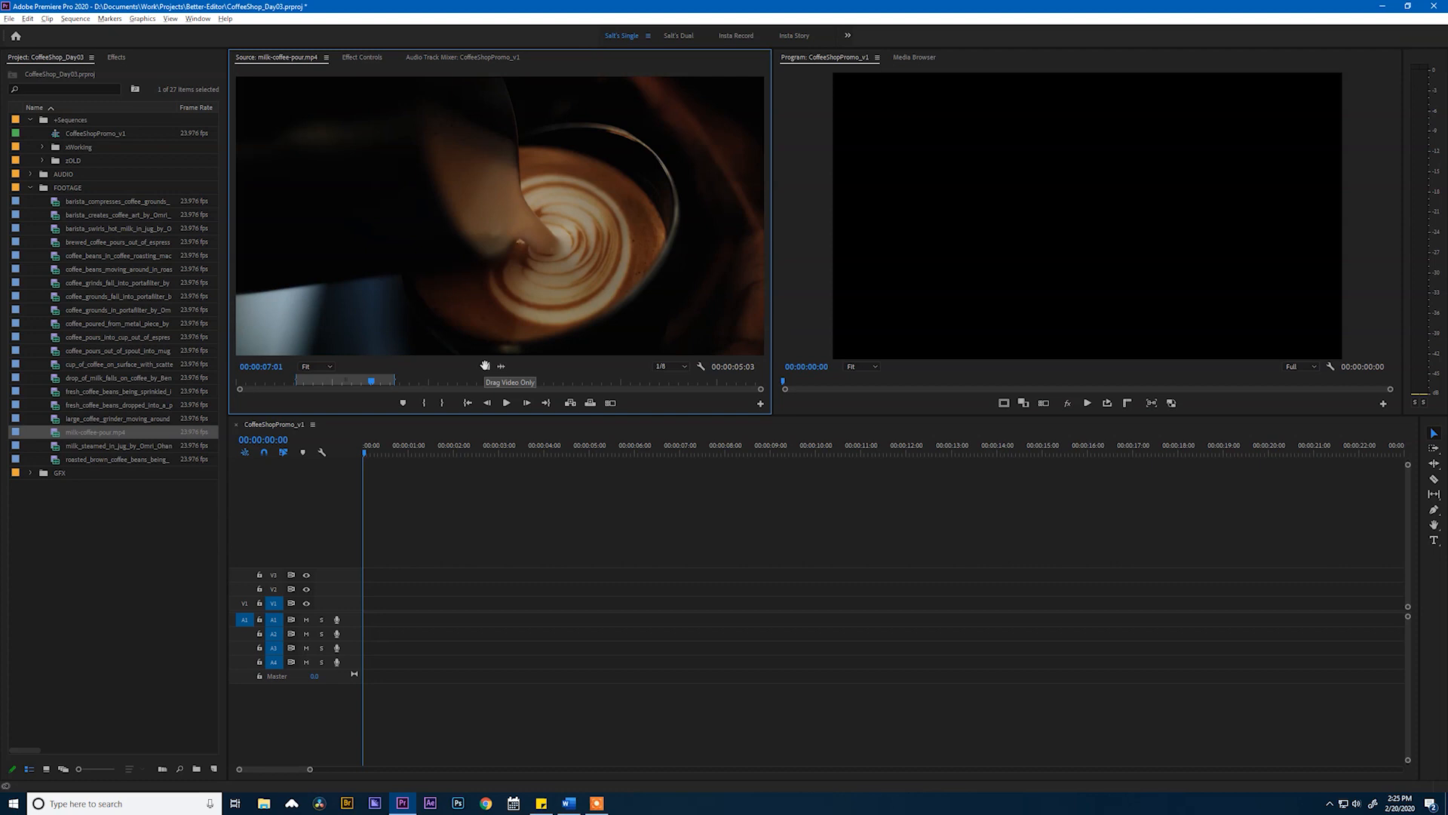
pyautogui.moveTo(385, 603)
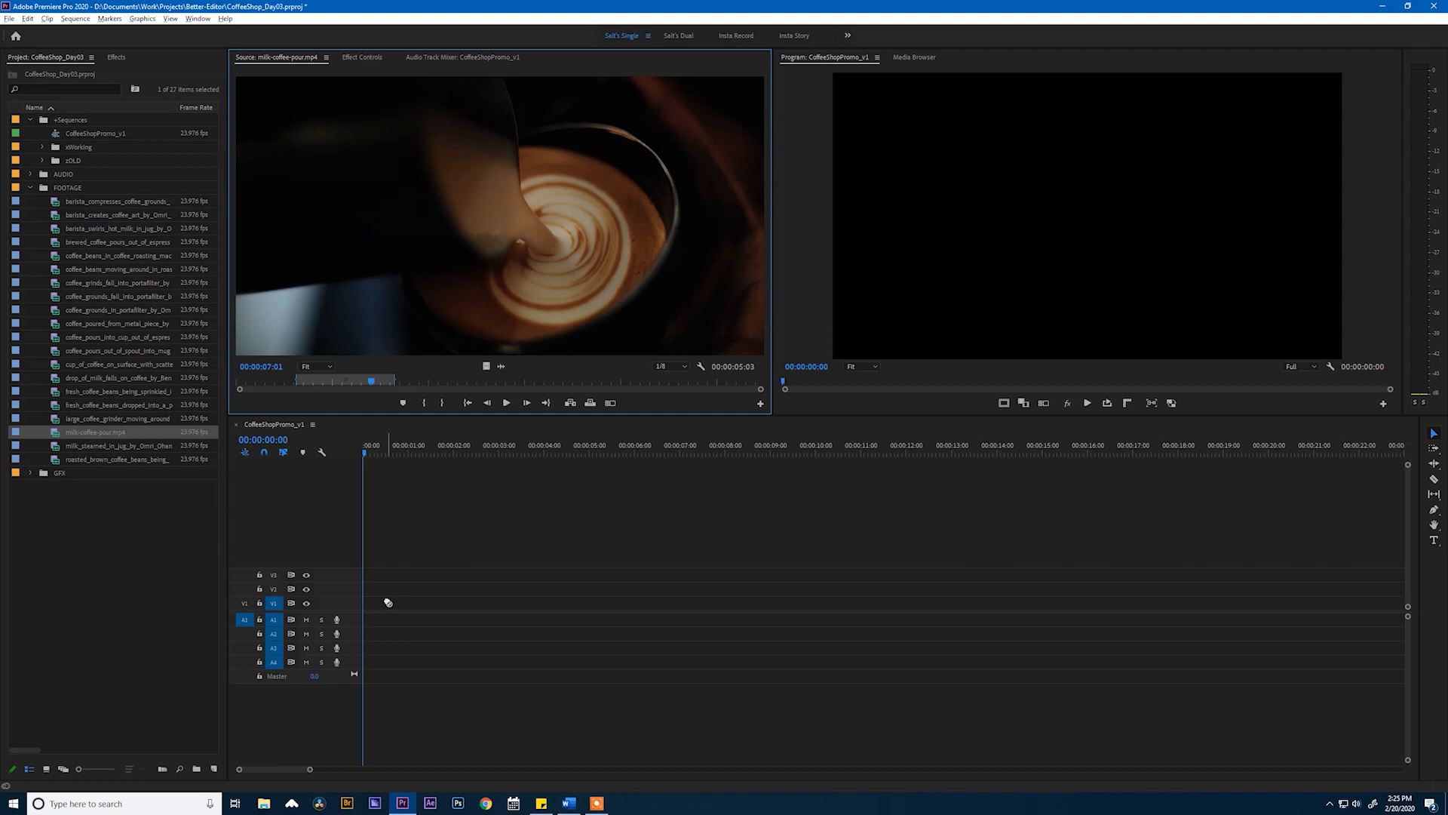
pyautogui.moveTo(381, 605)
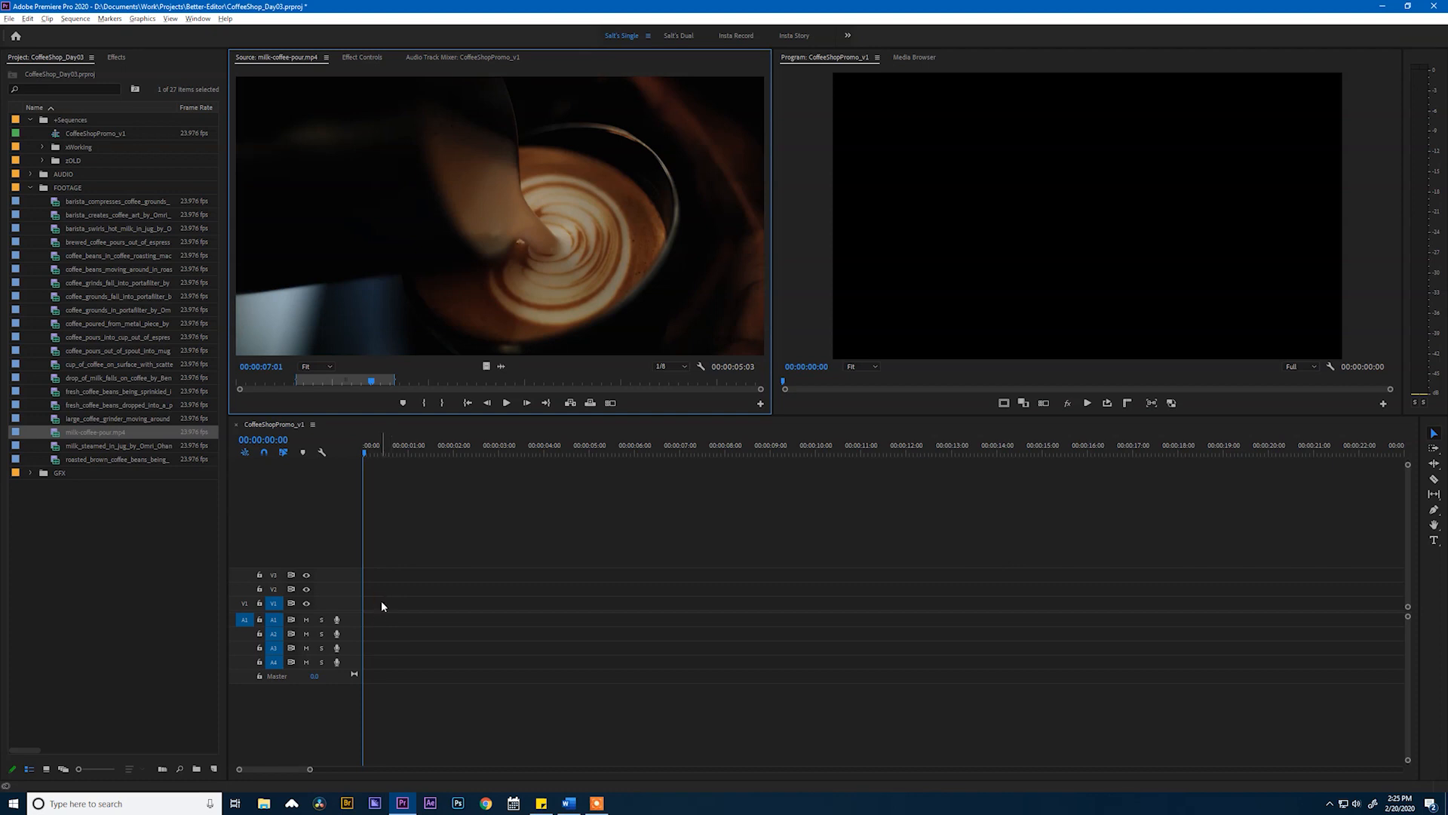
pyautogui.moveTo(485, 365)
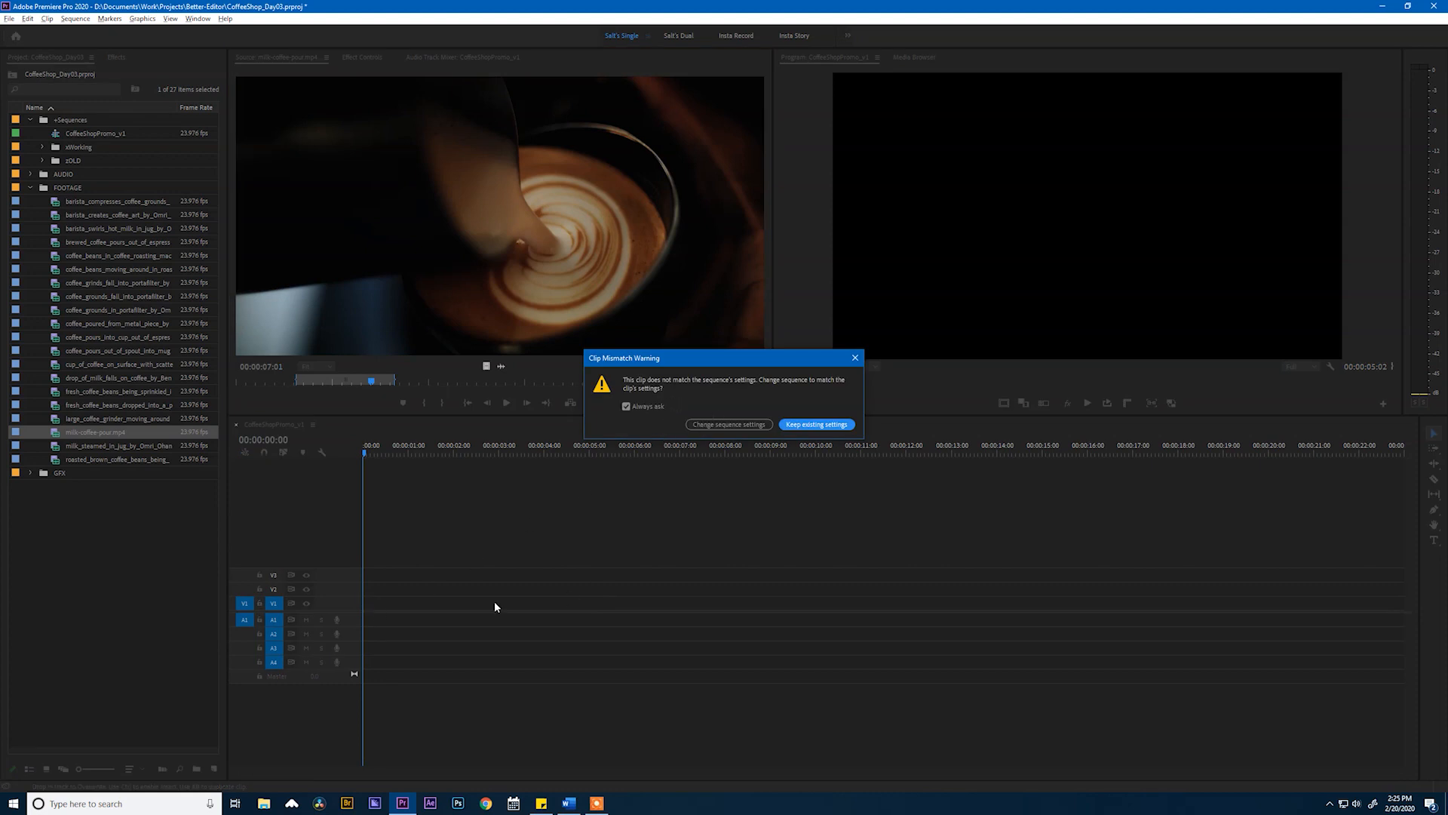
pyautogui.moveTo(739, 573)
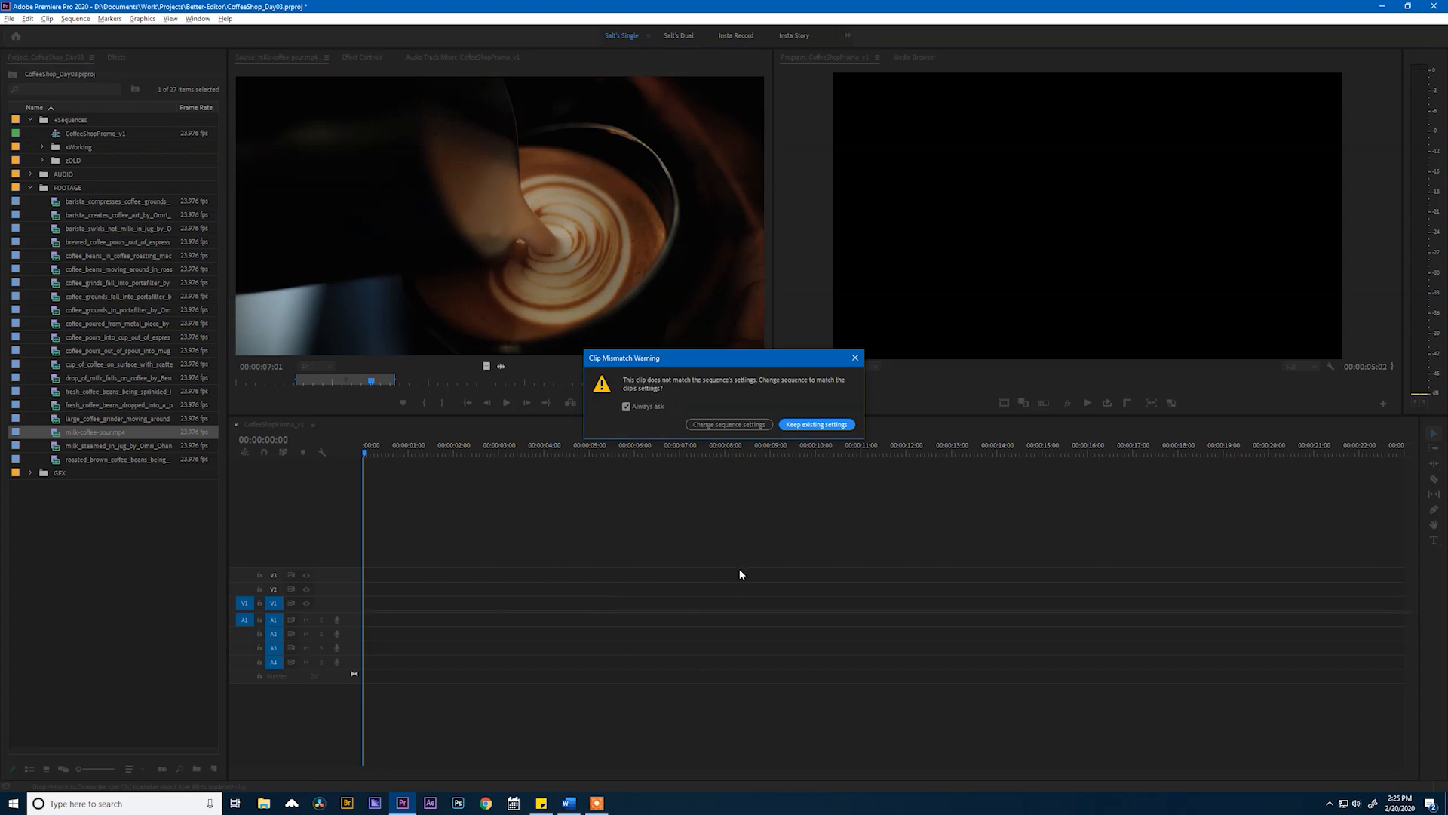
pyautogui.click(814, 424)
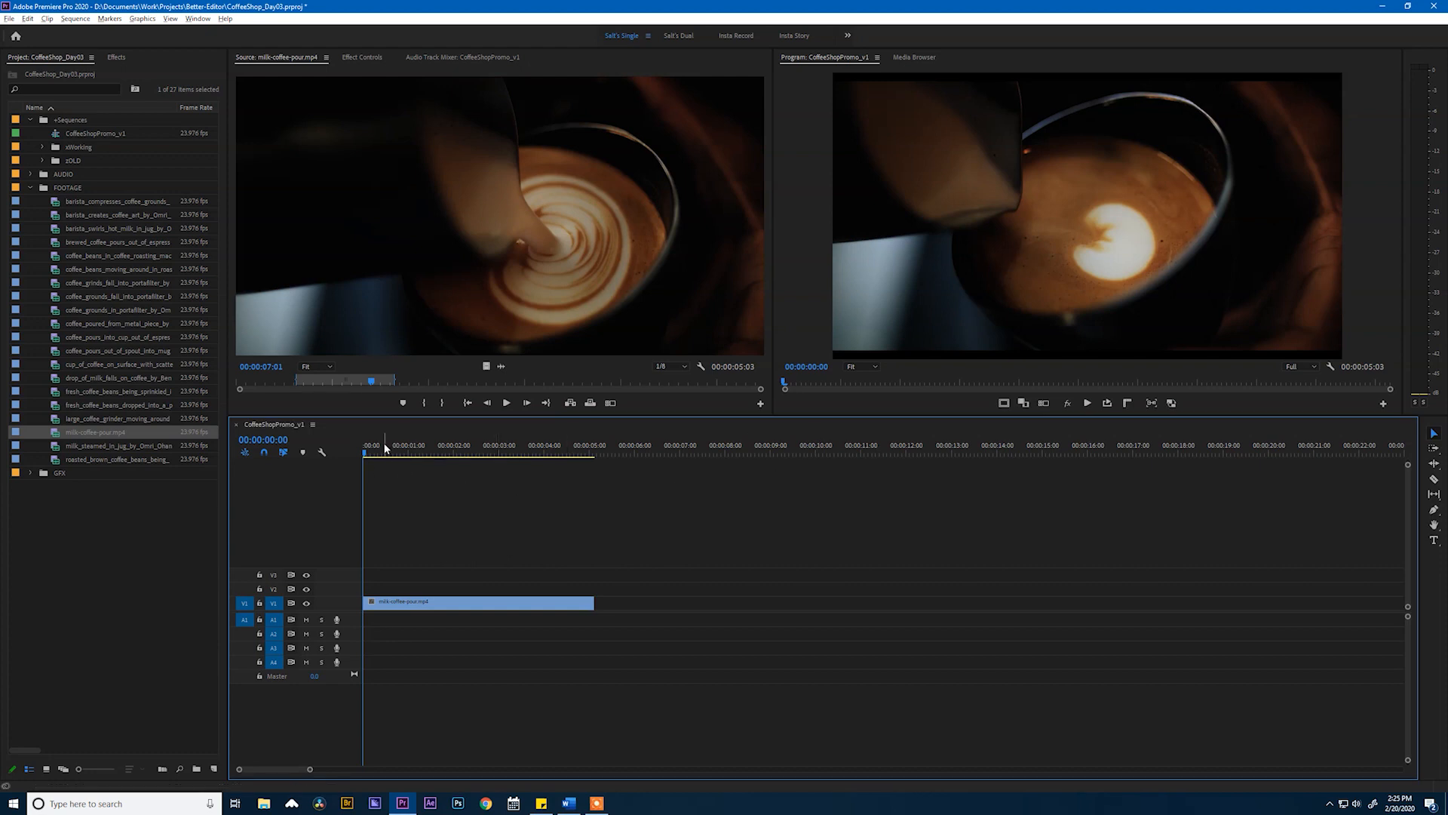
# - Position the playhead just over one second into the pour clip, play it, and undo the last edit
pyautogui.click(508, 454)
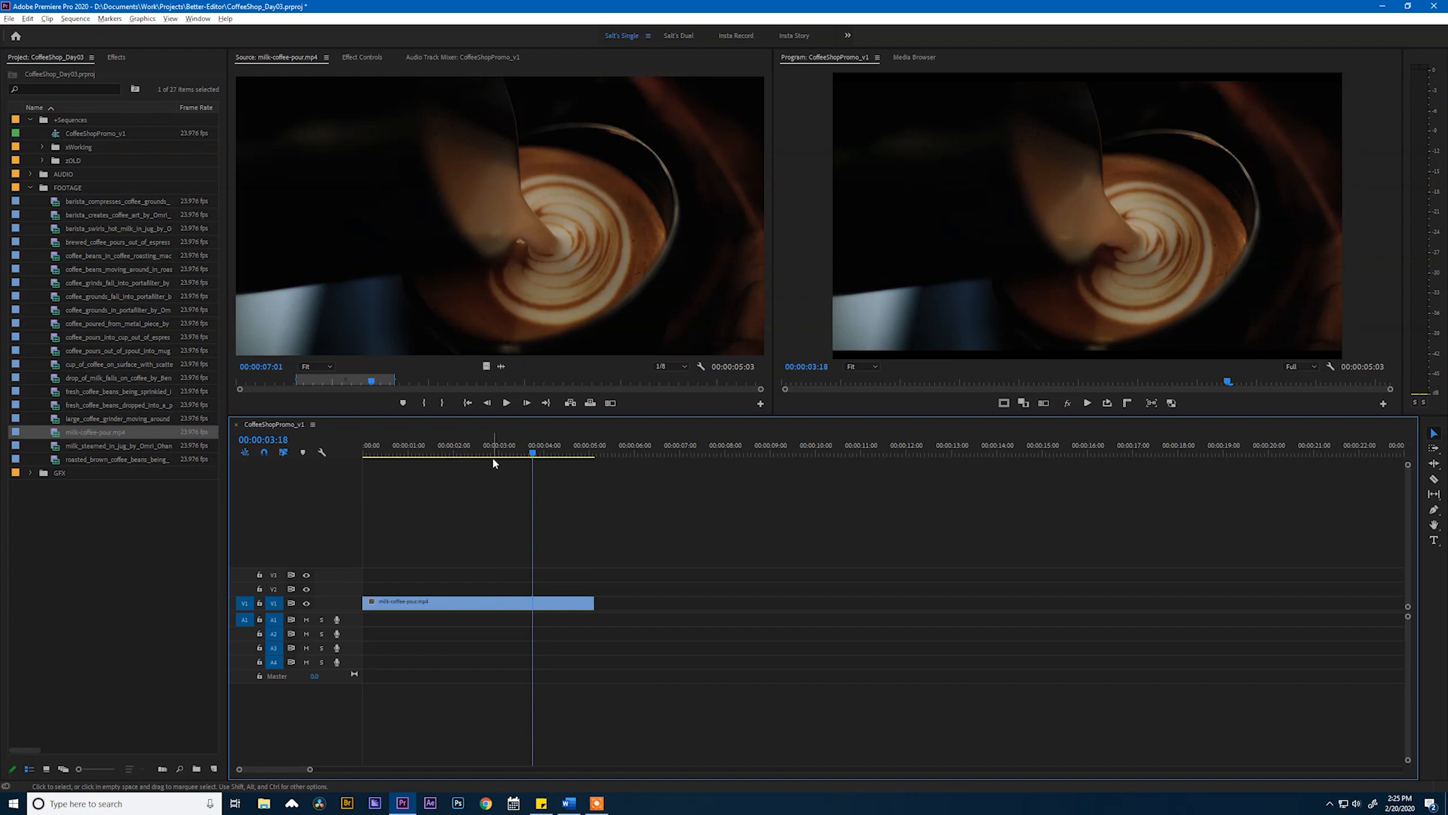
pyautogui.click(426, 452)
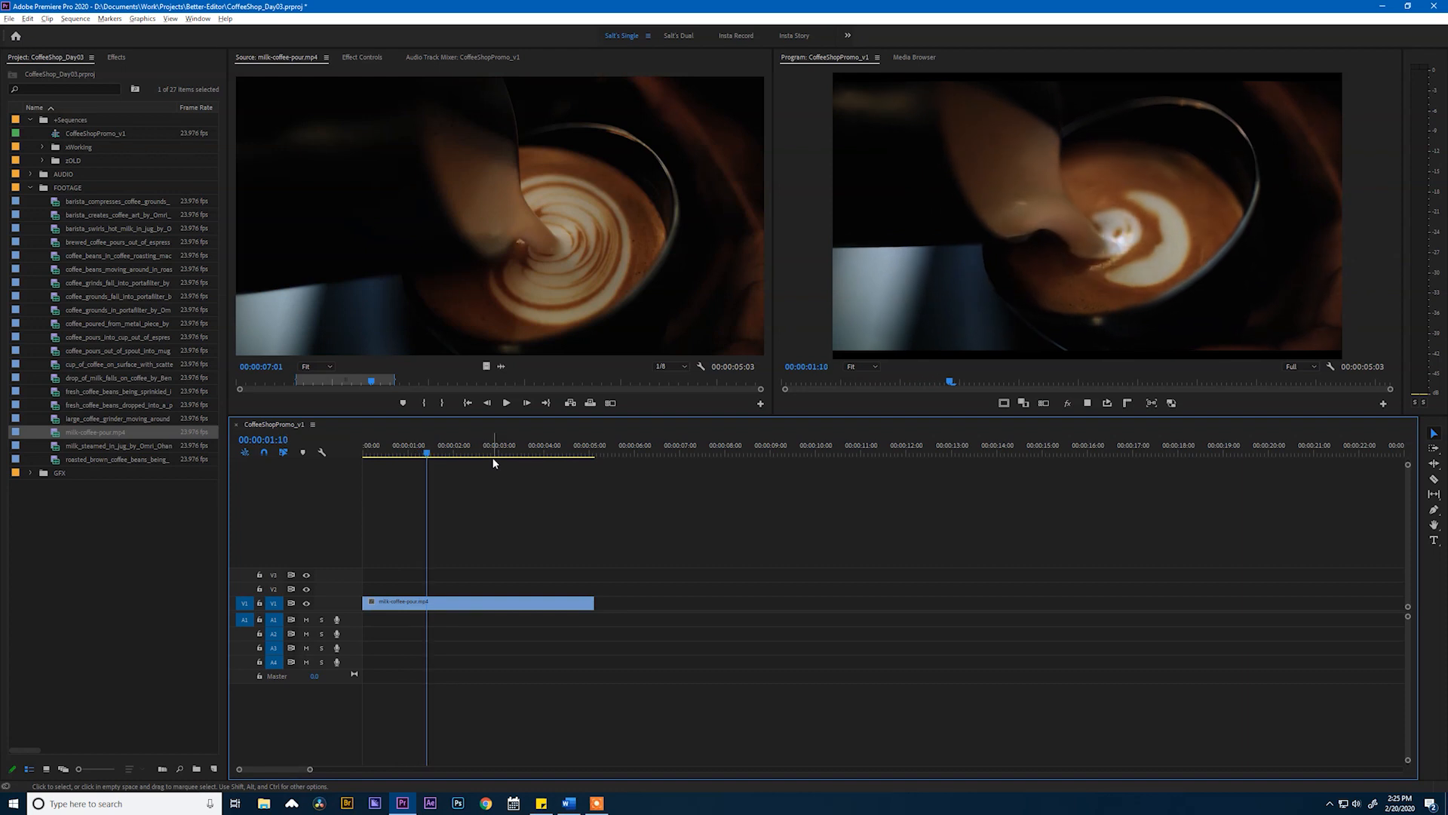
pyautogui.press('space')
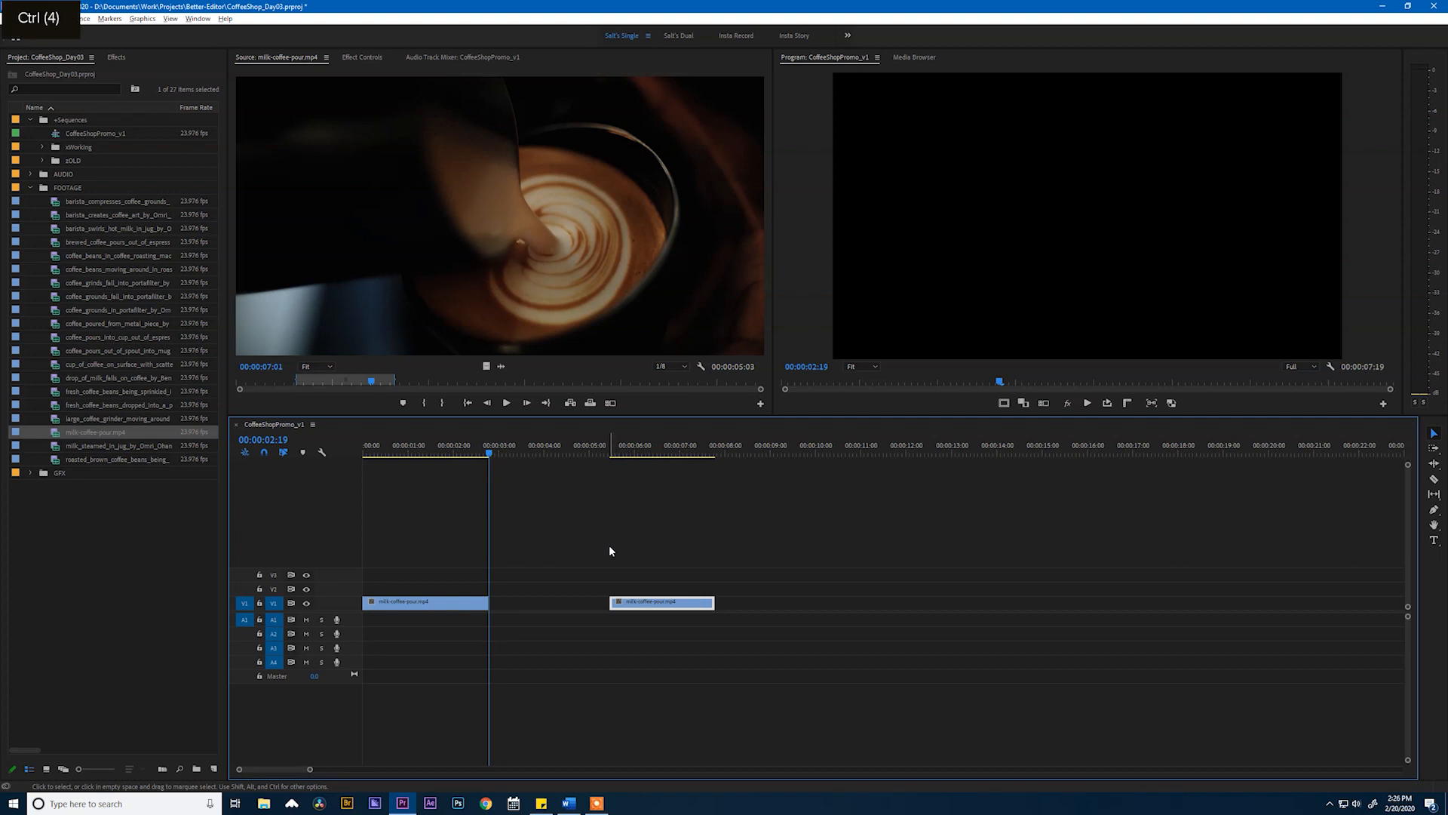
pyautogui.press('ctrl+z')
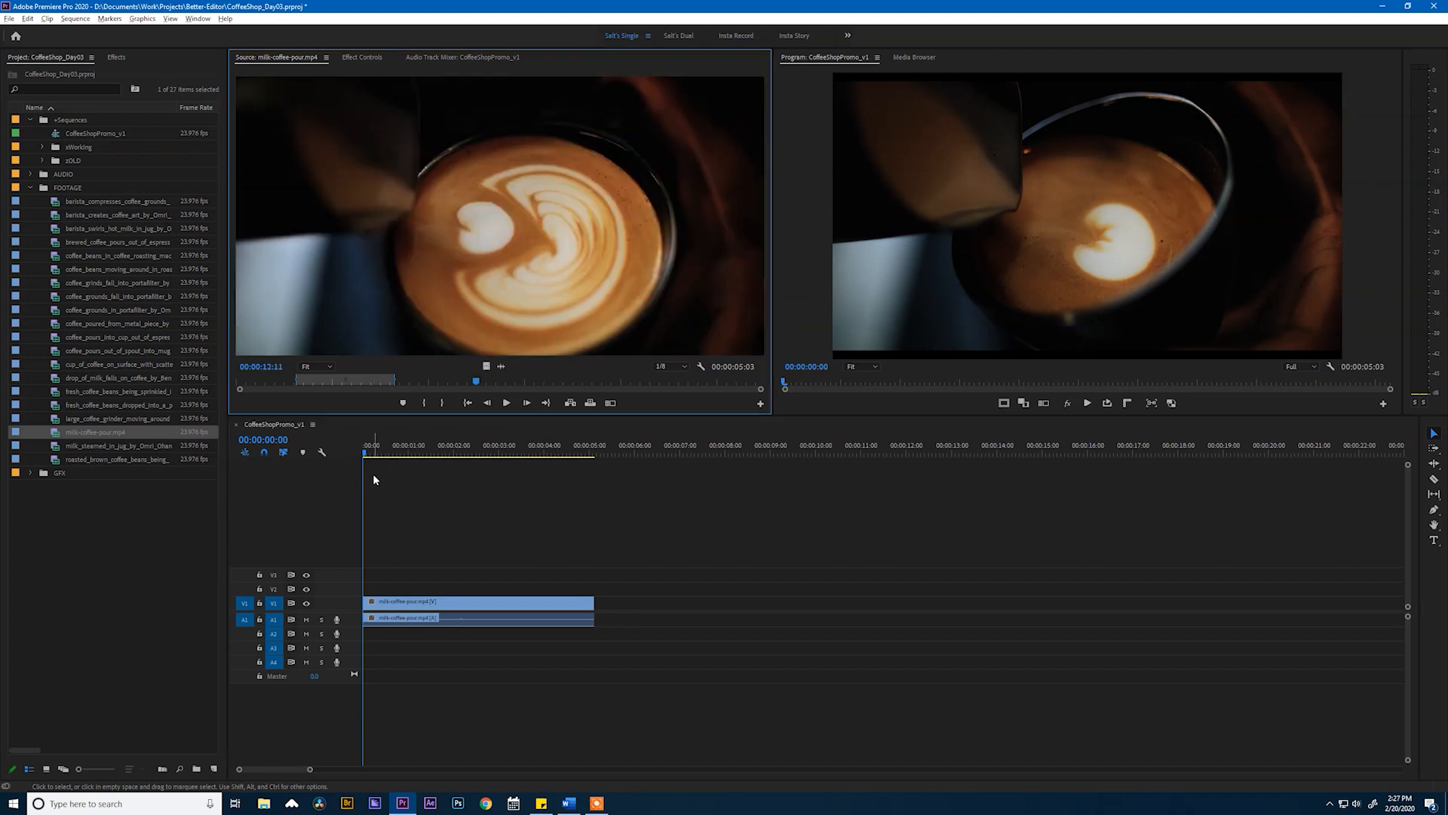
# - Load cup_of_coffee_on_surface and add a short latte-on-surface shot after the pour clip
pyautogui.click(118, 364)
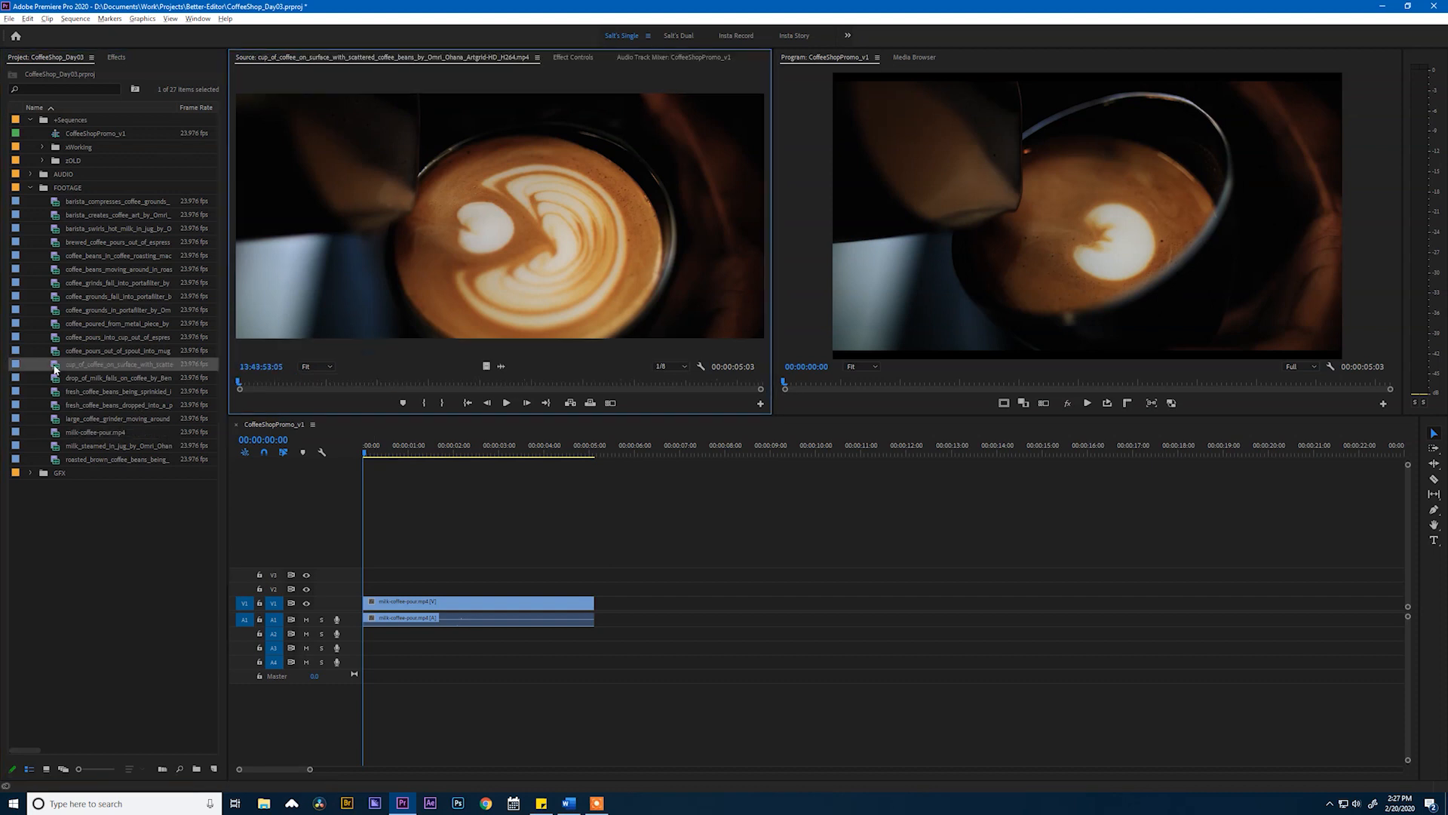
pyautogui.moveTo(240, 381); pyautogui.dragTo(348, 381)
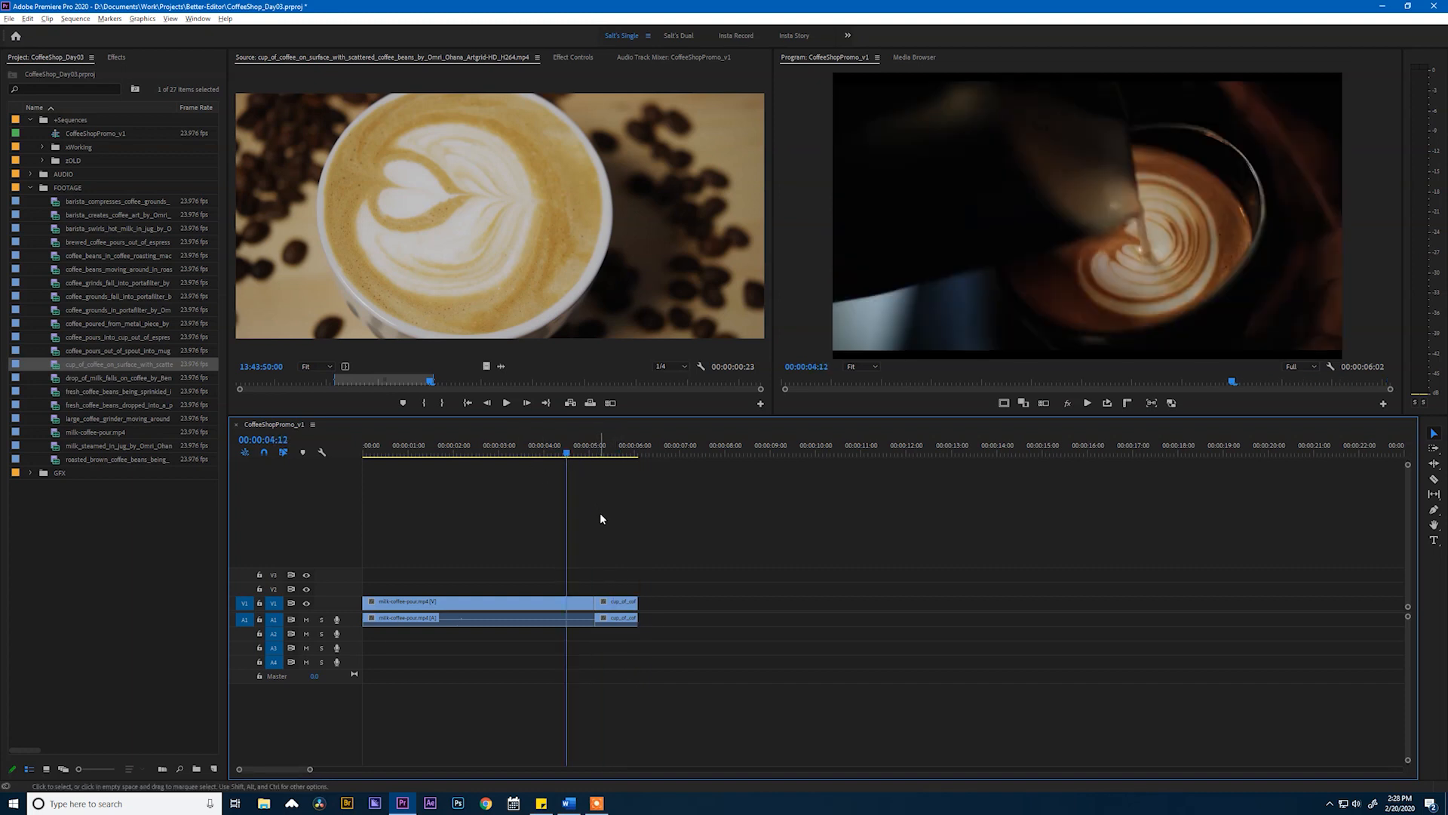
pyautogui.moveTo(668, 578)
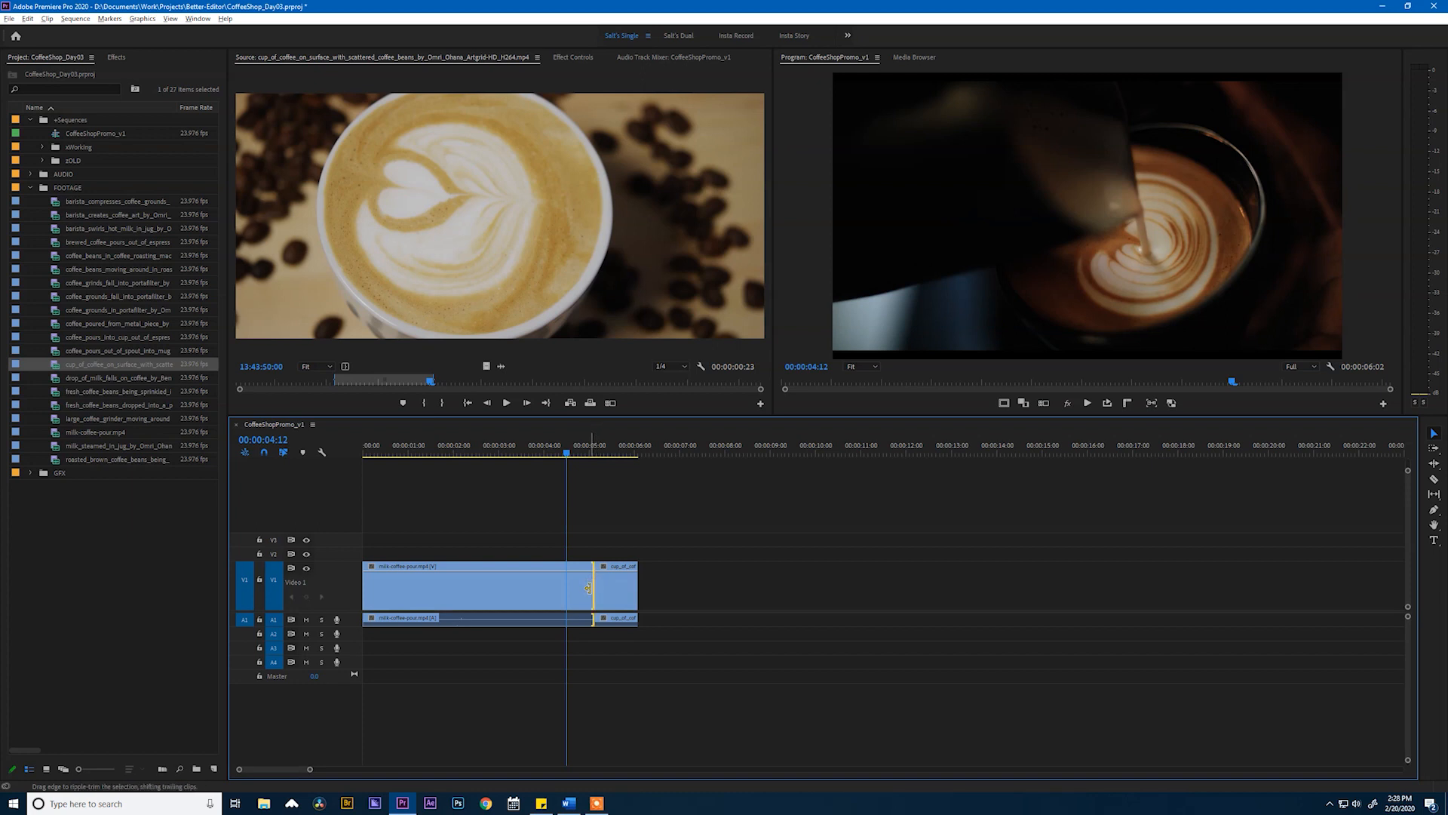
# - Trim the milk-pour clip's end and Alt-drag a duplicate of the latte shot further down the timeline
pyautogui.moveTo(592, 588); pyautogui.dragTo(573, 588)
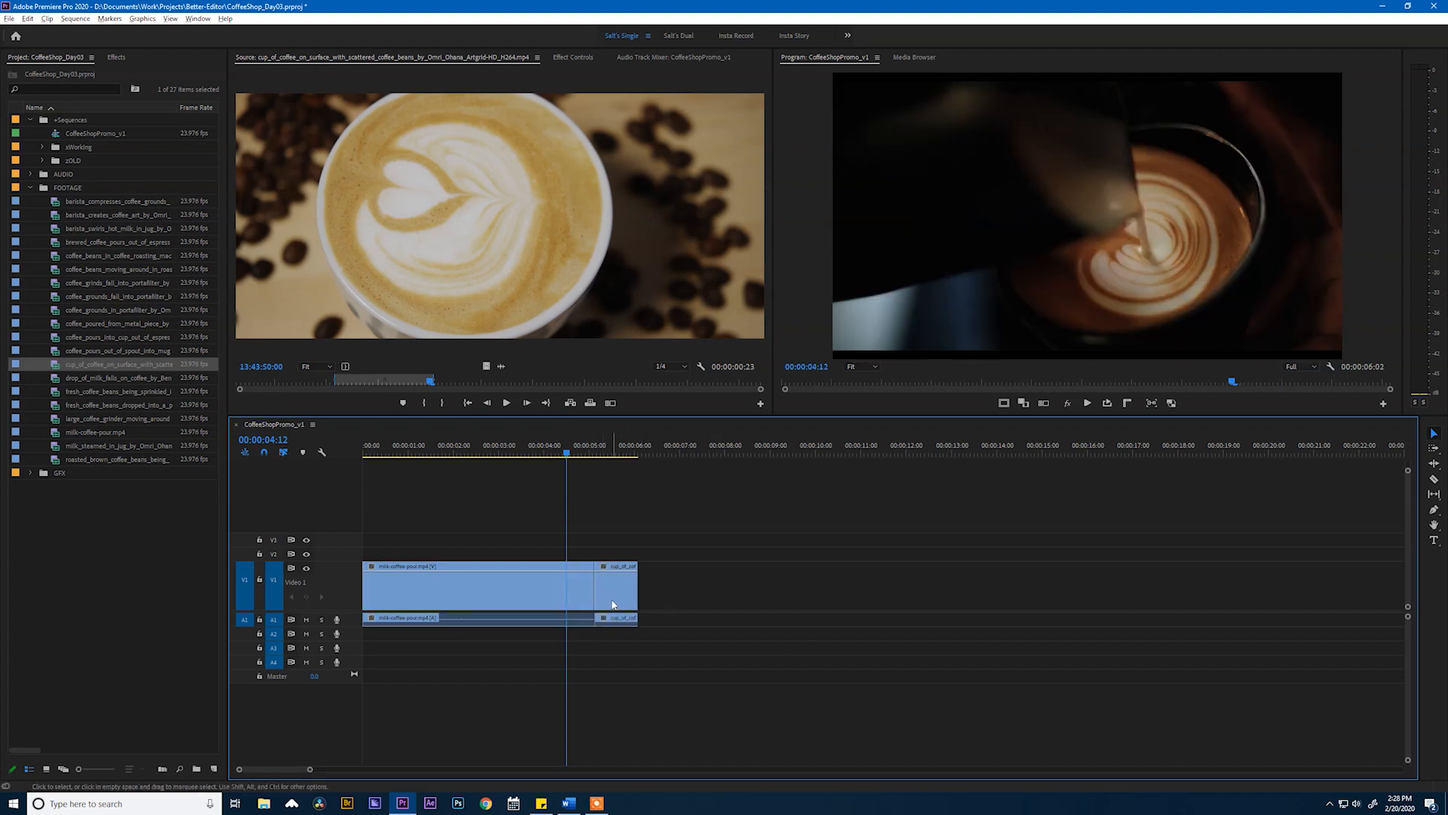
pyautogui.moveTo(619, 602)
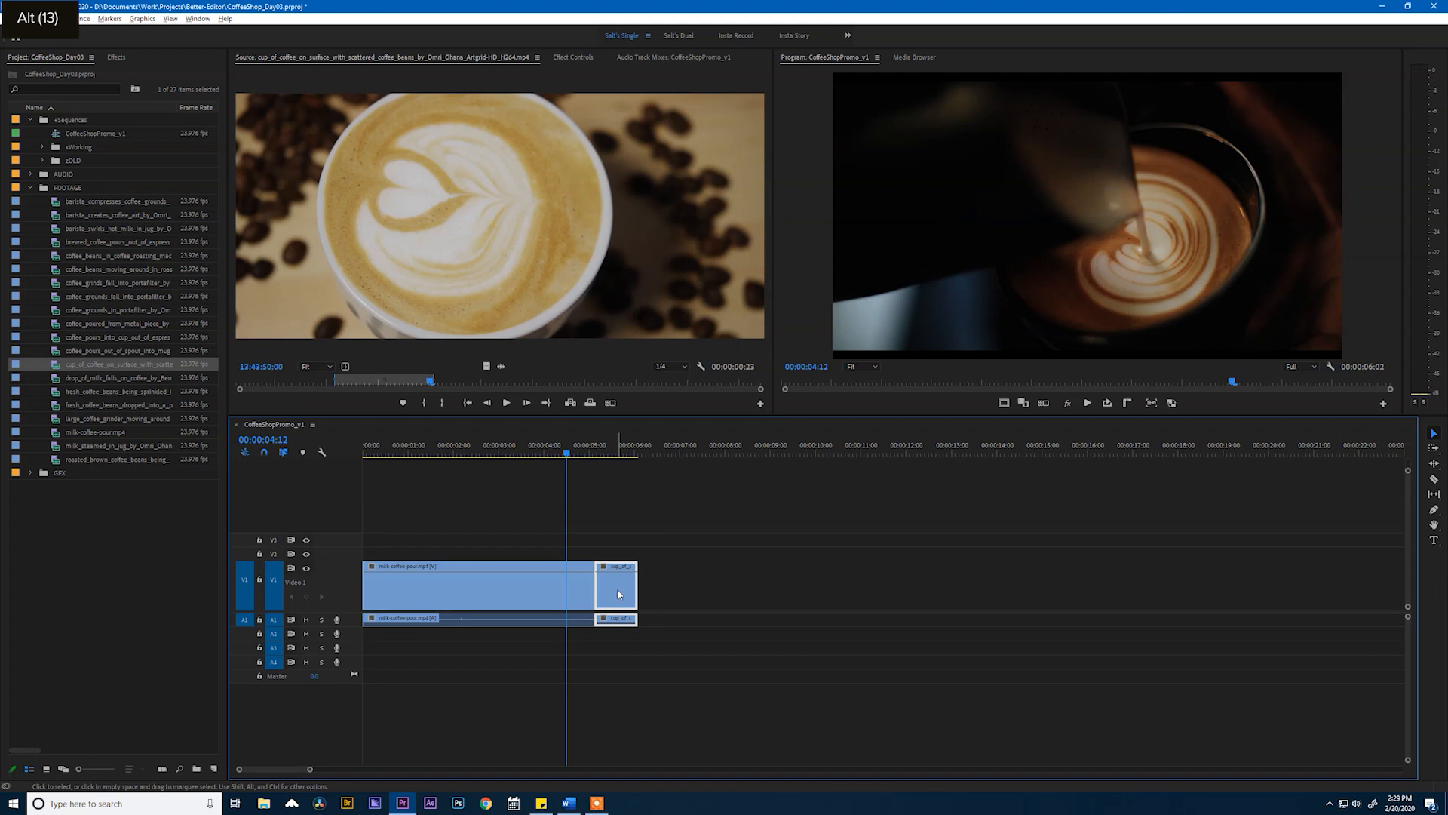
pyautogui.moveTo(615, 592); pyautogui.dragTo(725, 591)
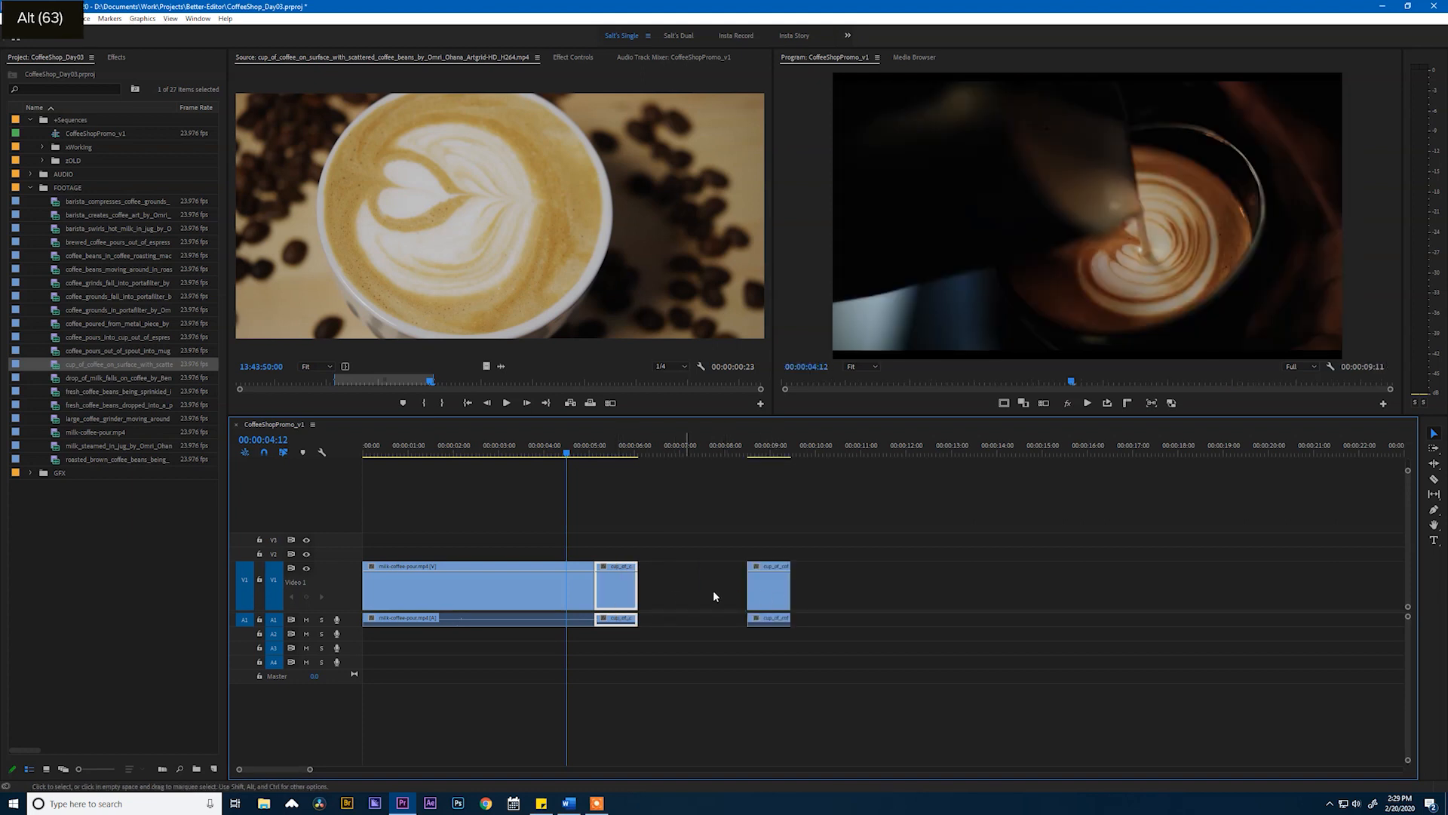
pyautogui.click(768, 583)
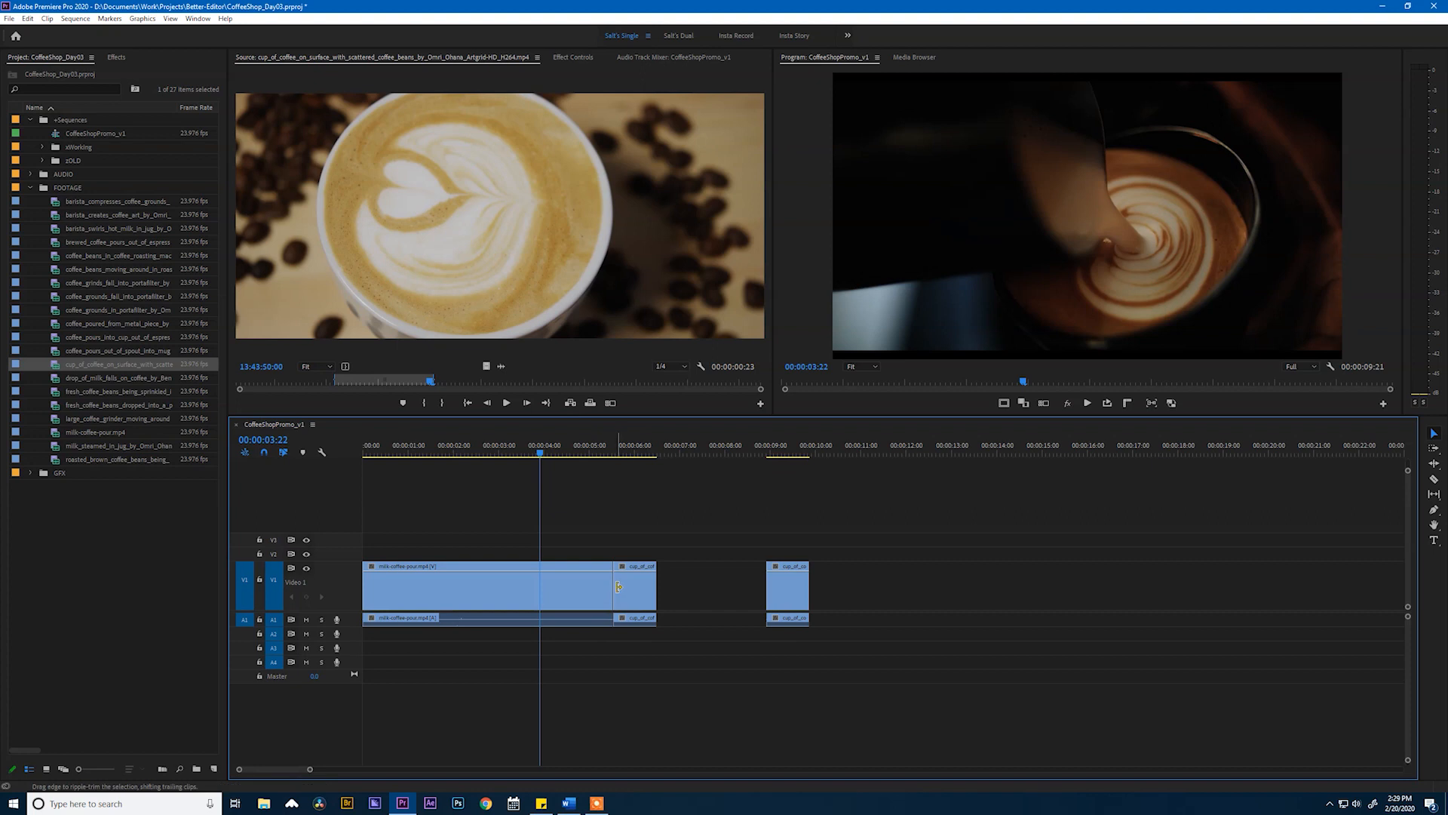
# - Ripple-trim the latte shot shorter at its edit point so later clips pull back, then deselect
pyautogui.click(635, 587)
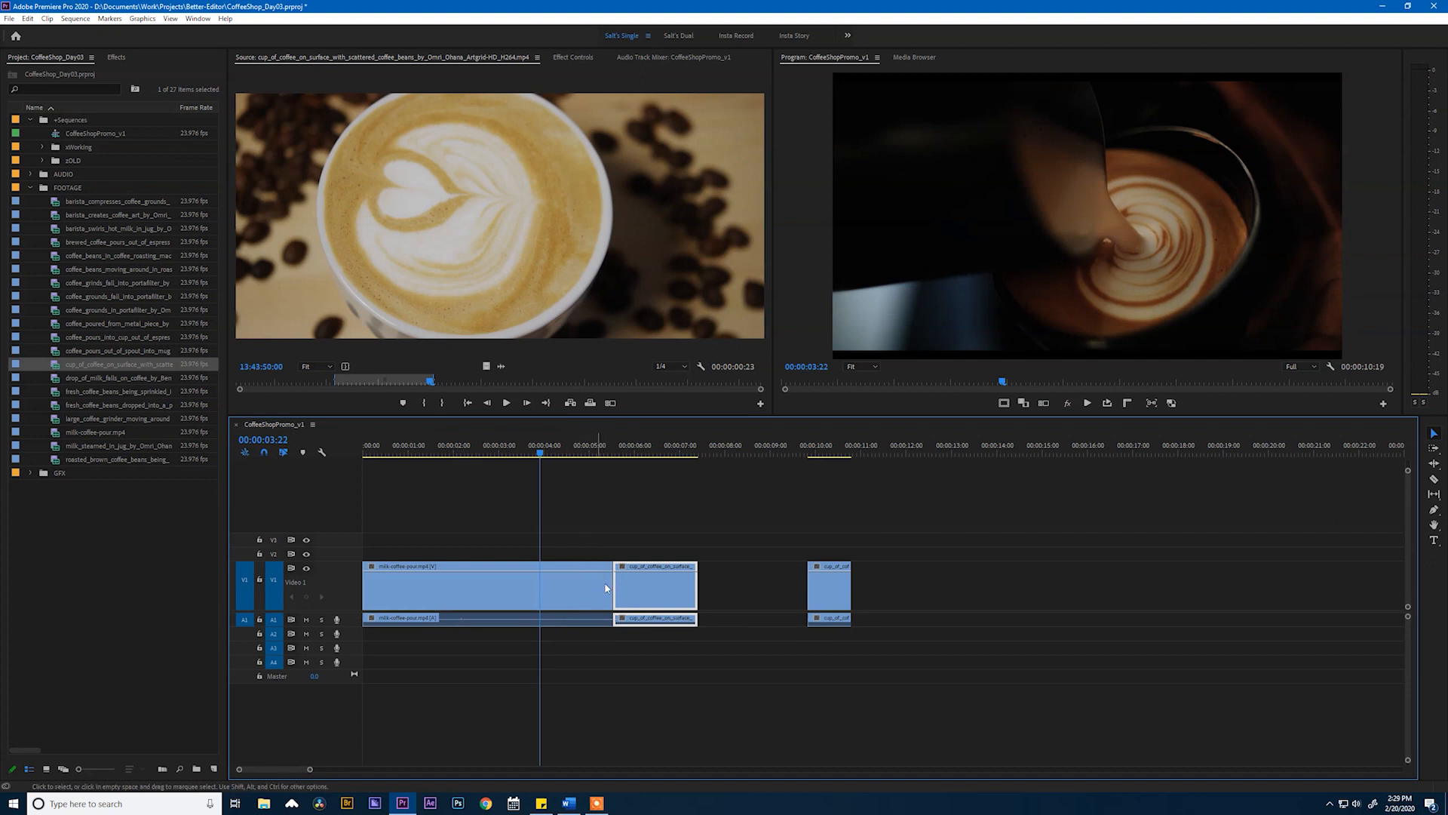
pyautogui.moveTo(611, 586); pyautogui.dragTo(628, 586)
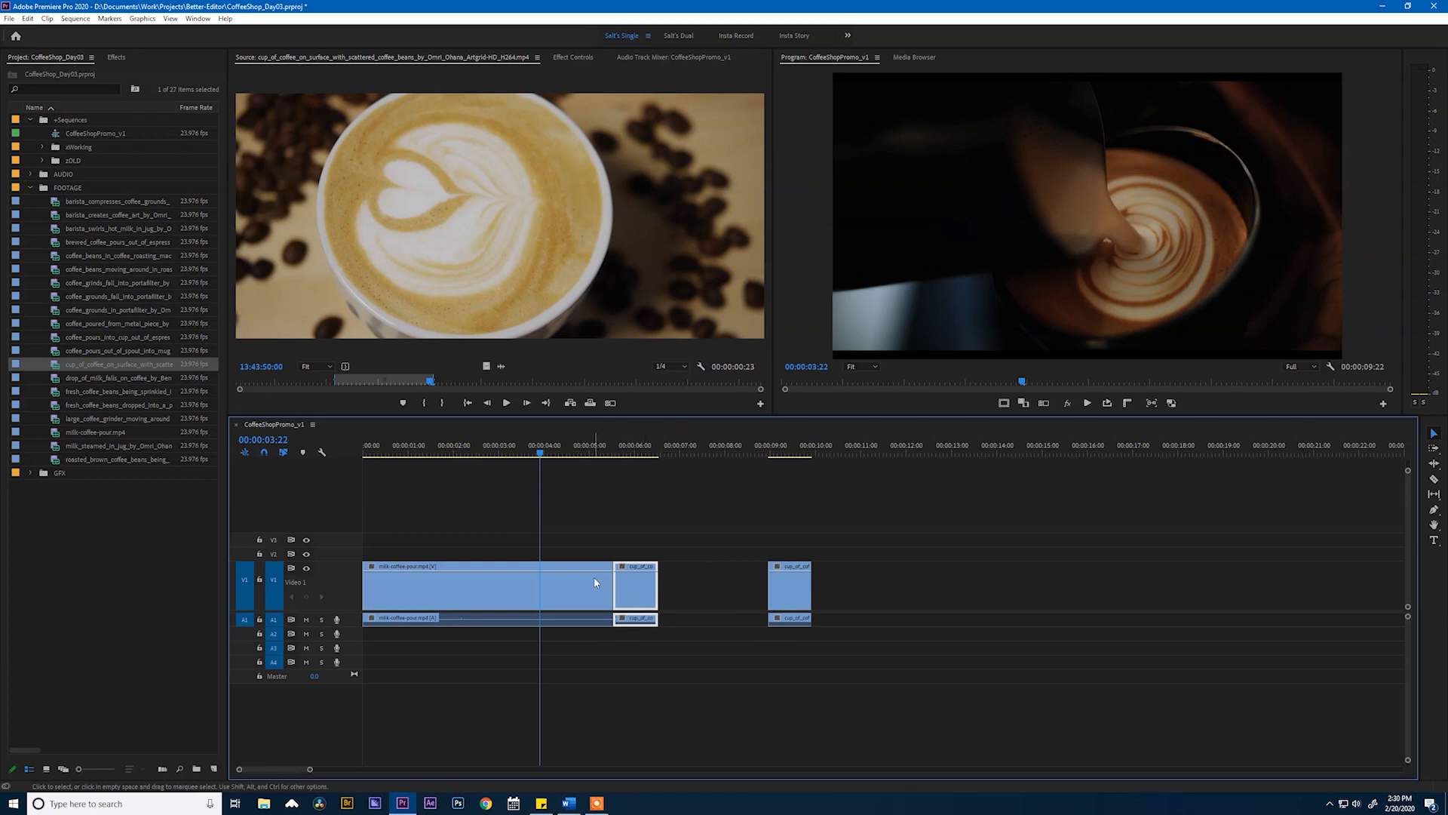
pyautogui.click(635, 582)
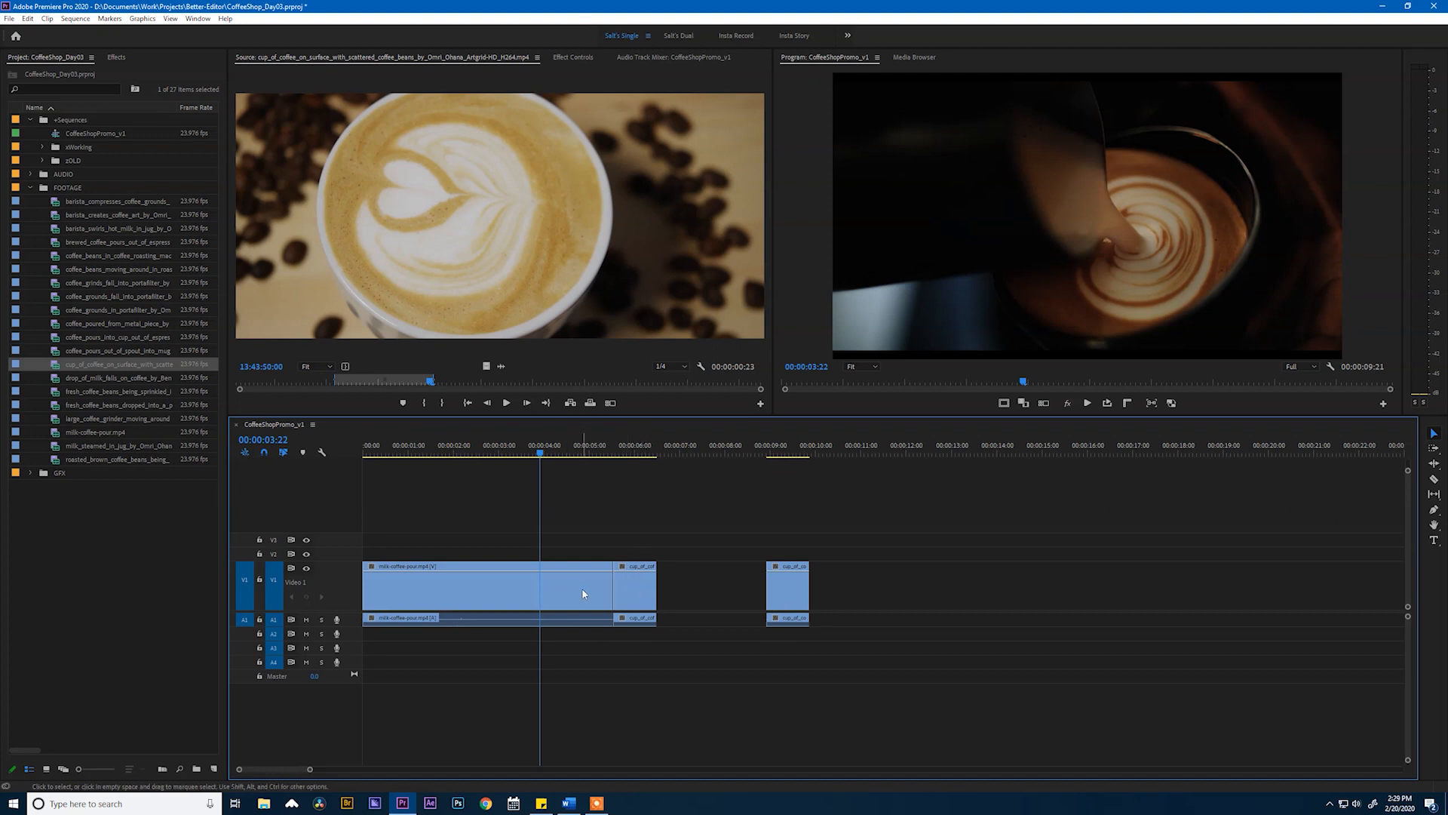
pyautogui.moveTo(611, 583)
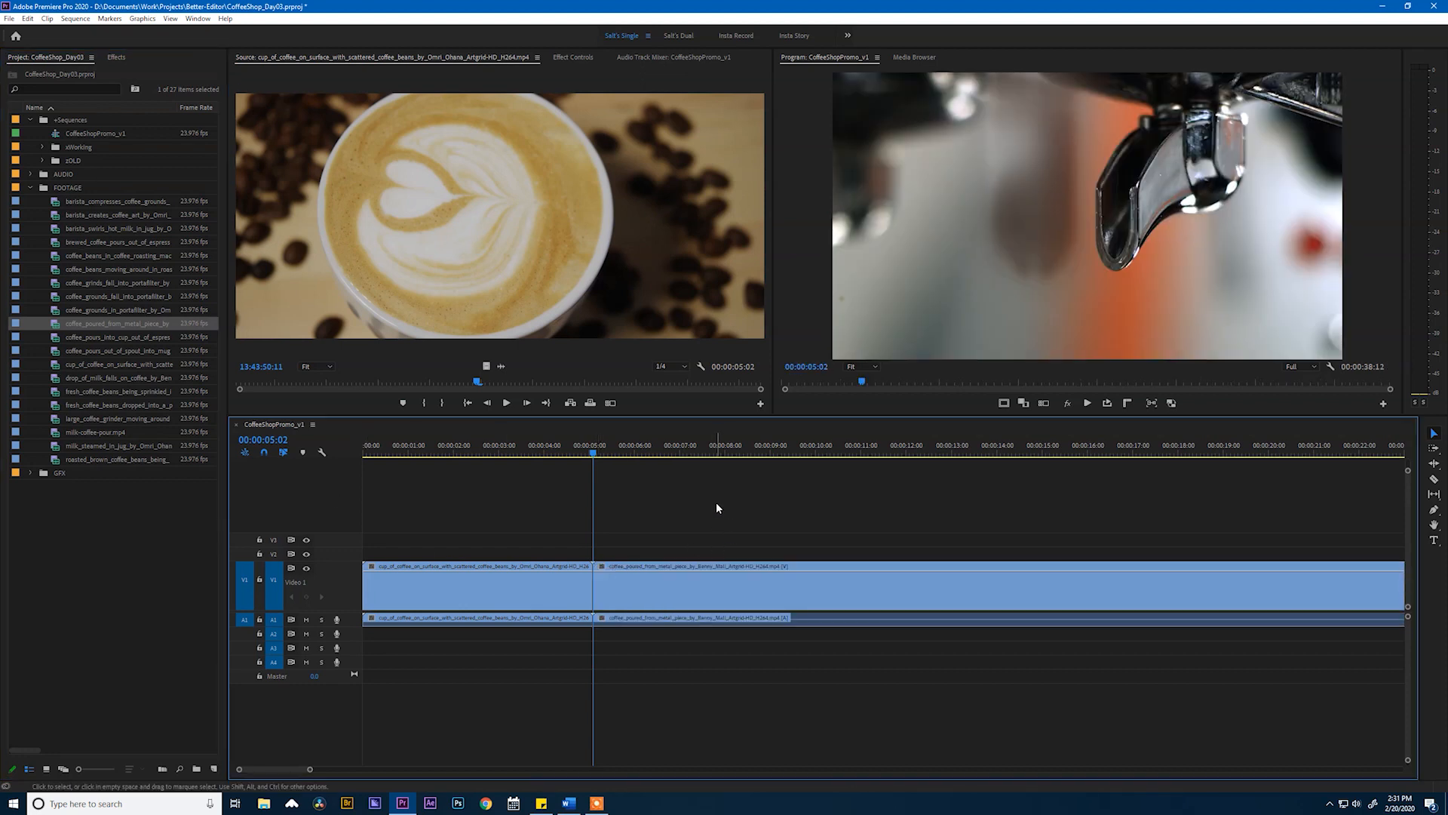
# - Fit the sequence to view, add the grinder clip, clear the timeline and drop milk-coffee-pour.mp4 onto it
pyautogui.press('shift+z')
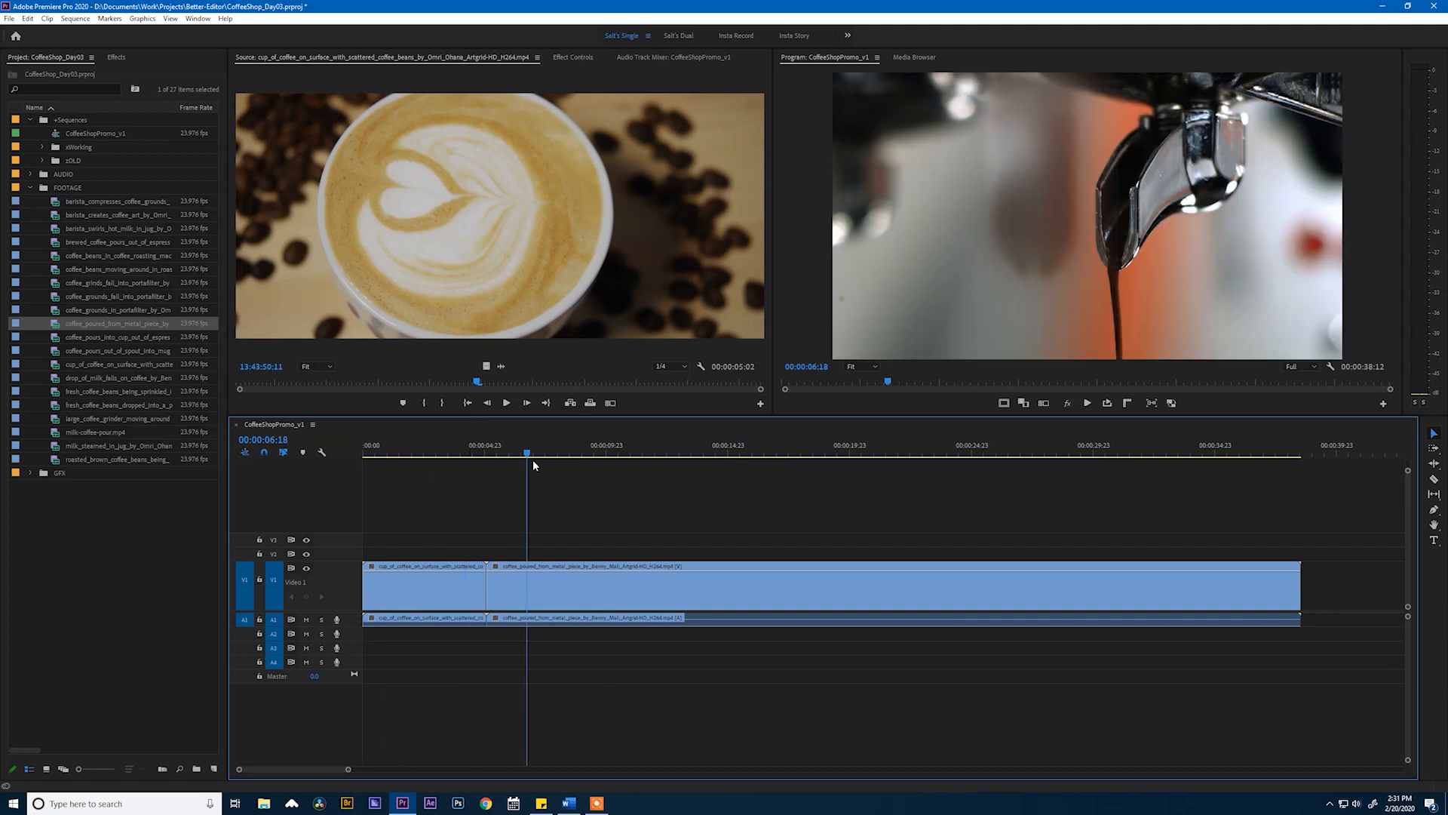
pyautogui.click(894, 453)
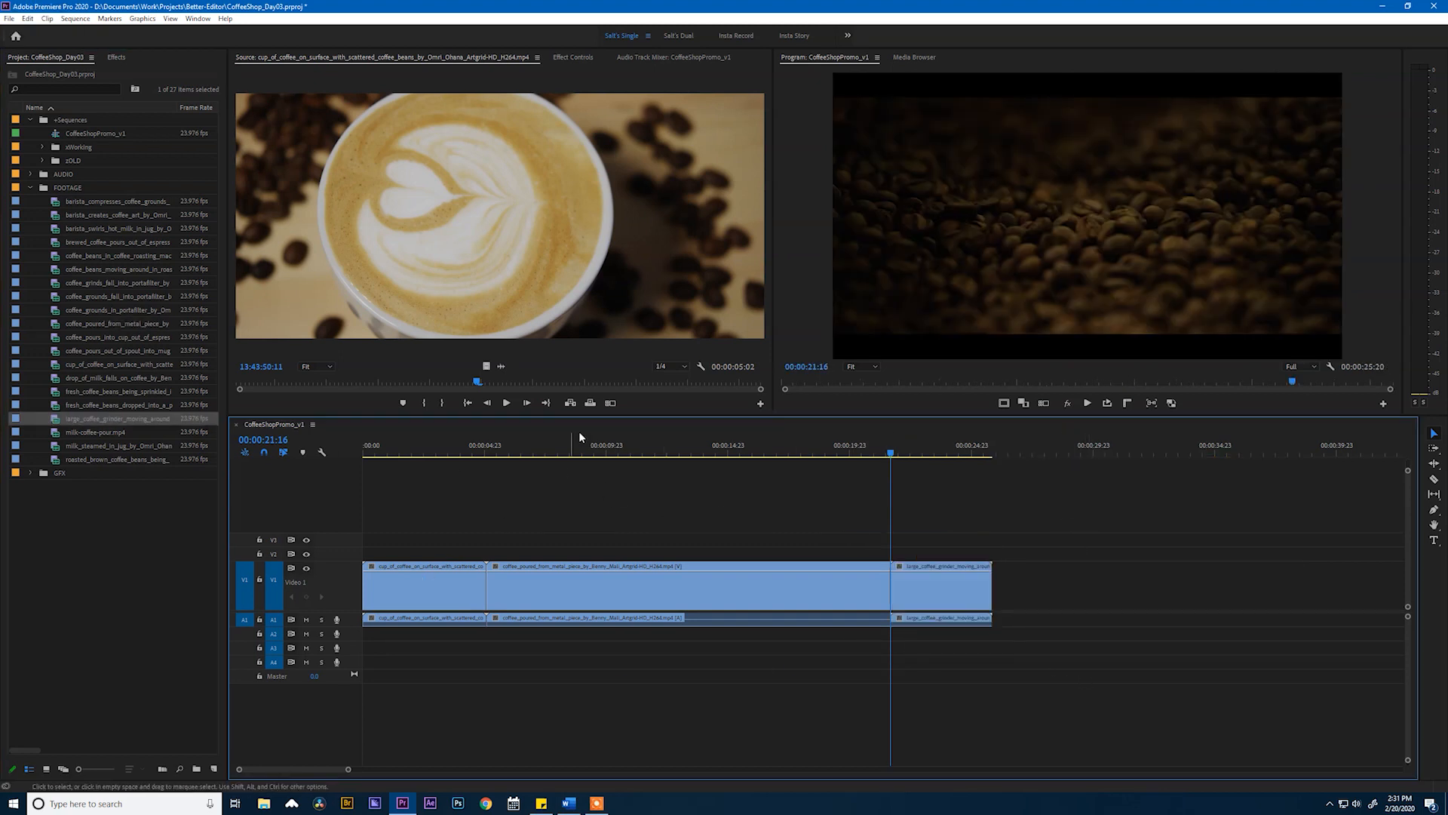
pyautogui.click(739, 452)
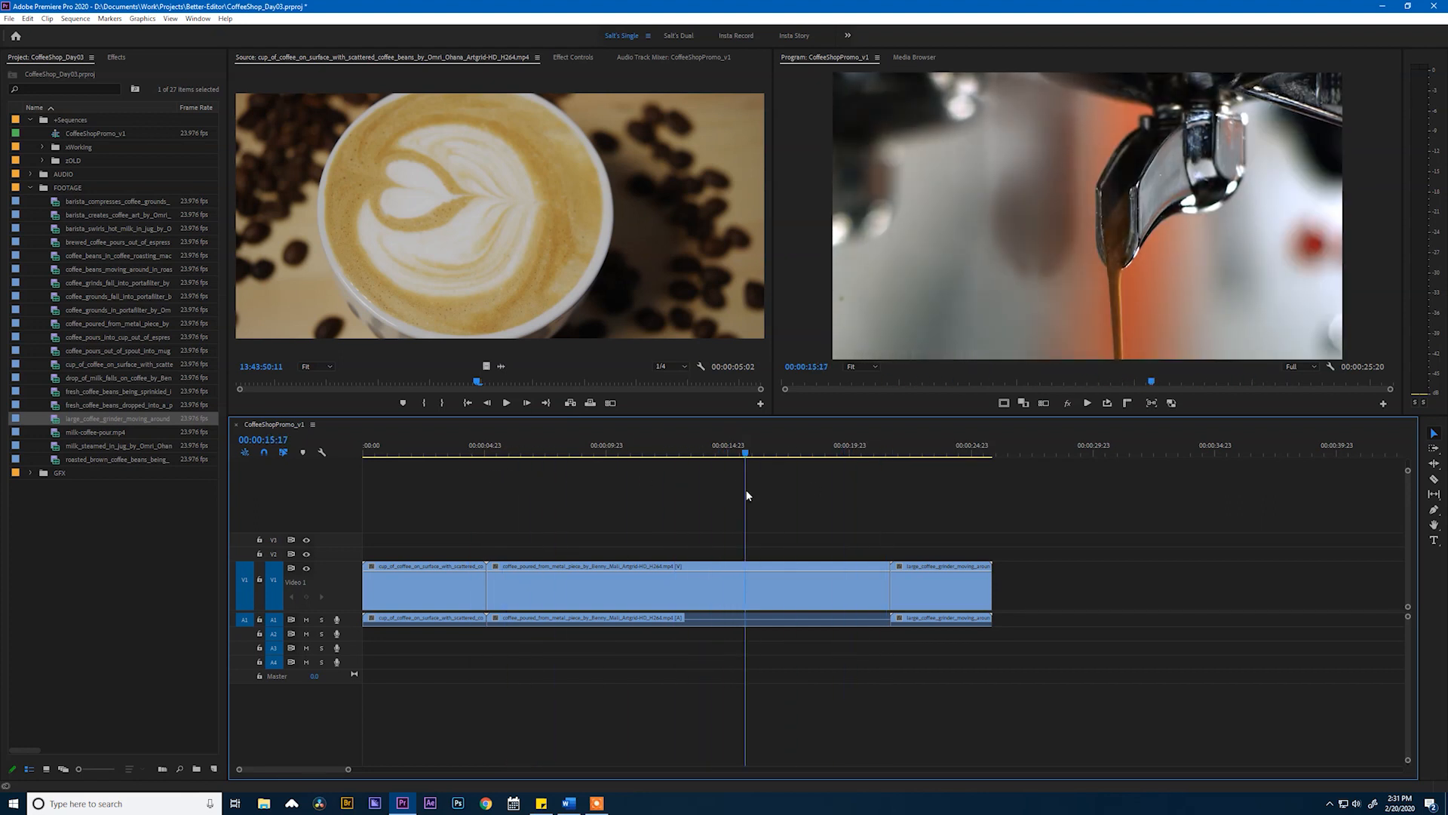
pyautogui.click(499, 451)
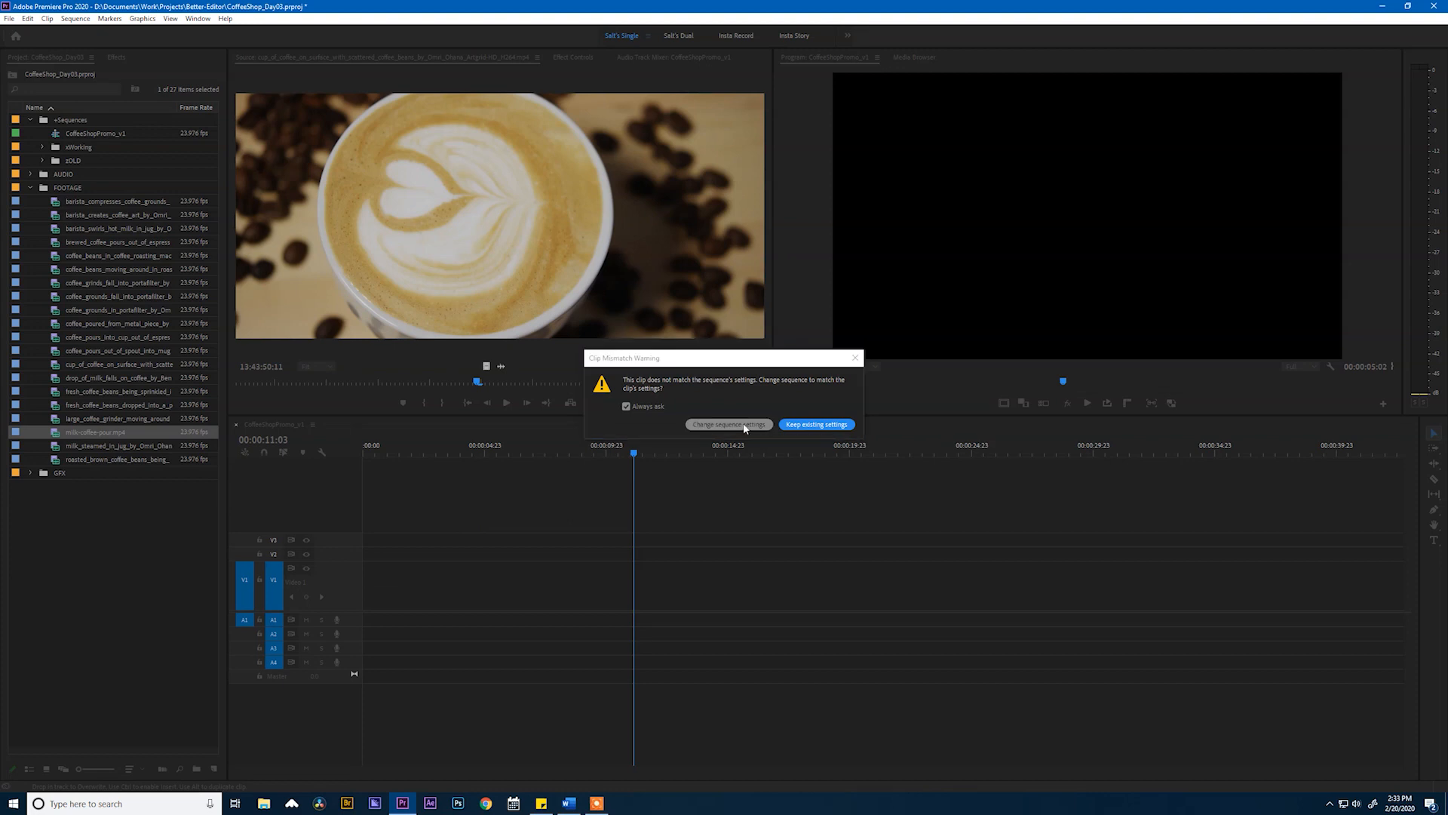
# - Keep existing sequence settings so the milk-pour clip lands in the timeline
pyautogui.click(815, 423)
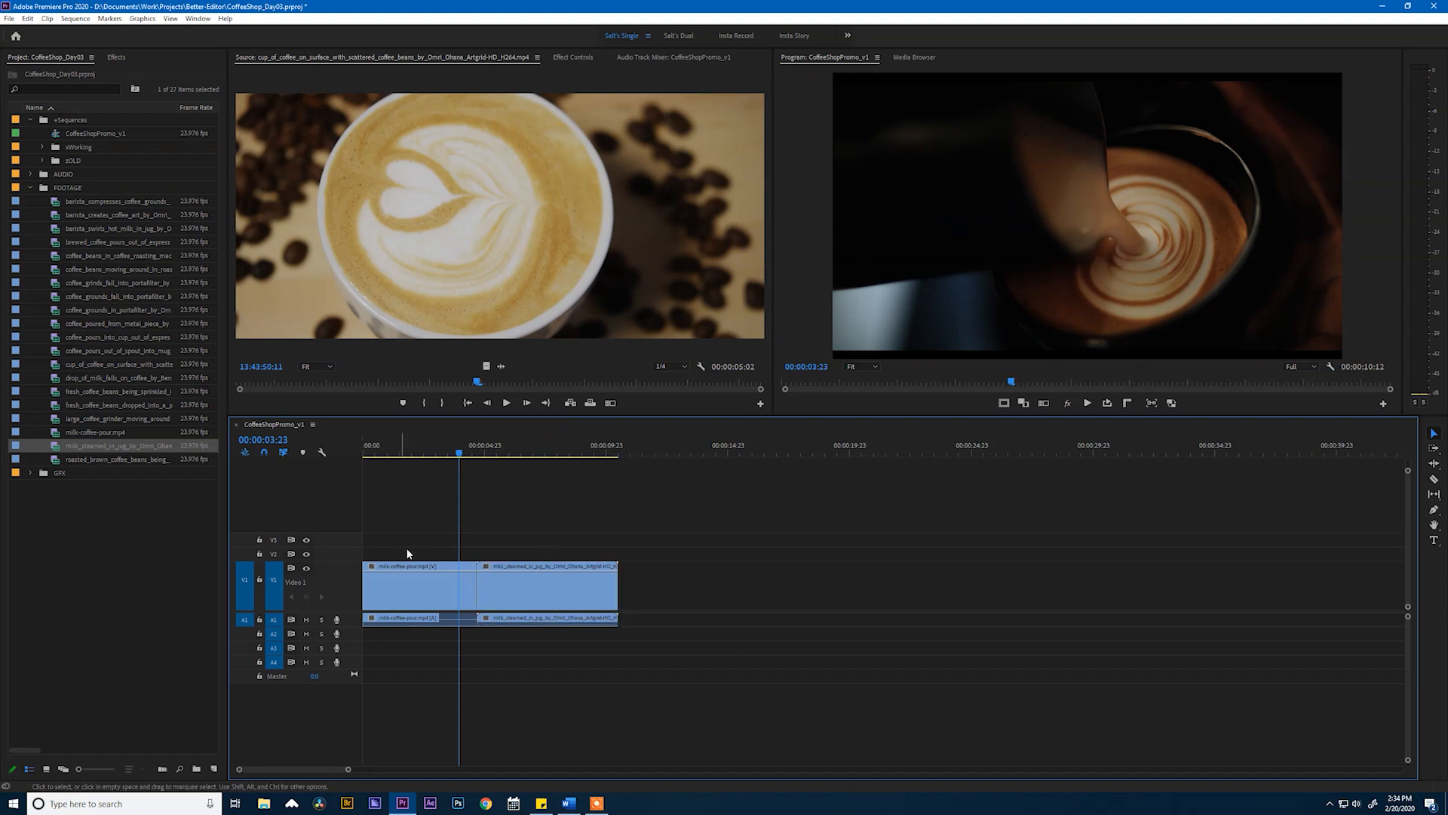
pyautogui.click(397, 619)
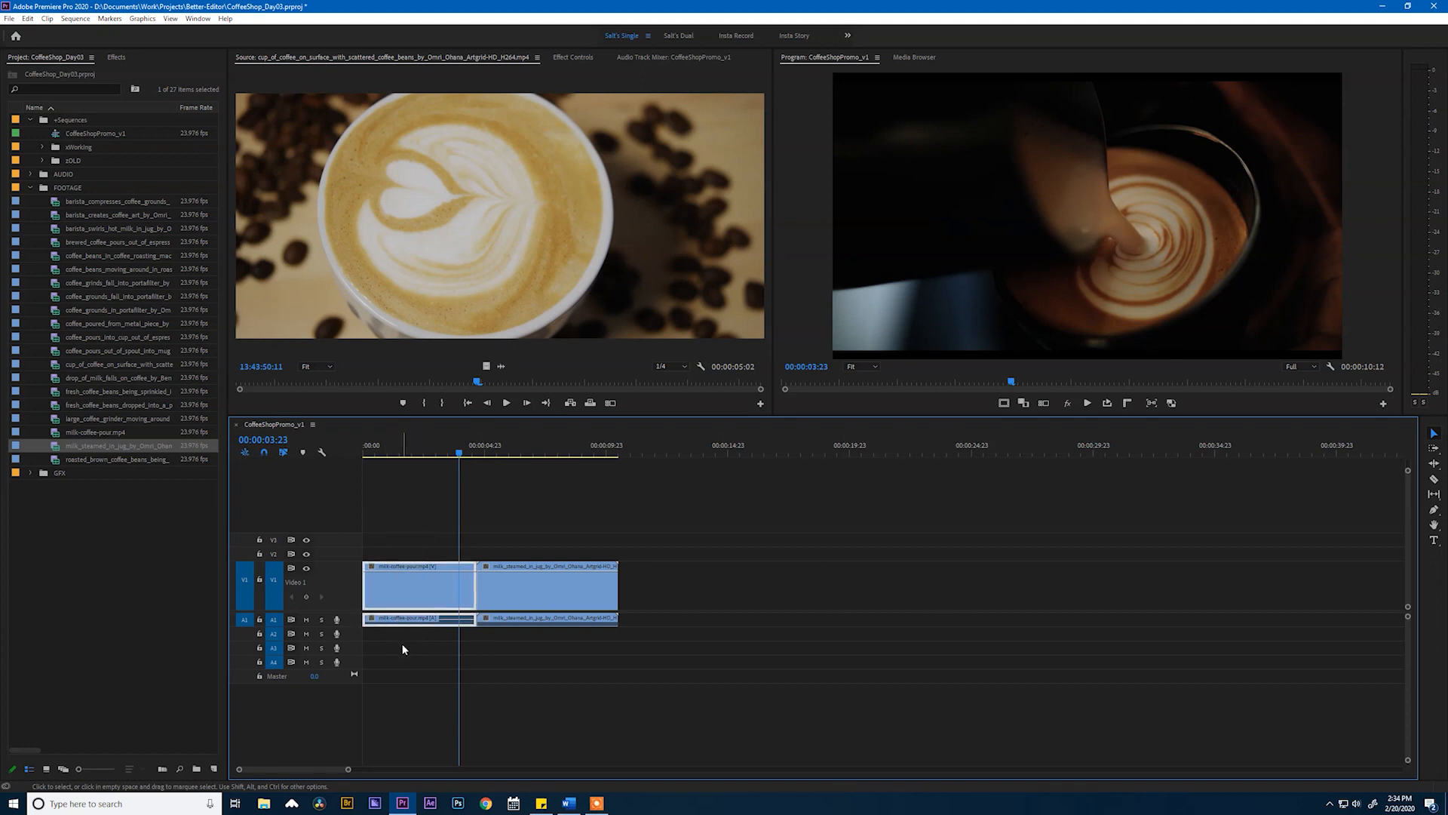
pyautogui.press('ctrl+c')
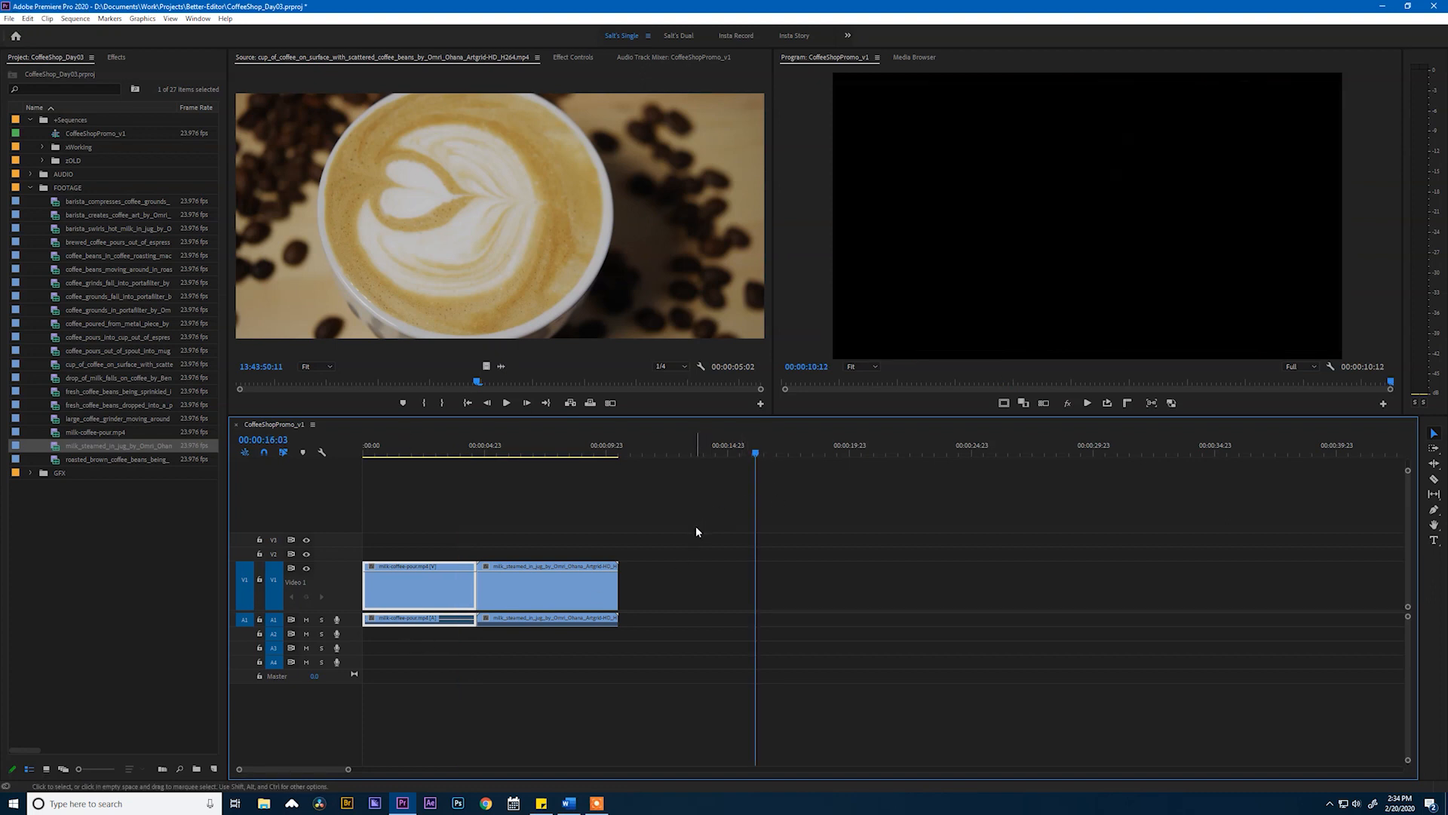
pyautogui.press('ctrl')
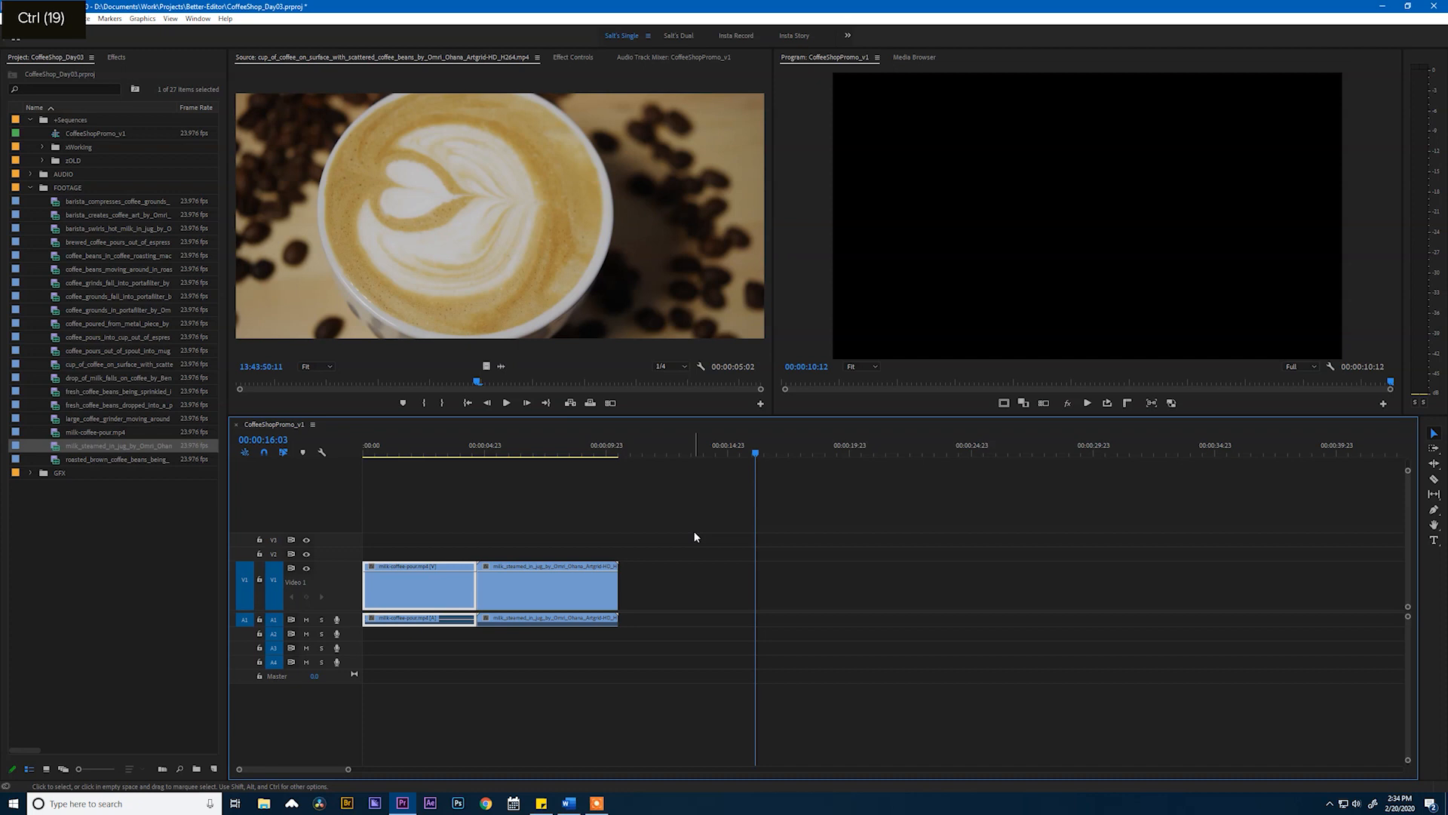